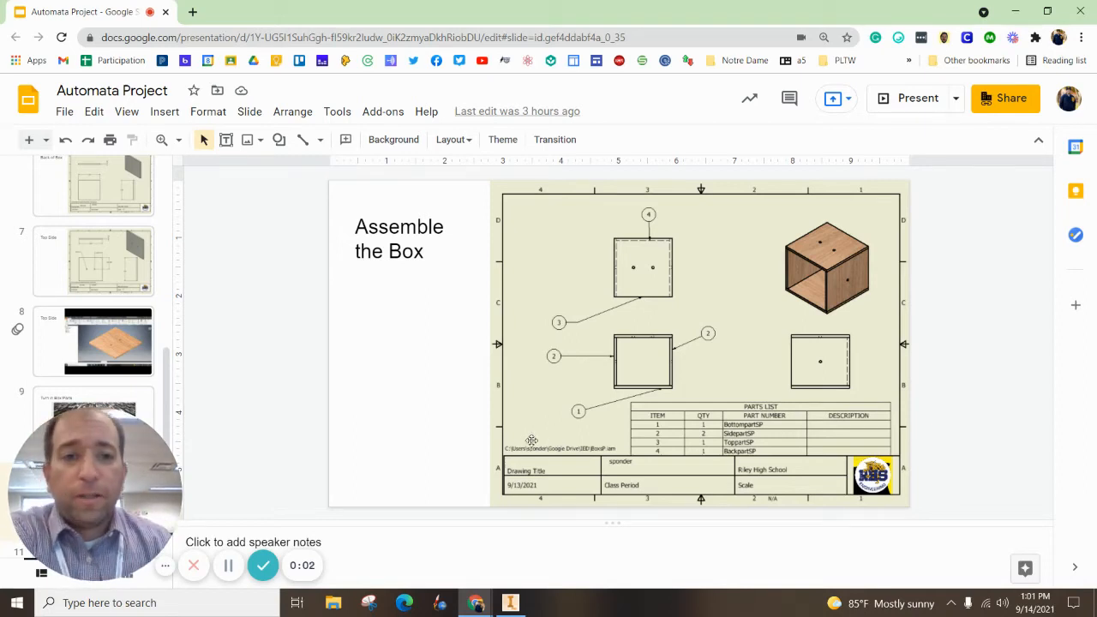
mouse_move(855, 292)
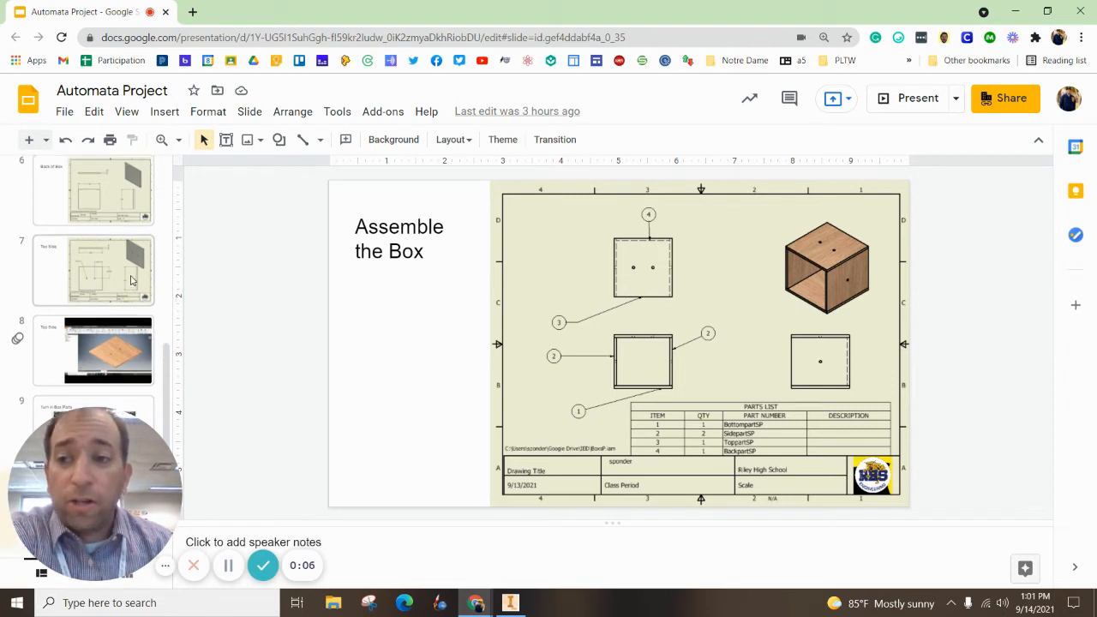
Review the bottom, back and top drawing slides, then return to the Assemble the Box slide
scroll(up, 3)
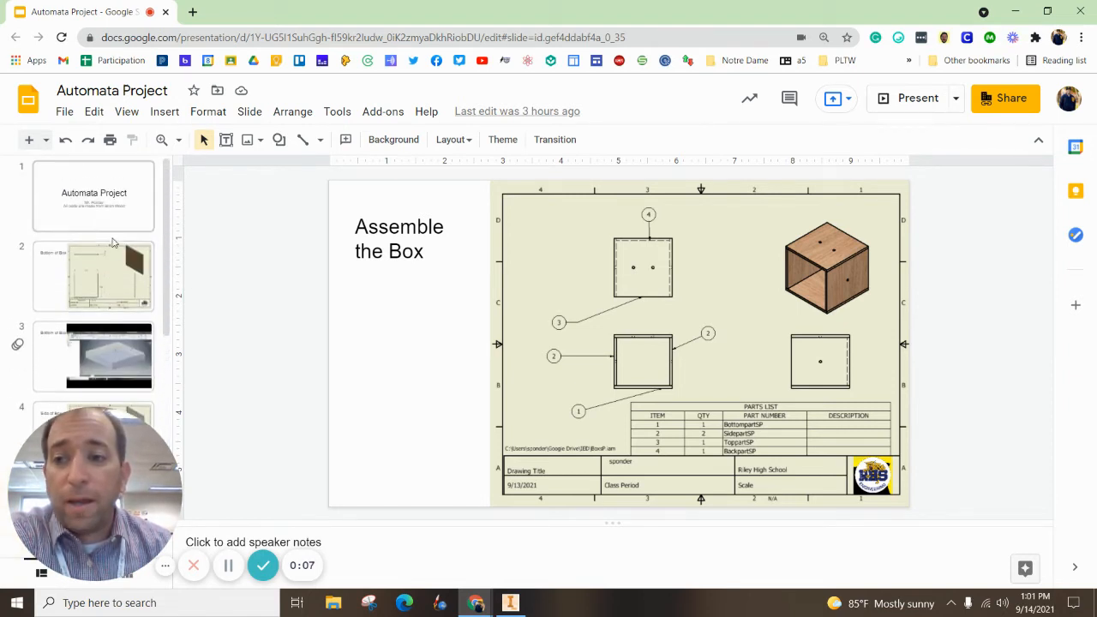
click(92, 276)
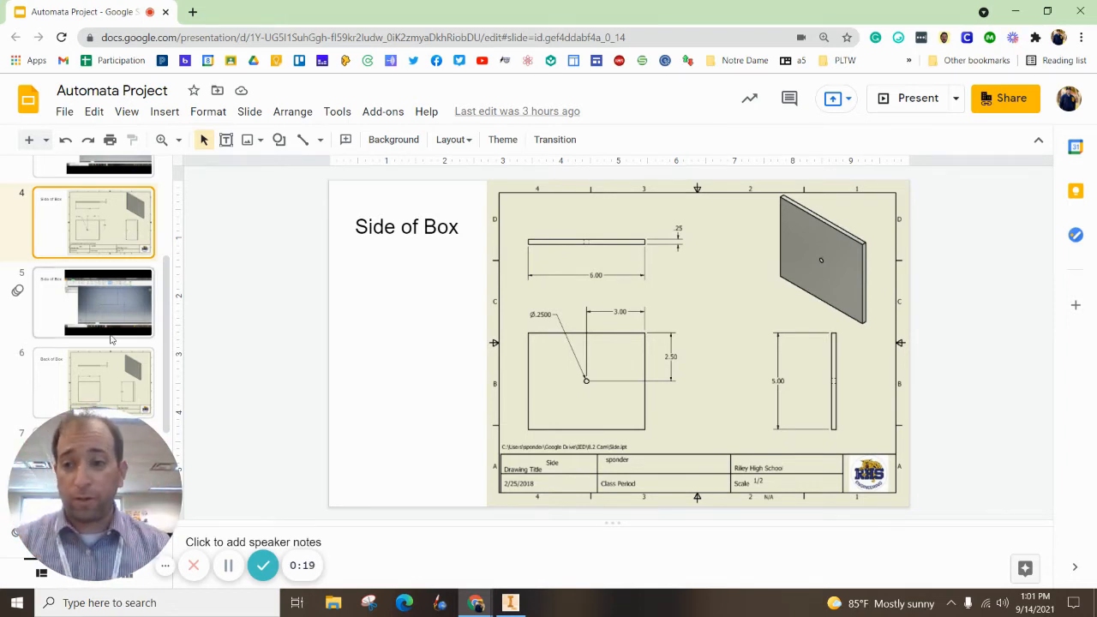
click(109, 382)
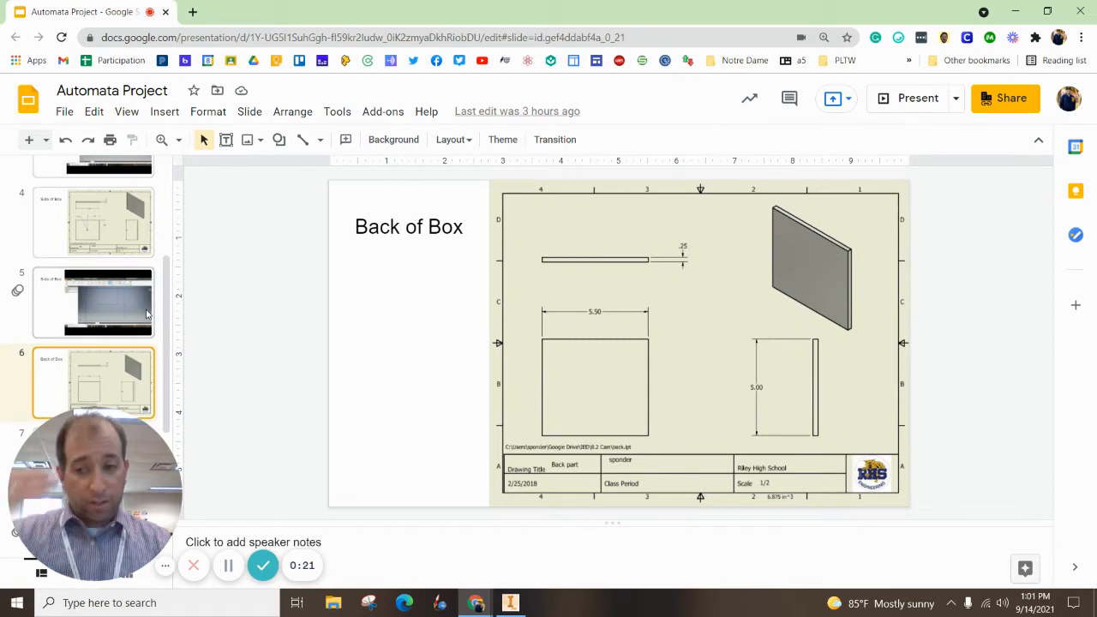
scroll(down, 3)
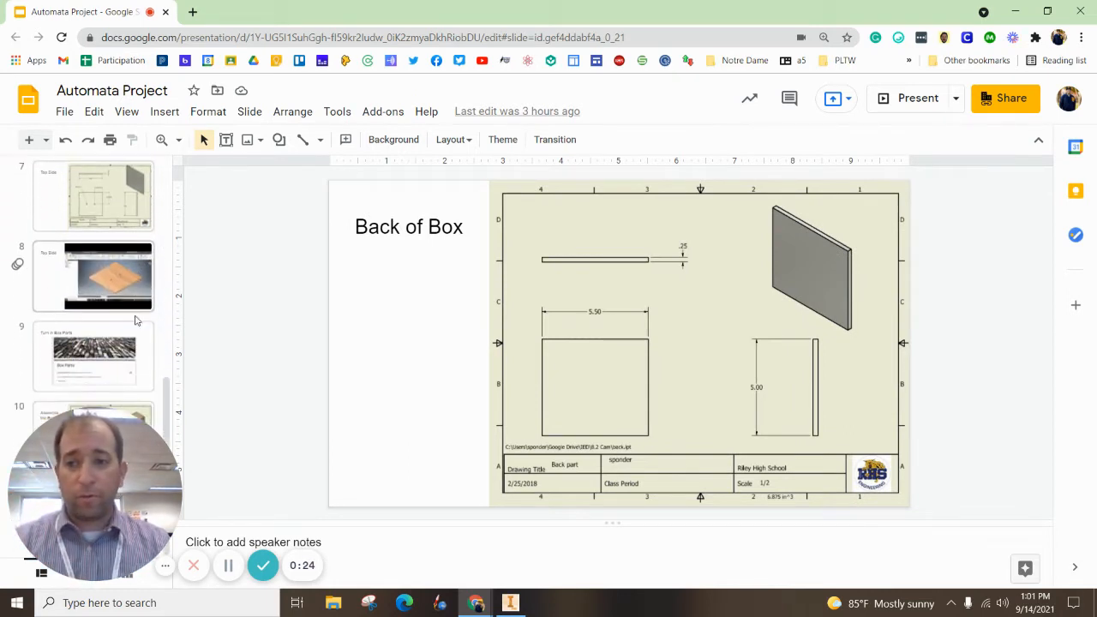
click(93, 267)
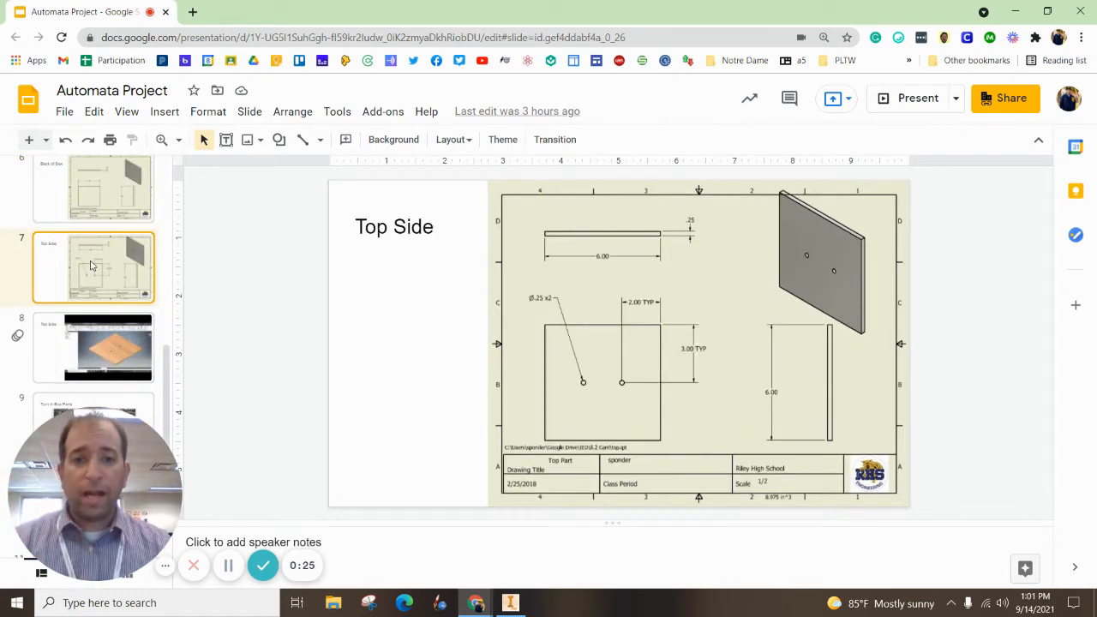
scroll(down, 3)
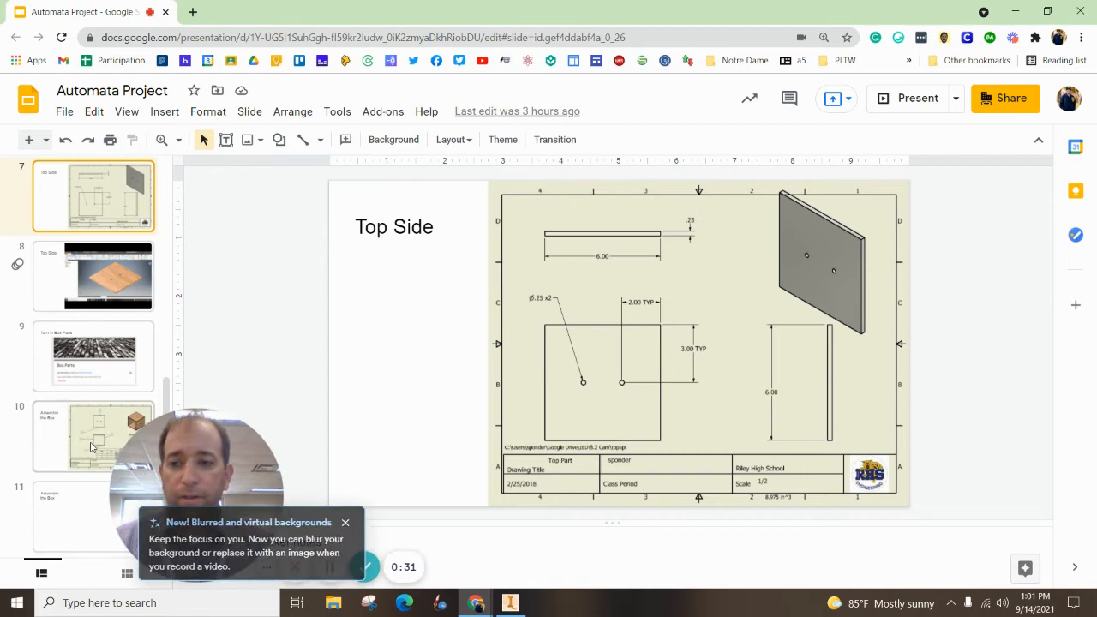
click(94, 437)
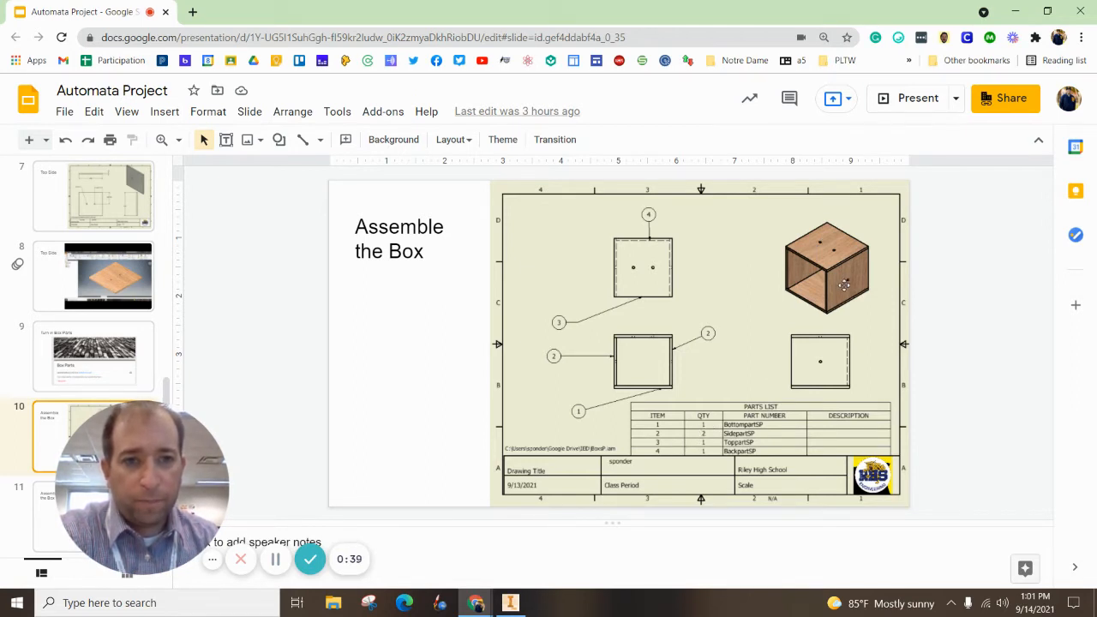
mouse_move(751, 394)
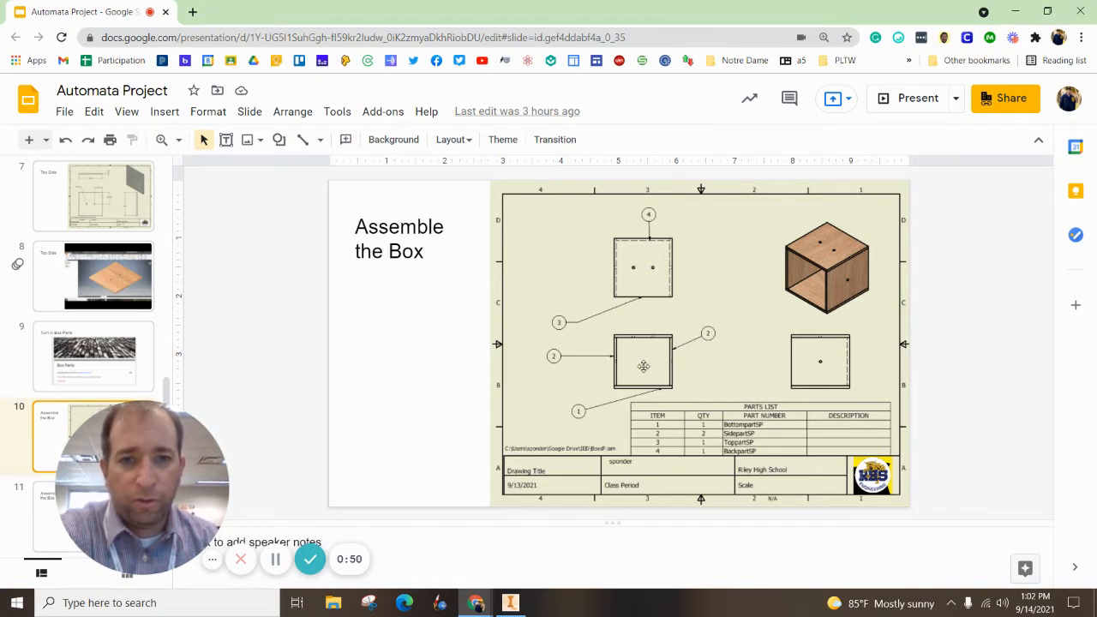
mouse_move(689, 257)
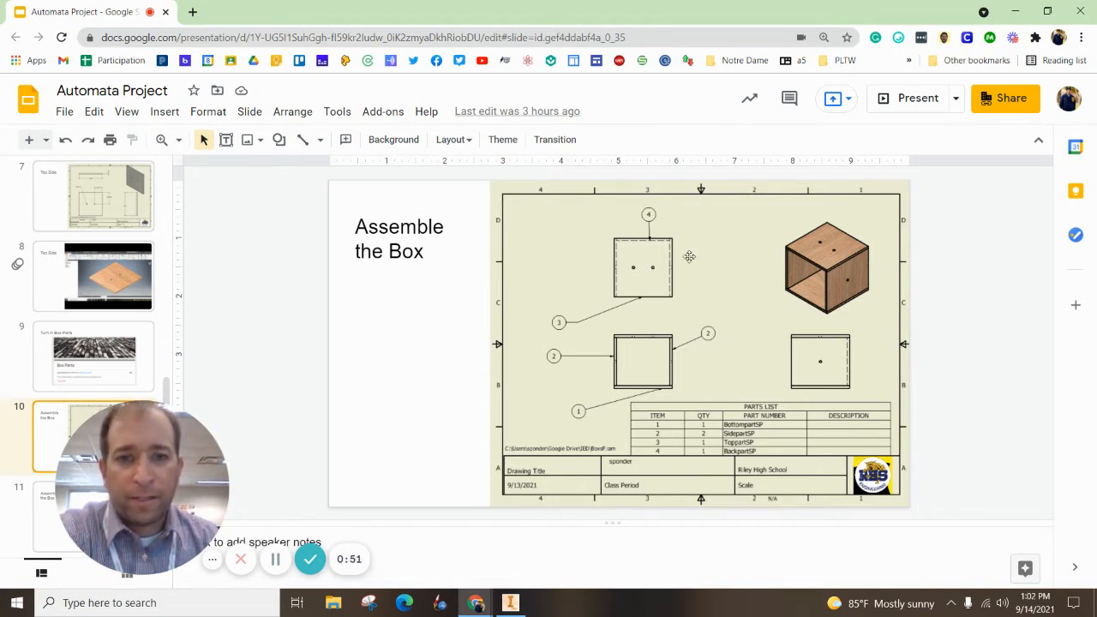
mouse_move(792, 257)
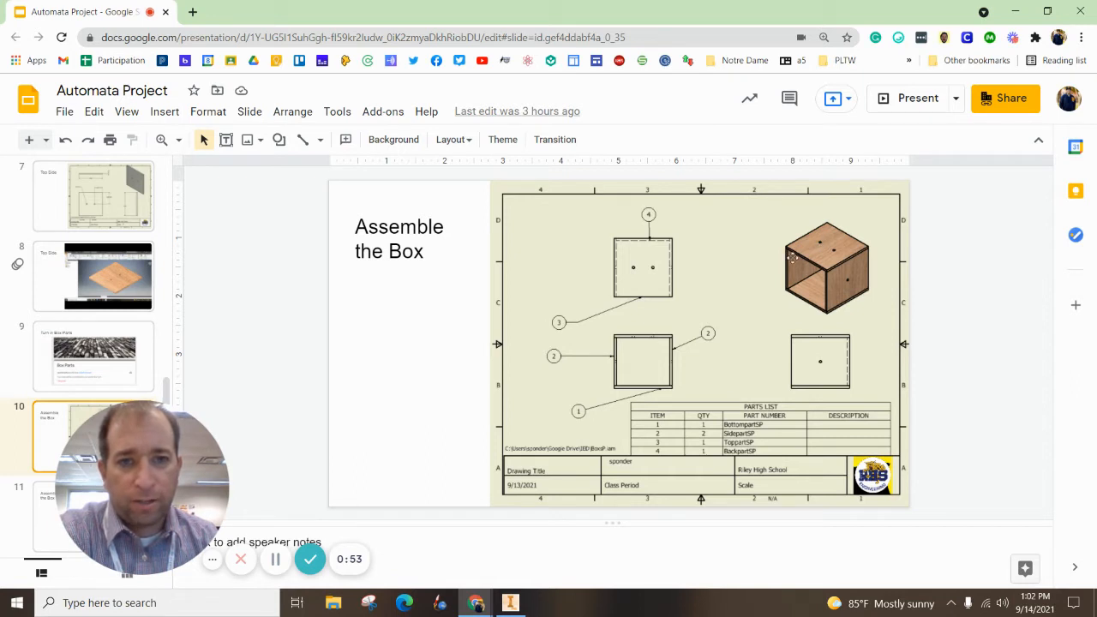
mouse_move(642, 268)
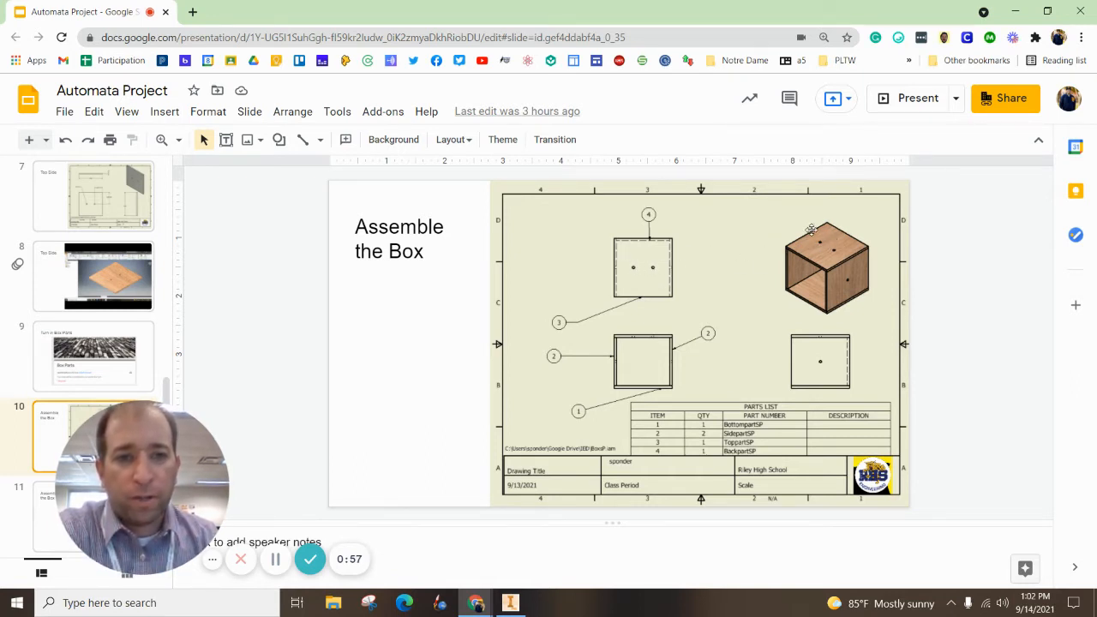
mouse_move(827, 362)
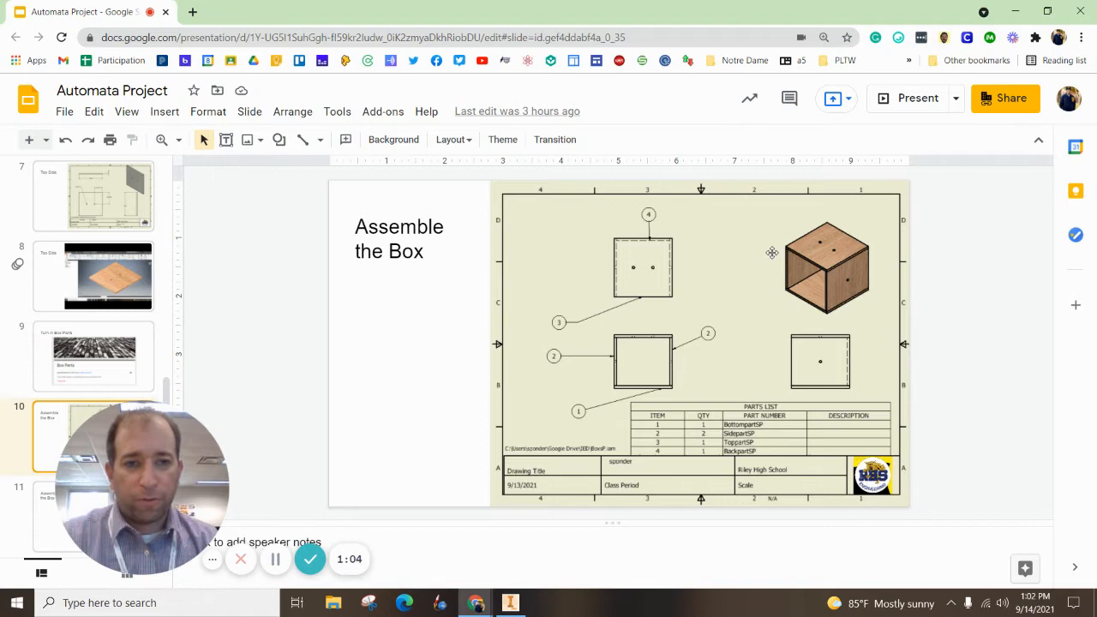
Open the BoxsP.iam assembly in Inventor, view it front-on, then return Home
click(510, 603)
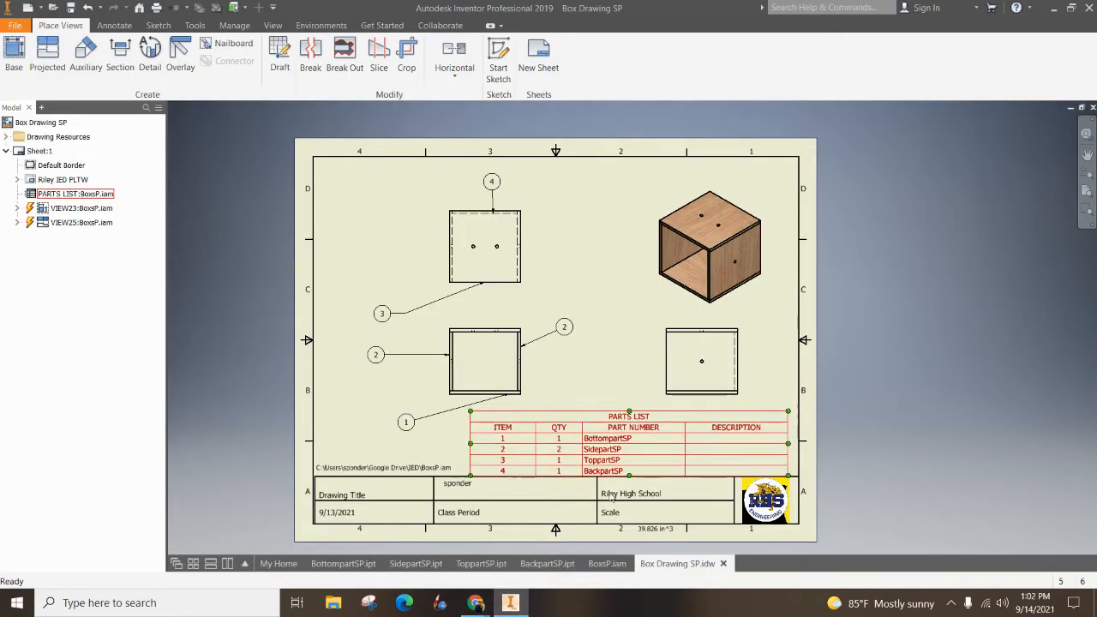
click(607, 563)
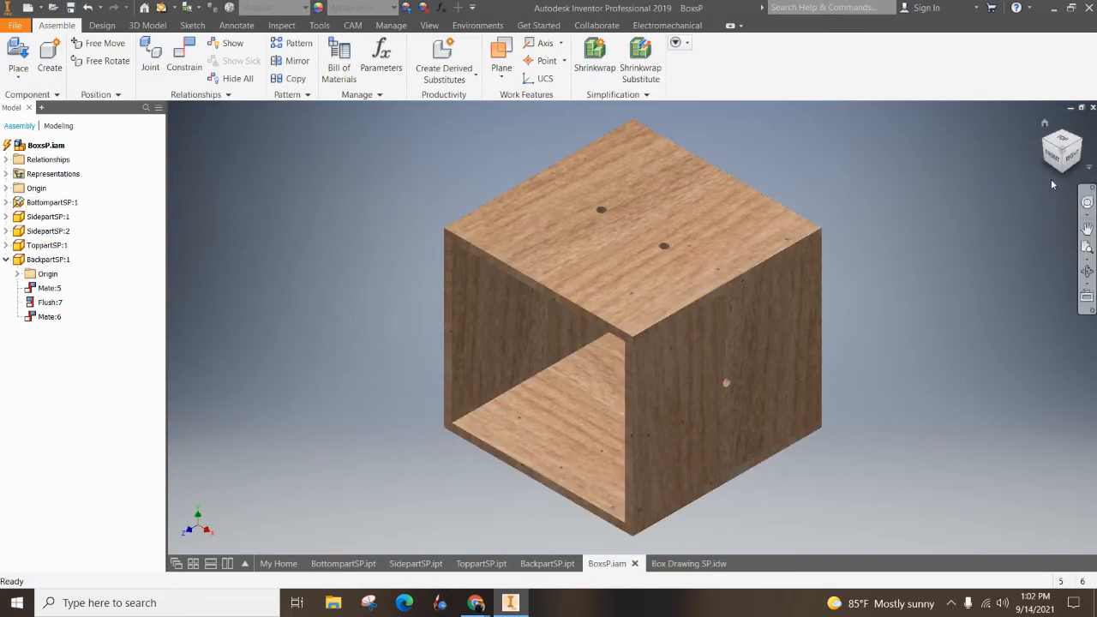
click(1063, 150)
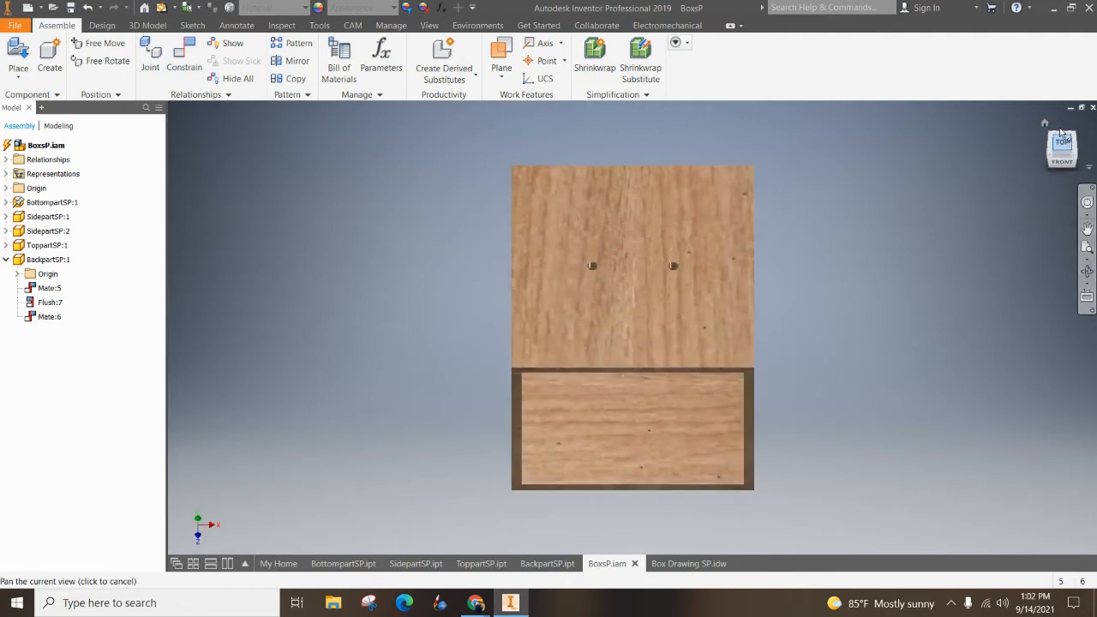
click(1061, 149)
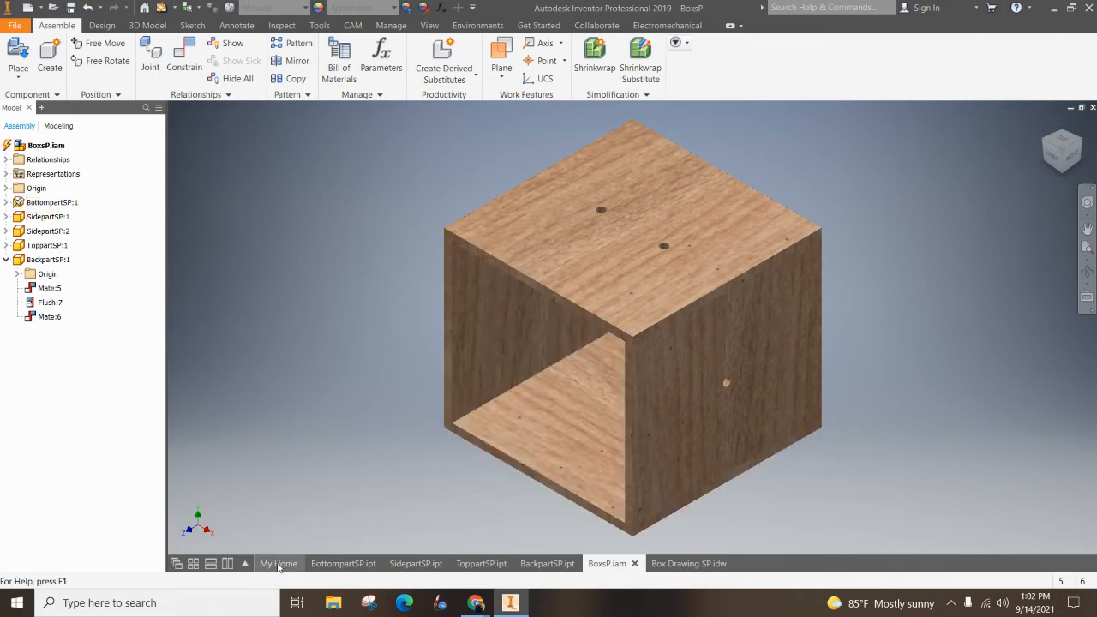
Create a new assembly from My Home and dismiss the style conflict warning
click(278, 563)
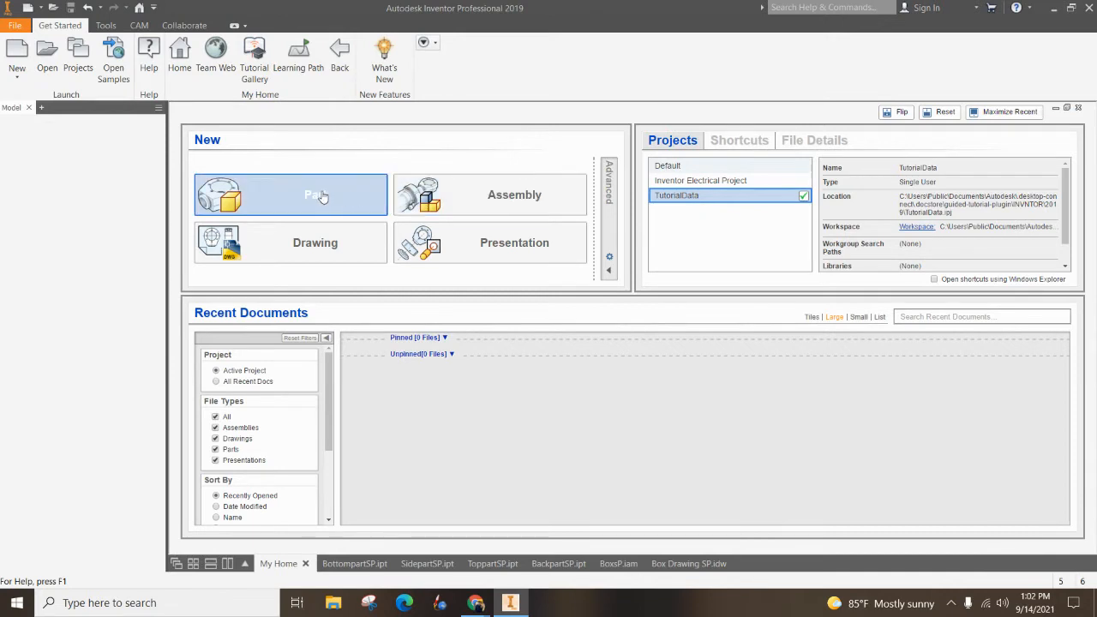
mouse_move(296, 196)
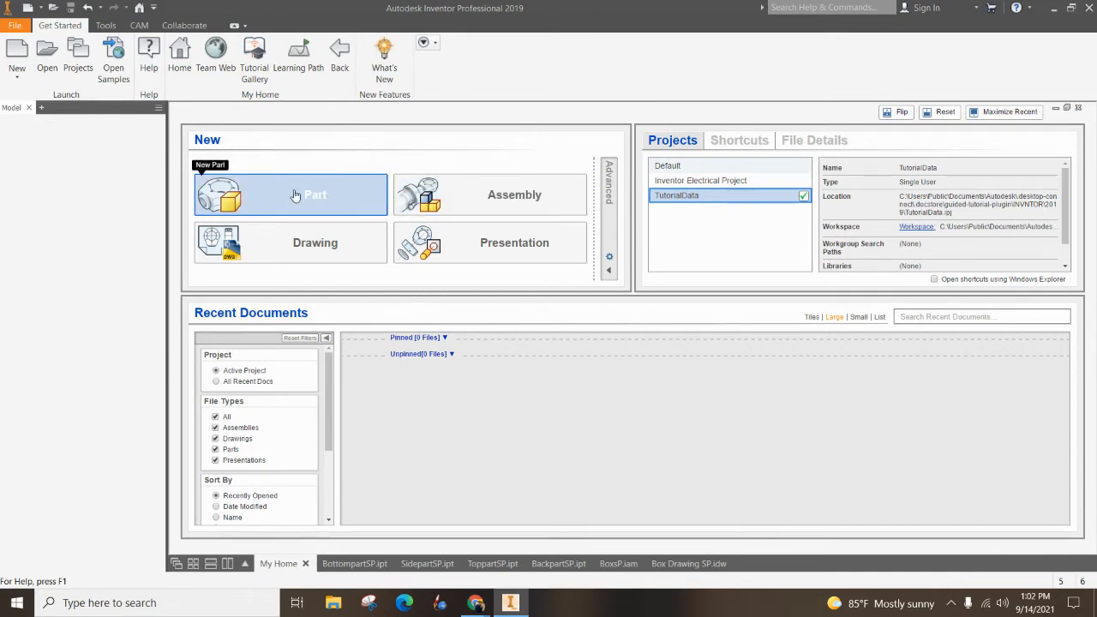
click(514, 195)
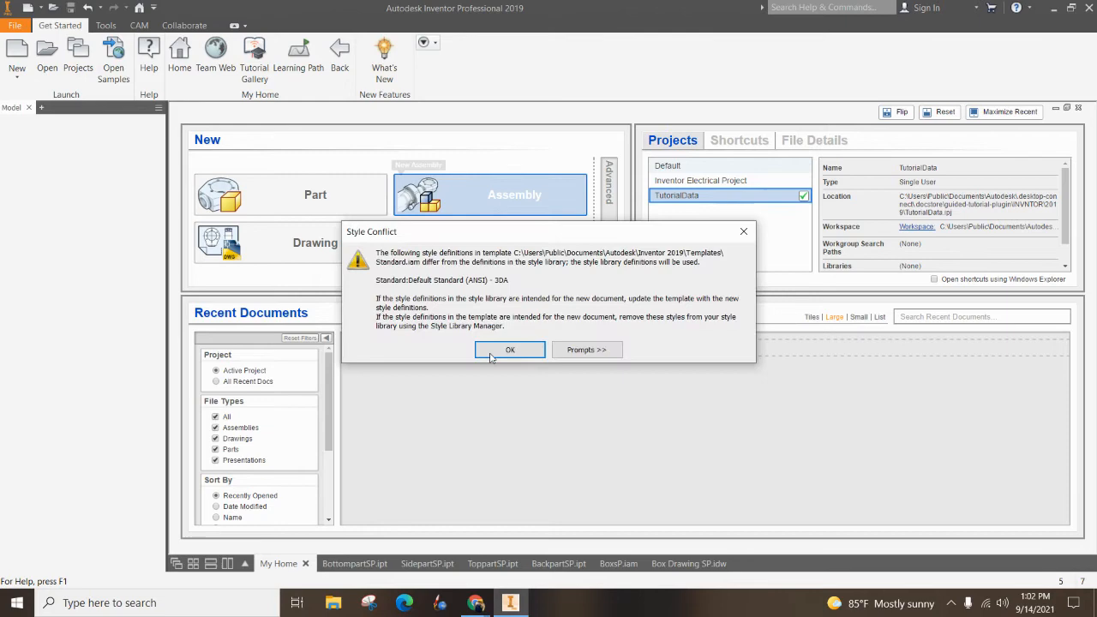
mouse_move(492, 304)
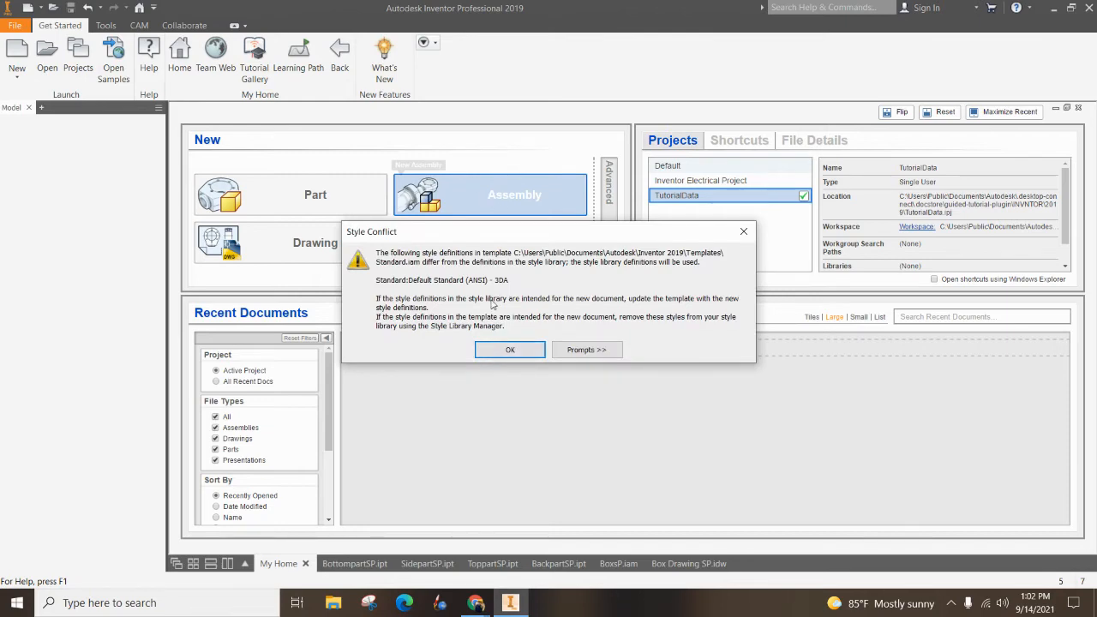
click(510, 349)
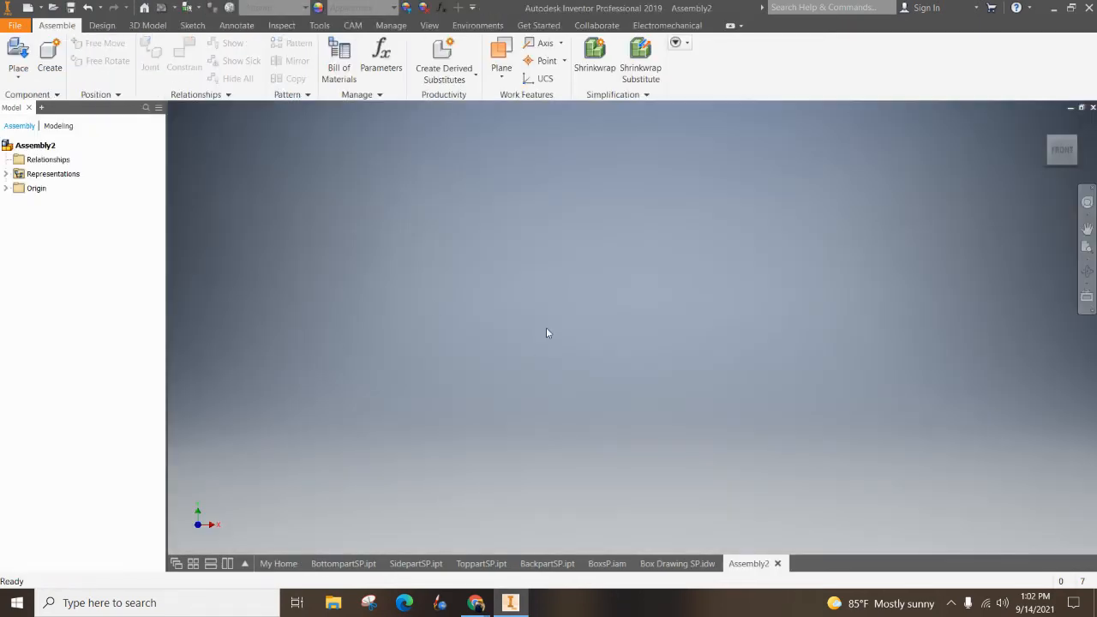
mouse_move(486, 336)
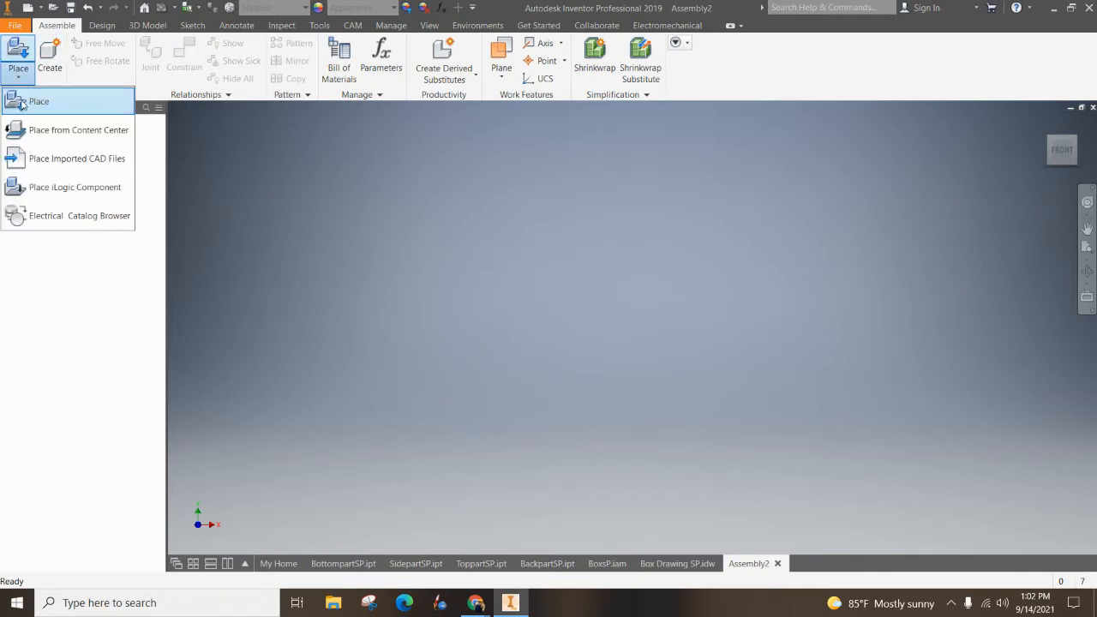
mouse_move(60, 129)
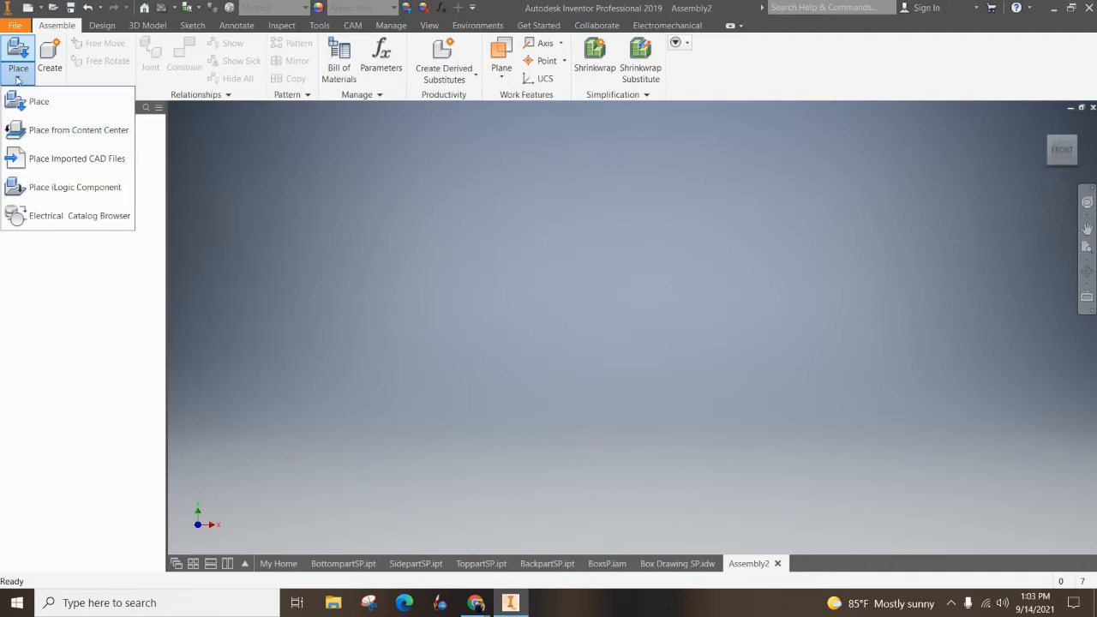
click(39, 101)
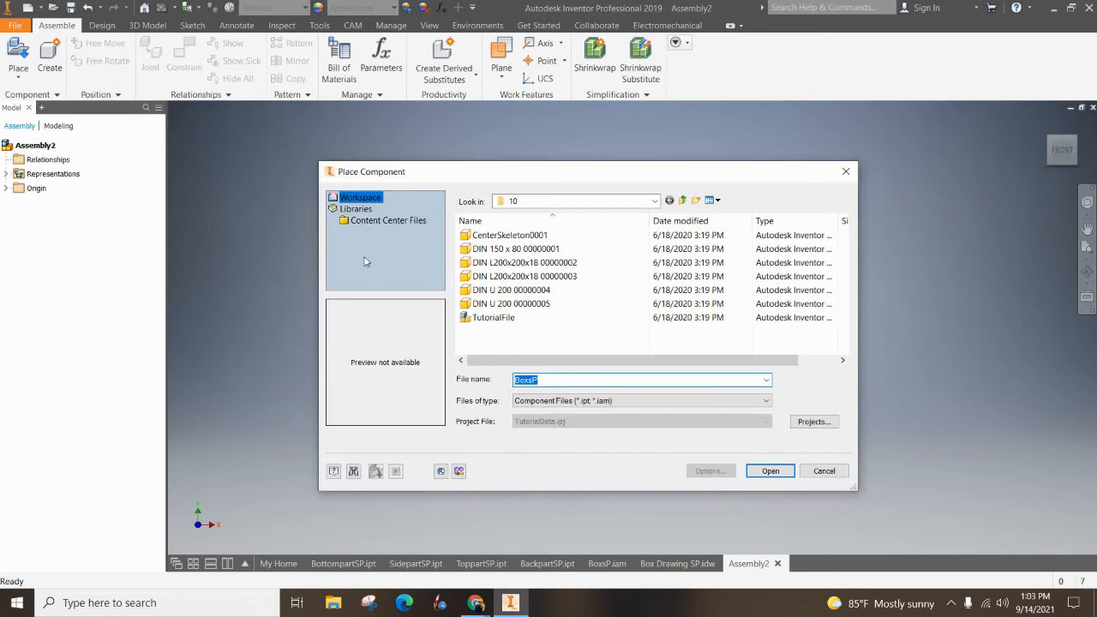
click(655, 200)
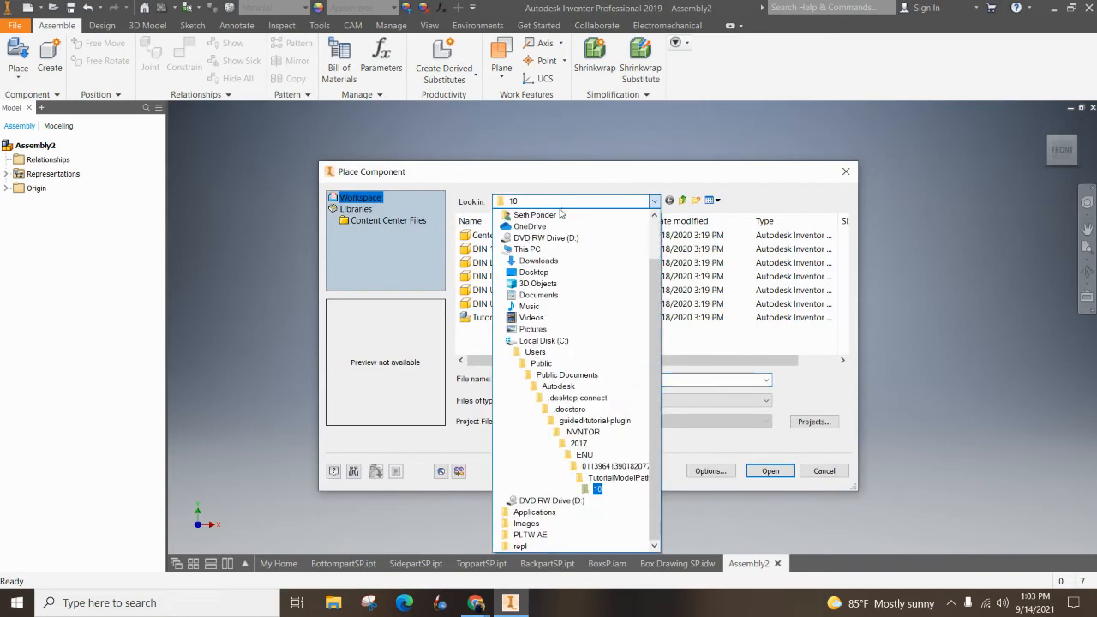
click(535, 214)
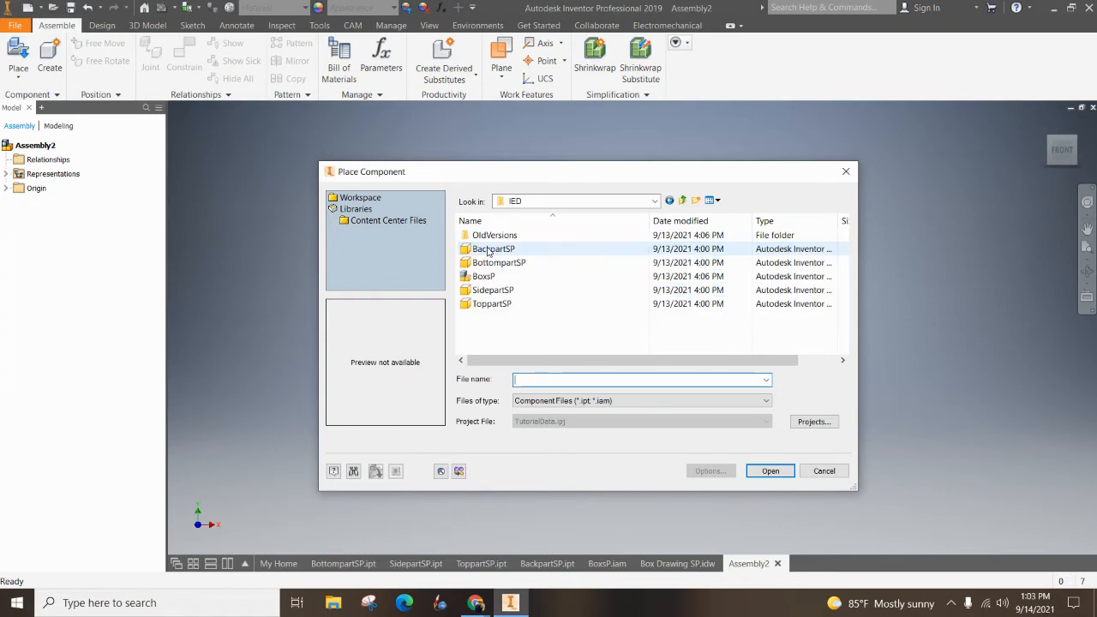
mouse_move(570, 262)
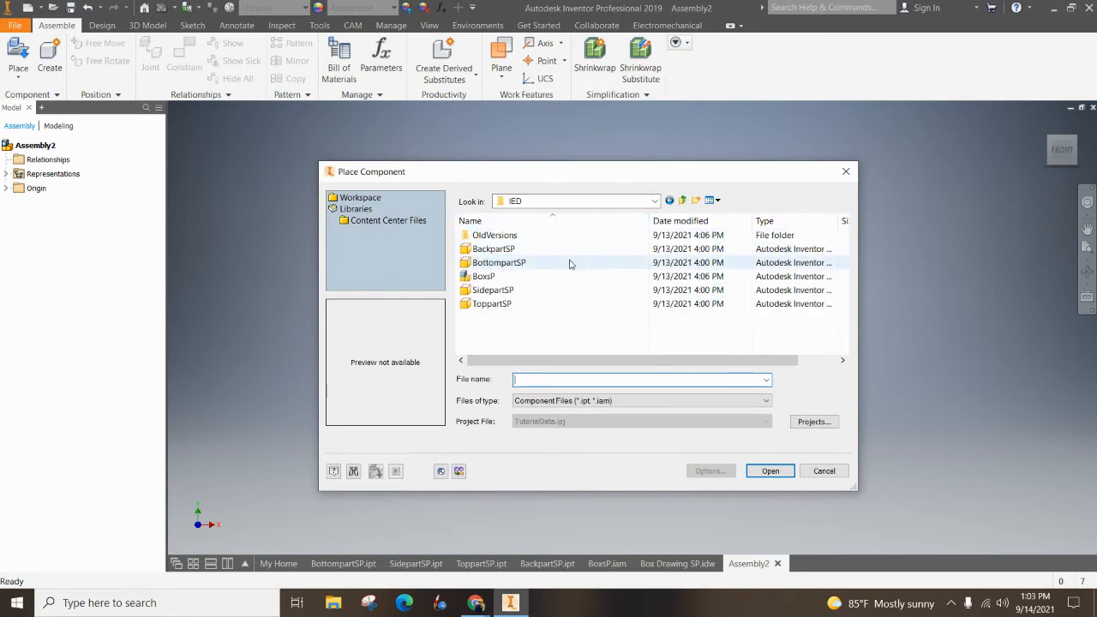
click(498, 262)
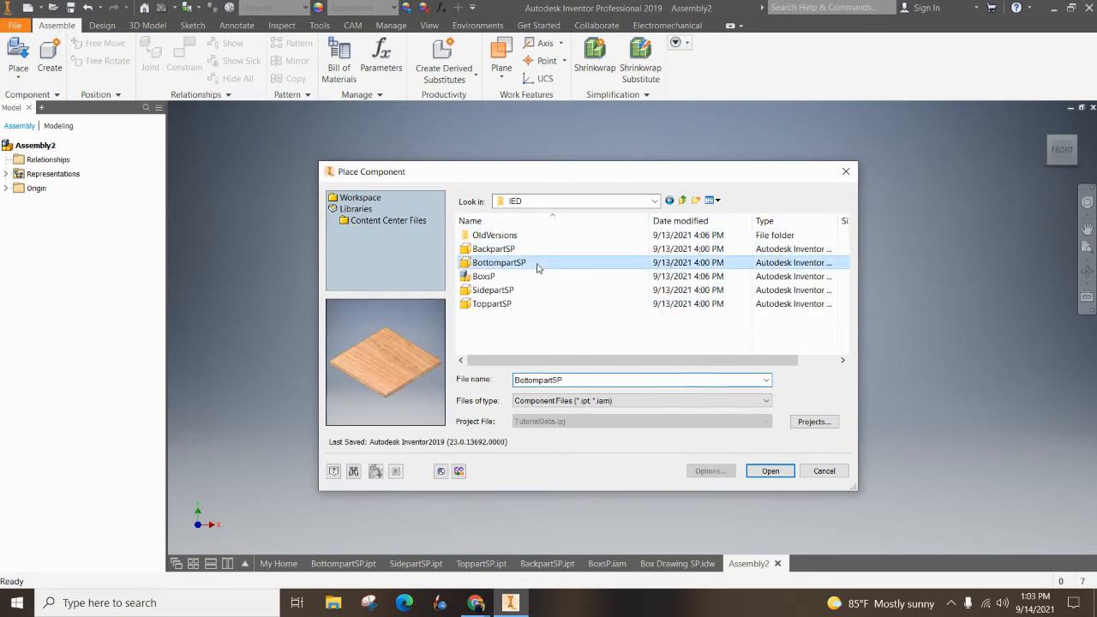
click(769, 471)
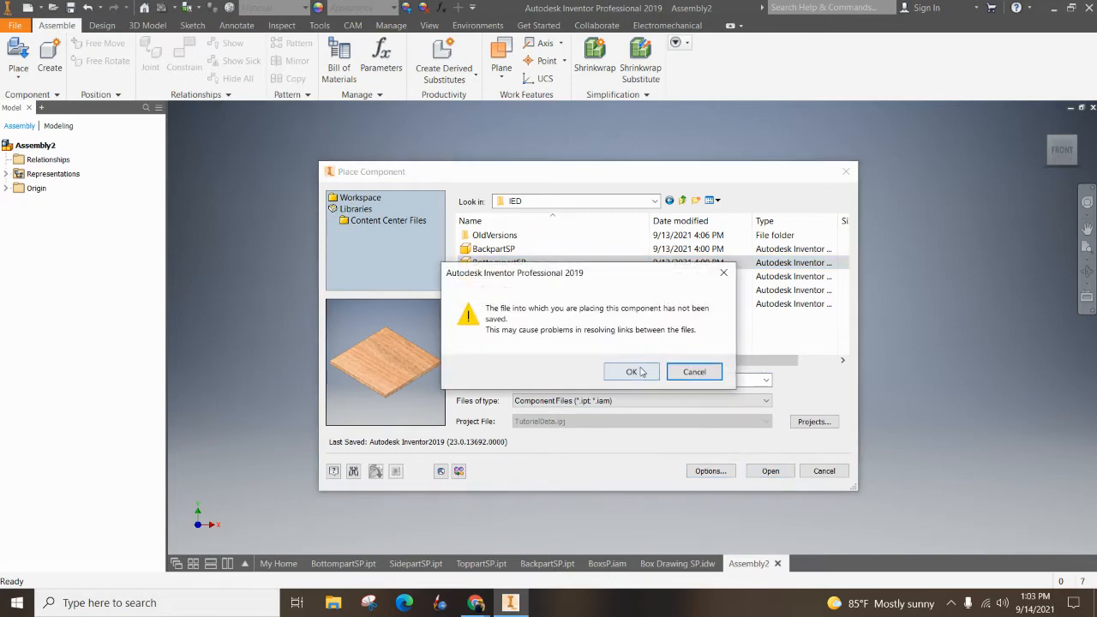
click(631, 371)
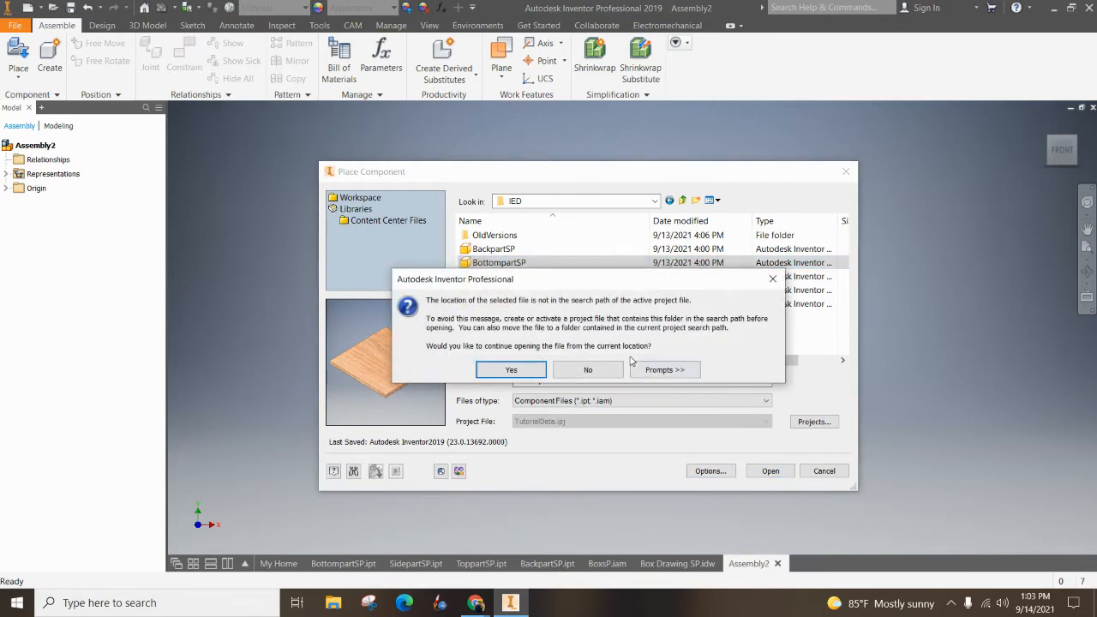
click(511, 370)
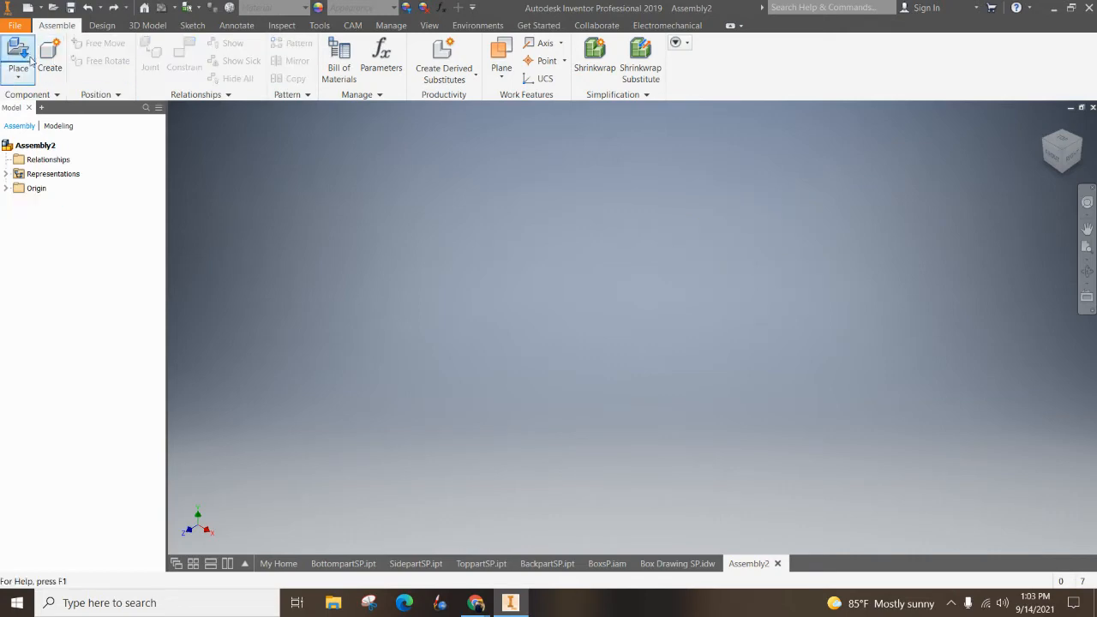
Place BottompartSP from the IED folder into the viewport, accepting the warning
click(18, 52)
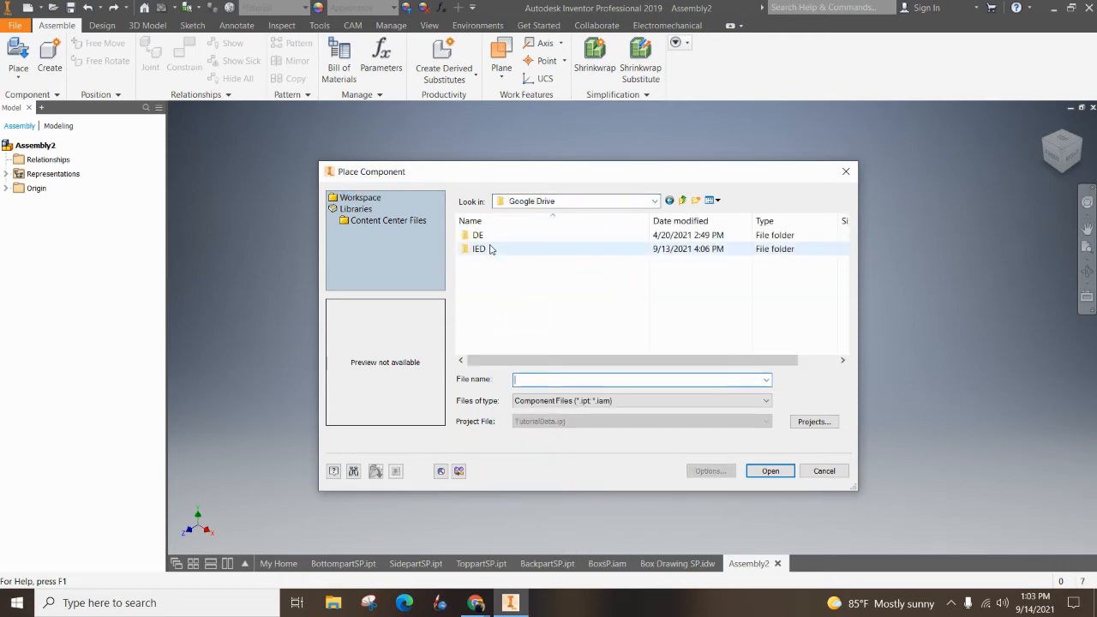
double_click(479, 248)
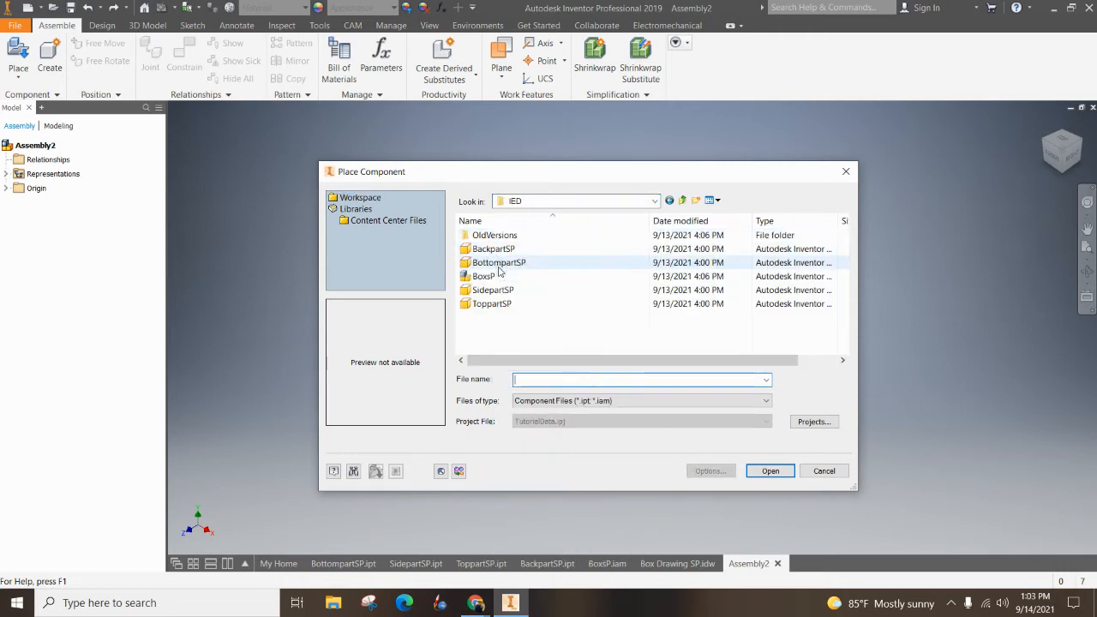
click(769, 471)
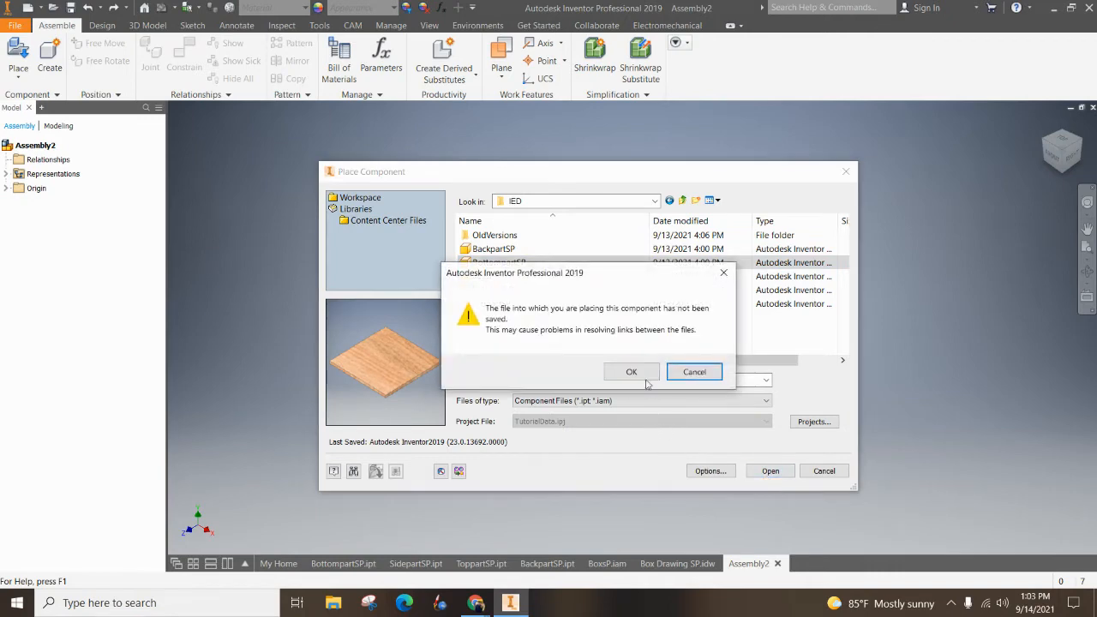
click(632, 371)
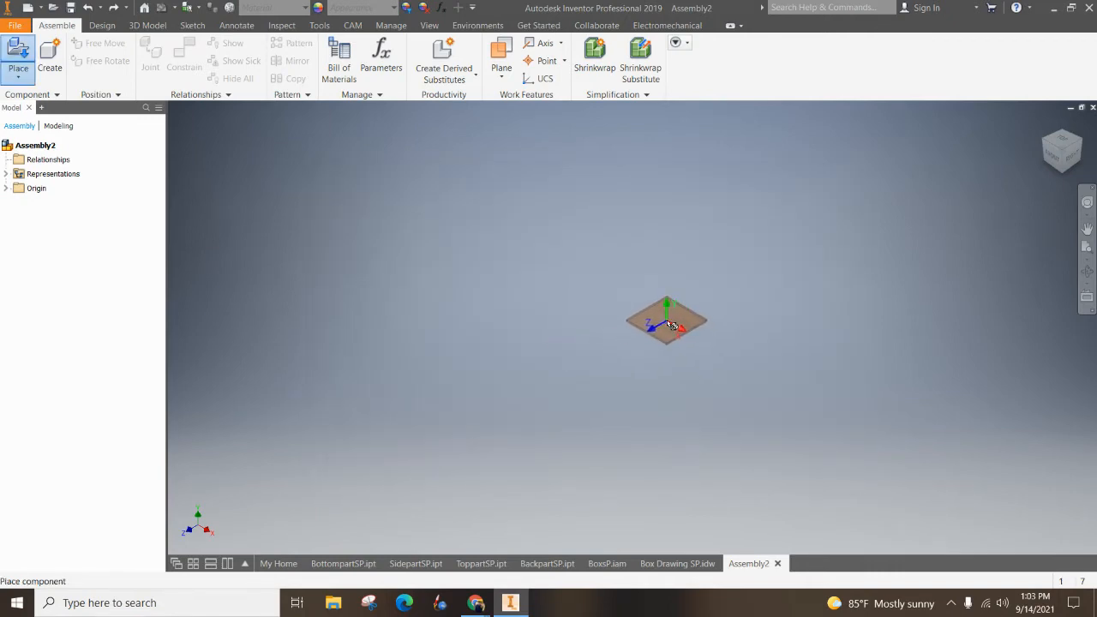
click(668, 321)
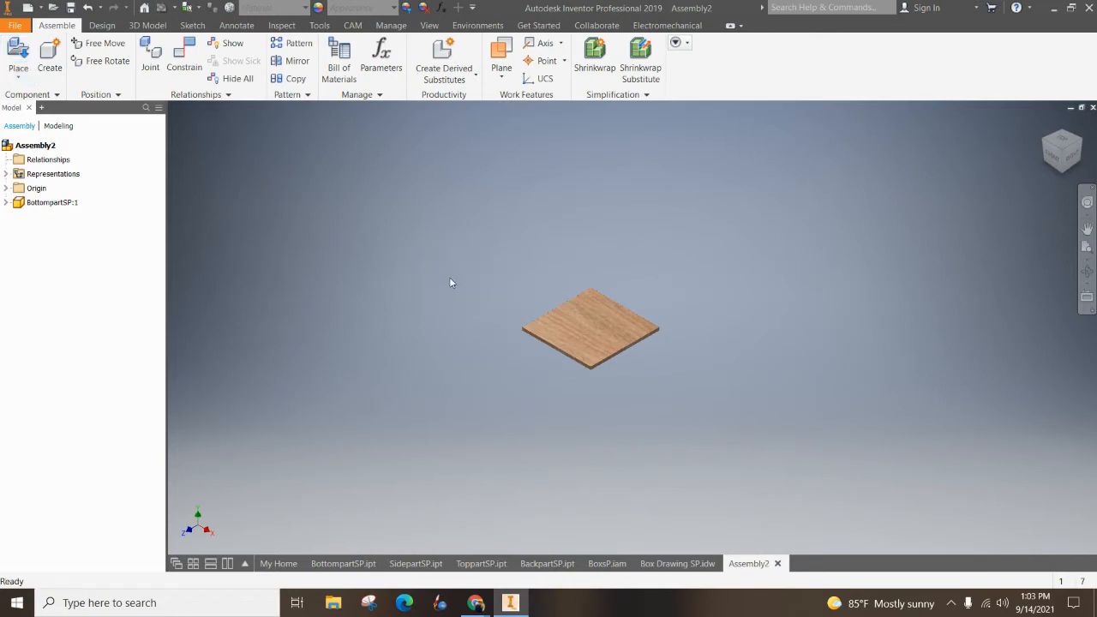
mouse_move(345, 258)
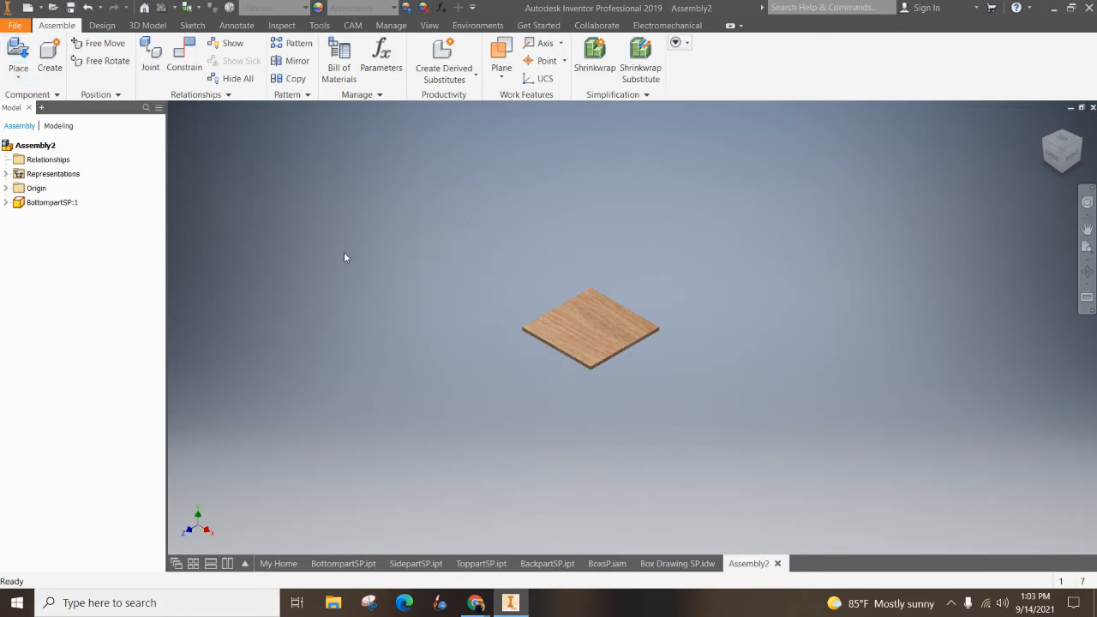
Select the BottompartSP board and bring up its context menu
click(592, 328)
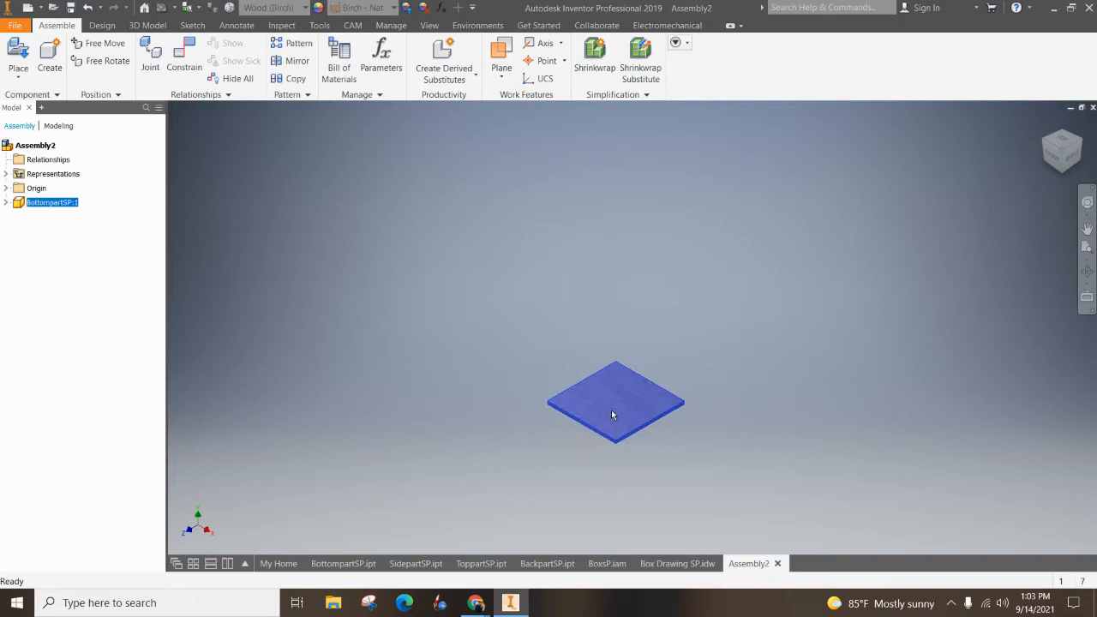
mouse_move(600, 380)
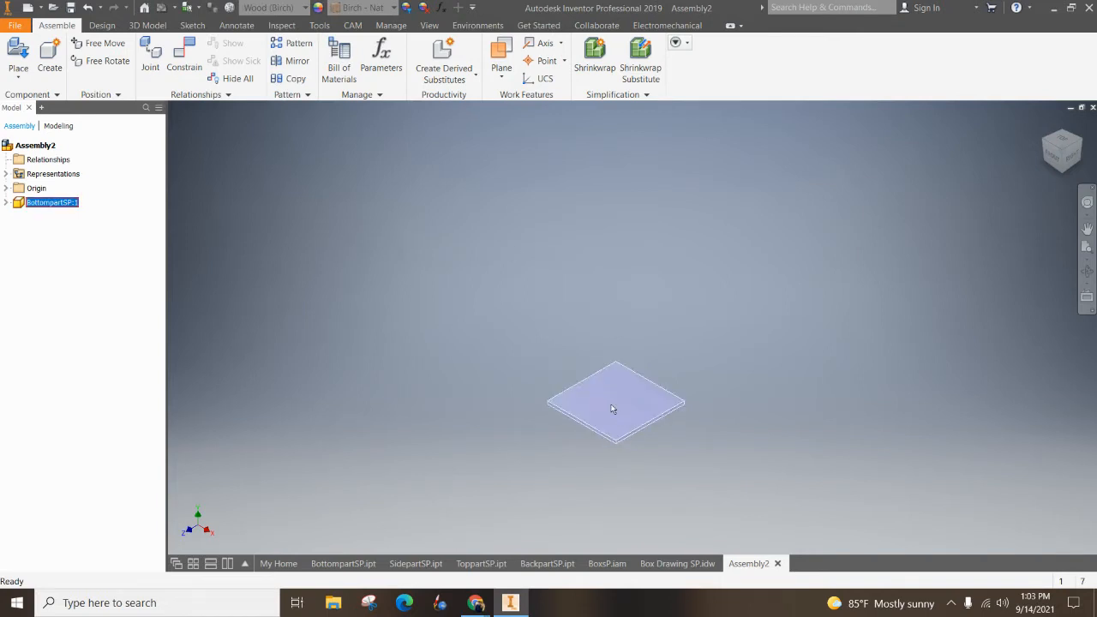
right_click(612, 407)
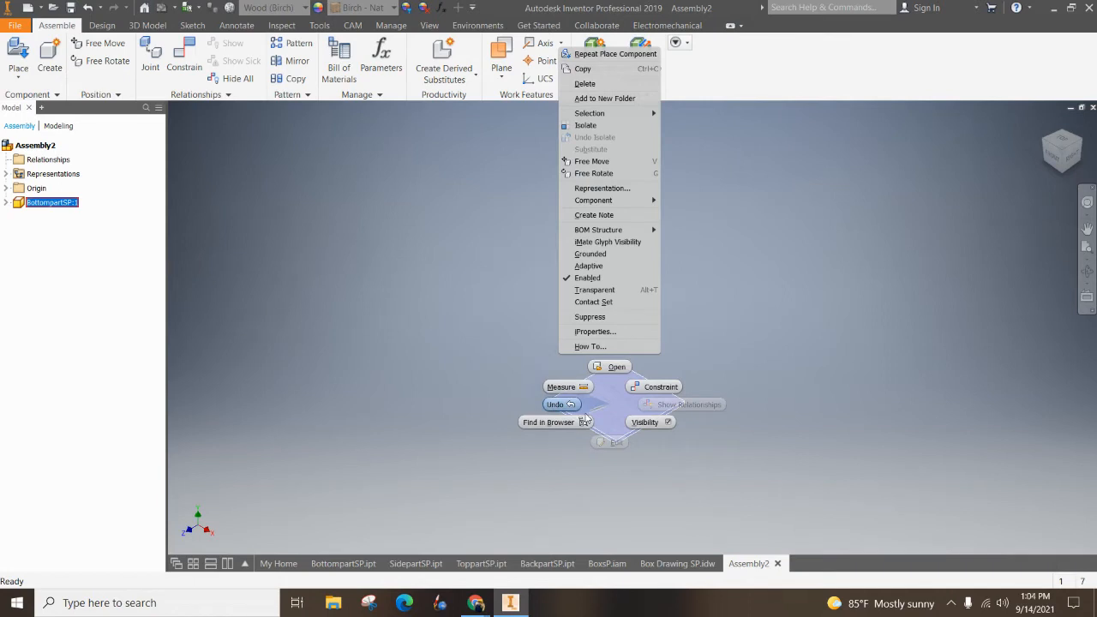
mouse_move(501, 321)
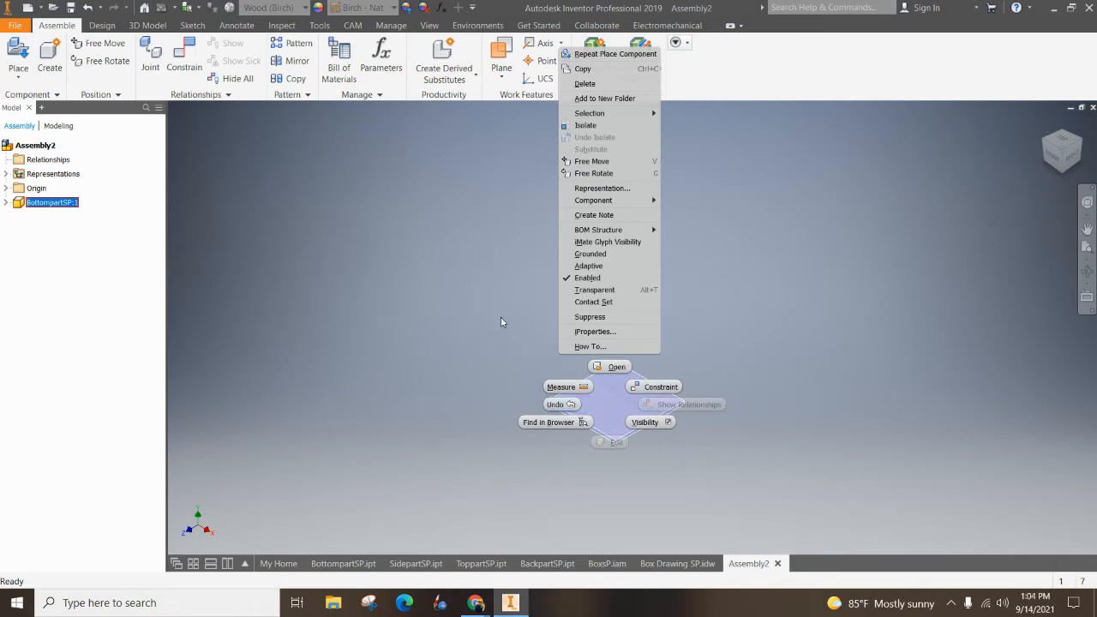
mouse_move(589, 253)
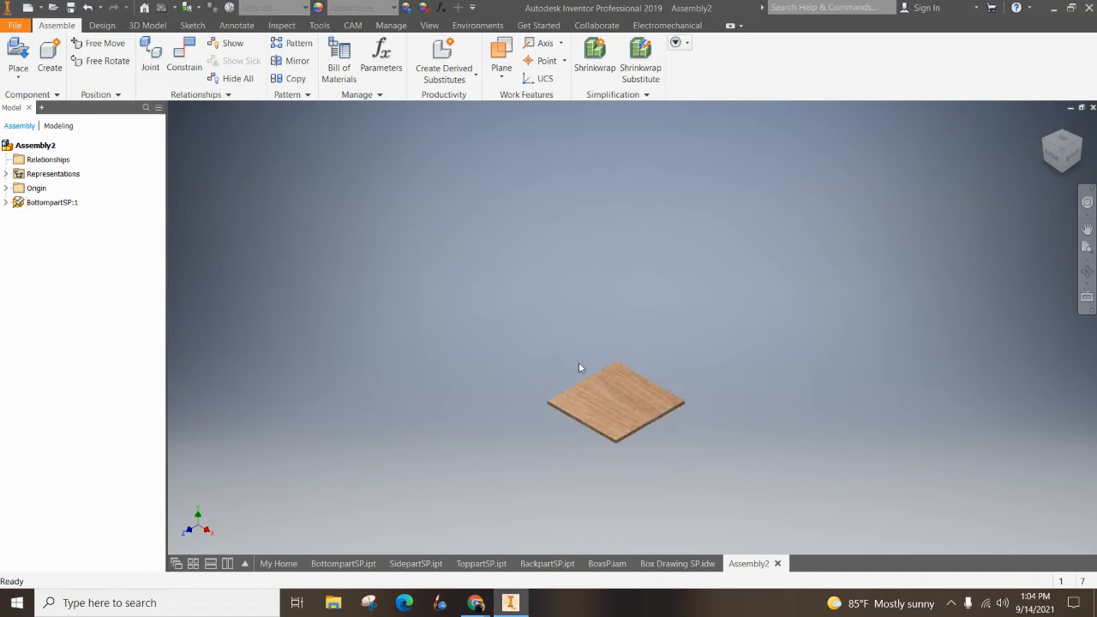
mouse_move(536, 327)
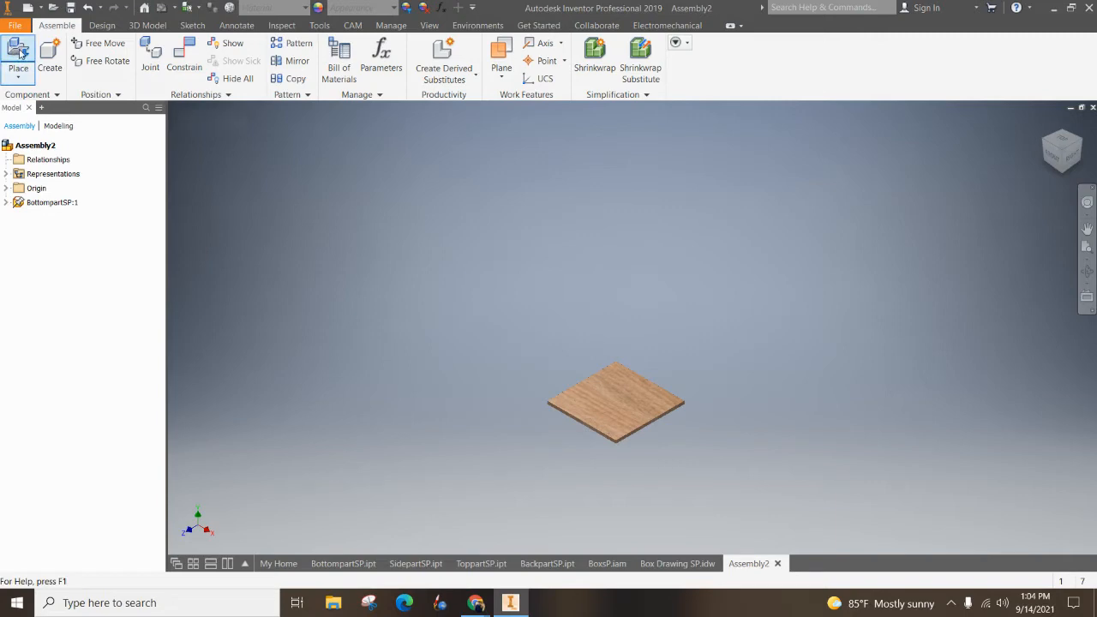
mouse_move(18, 52)
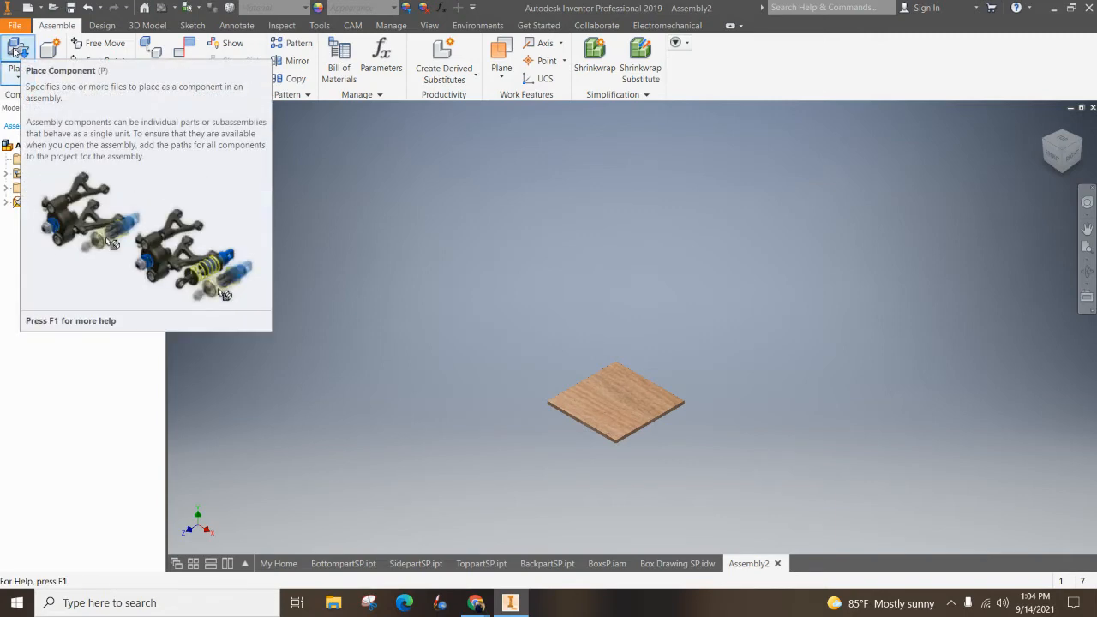
Place two SidepartSP boards into the assembly and finish placing
click(18, 51)
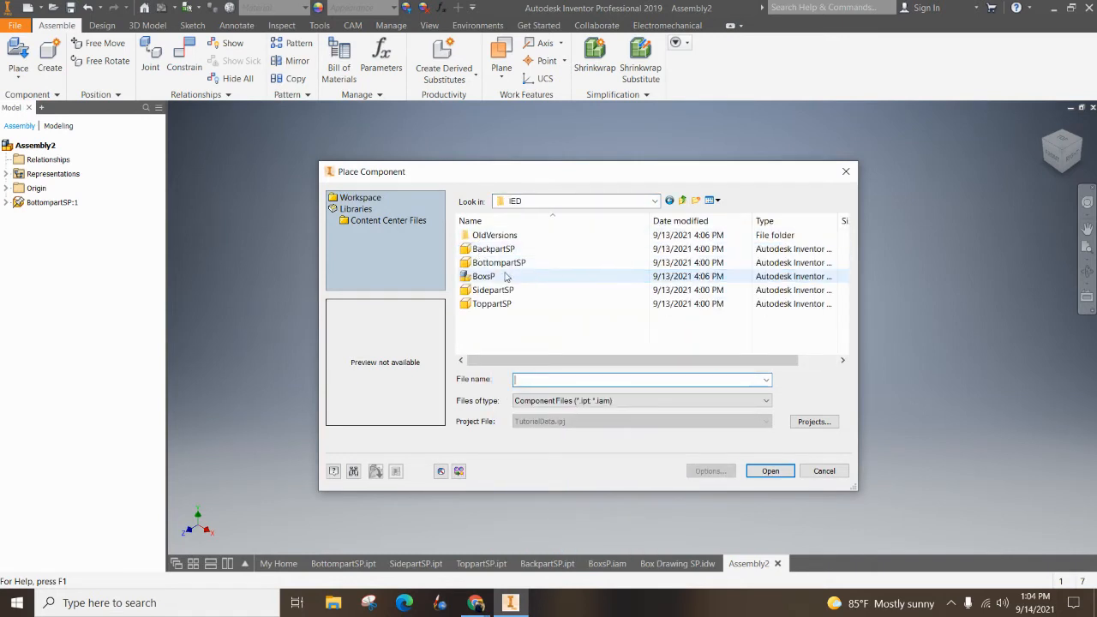
click(492, 290)
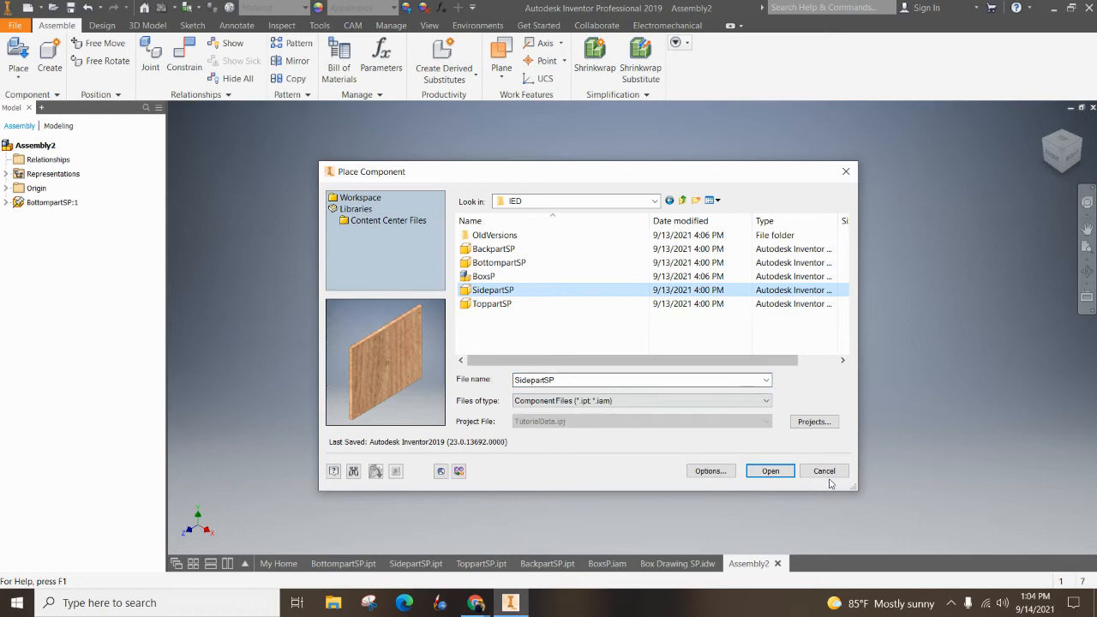
click(769, 471)
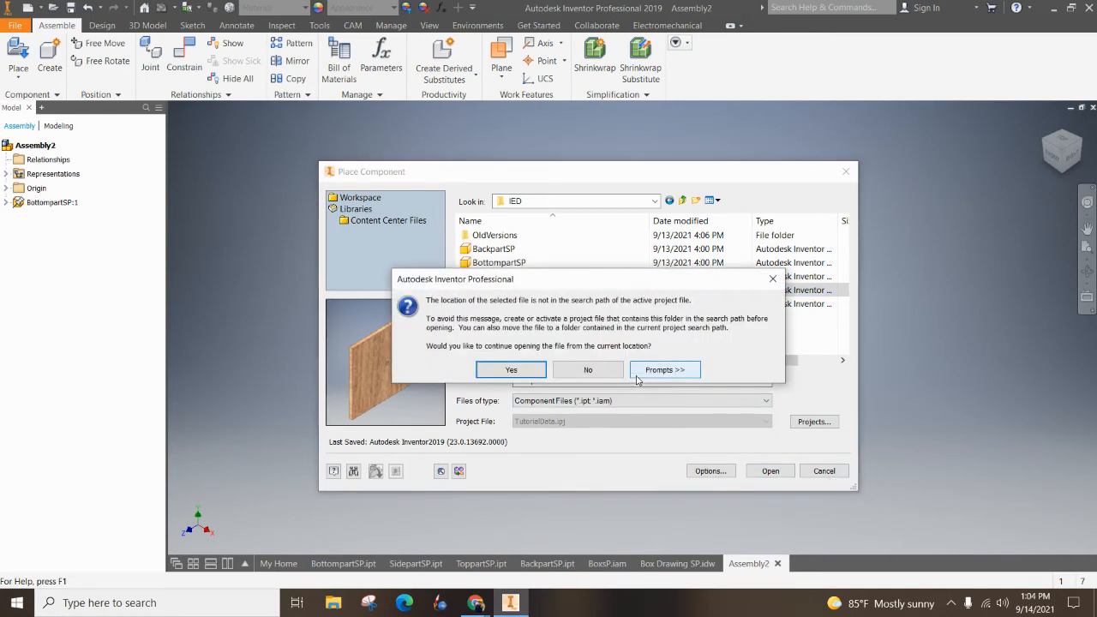
click(511, 369)
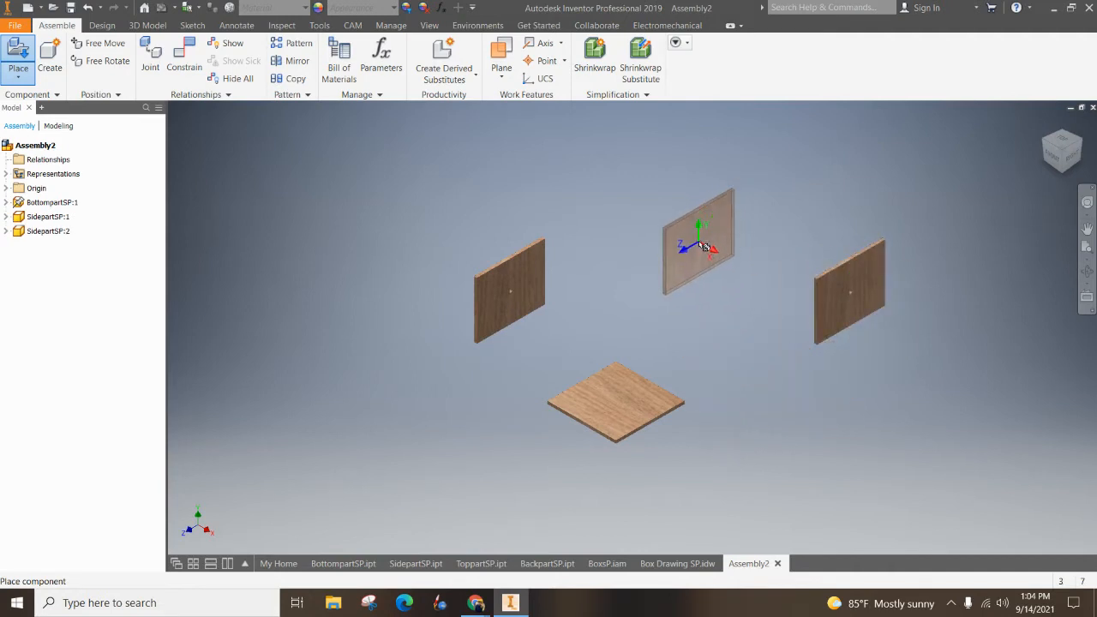
right_click(698, 244)
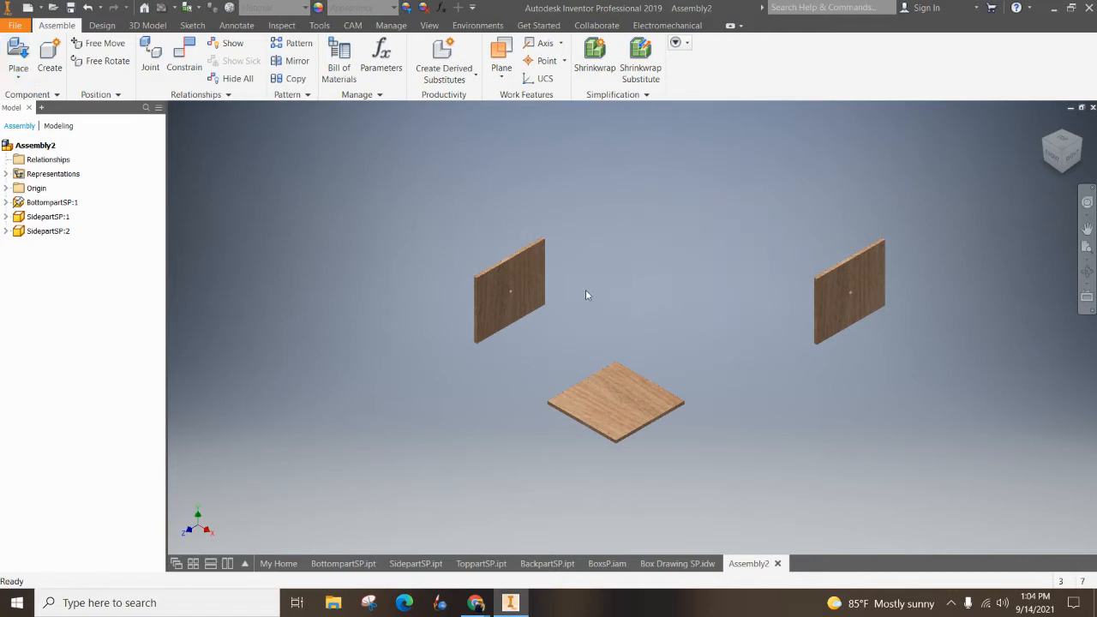
Mate the SidepartSP:1 panel face to the bottom board's top face
drag(509, 291, 588, 355)
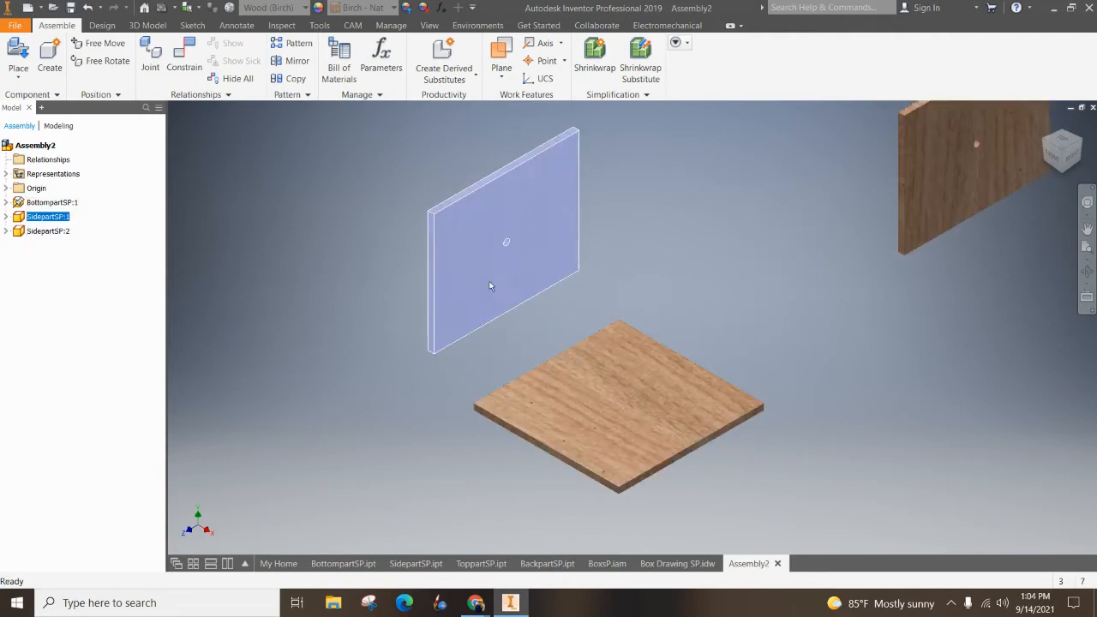
mouse_move(477, 186)
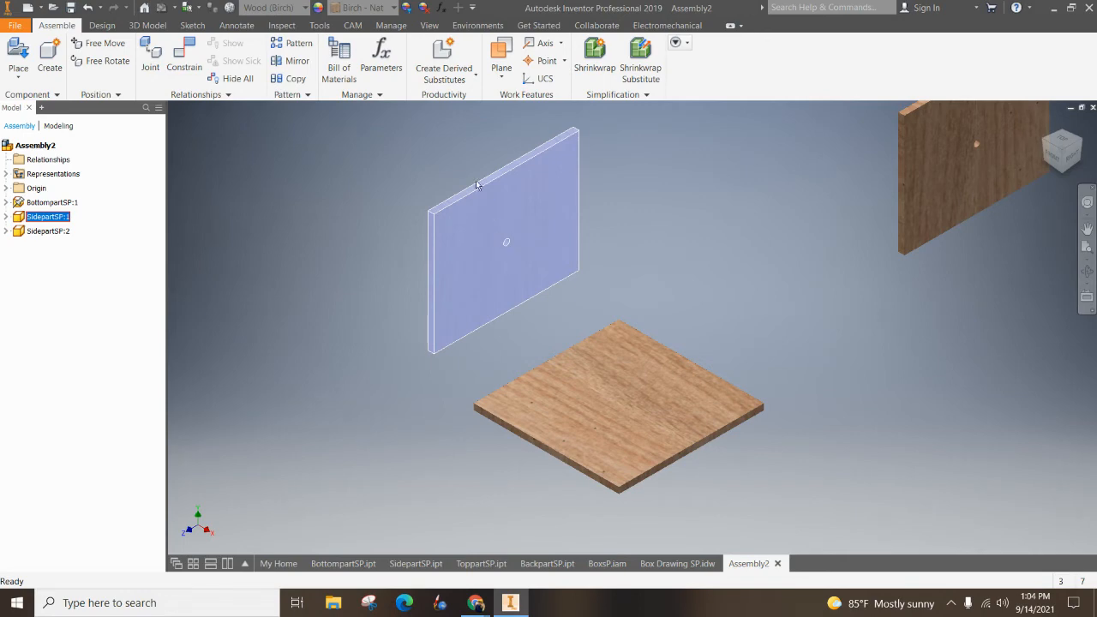
click(183, 60)
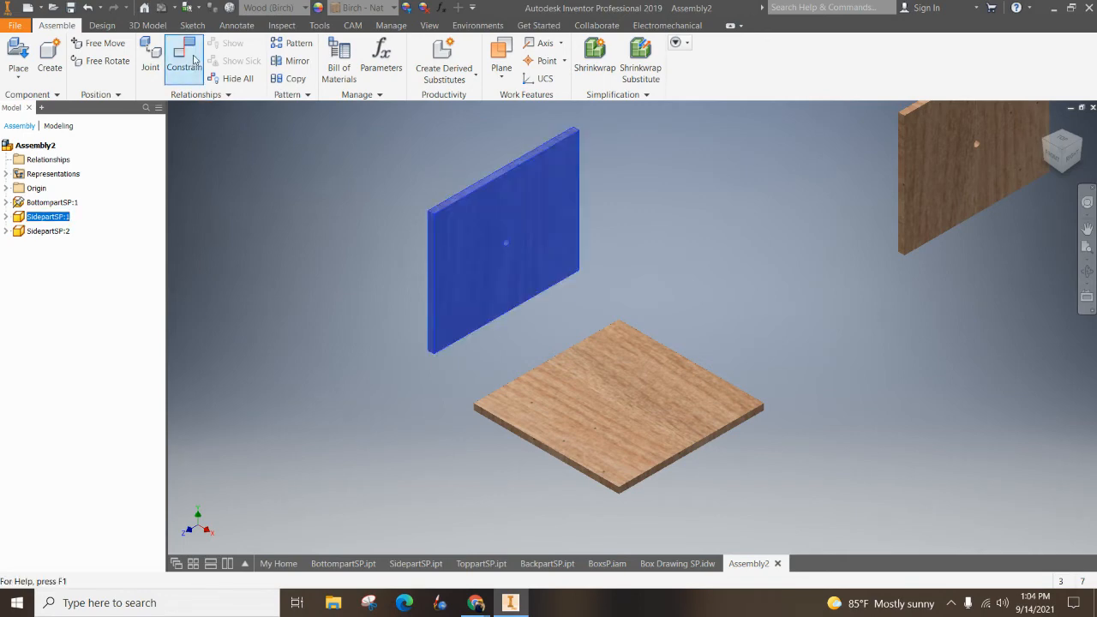
click(185, 60)
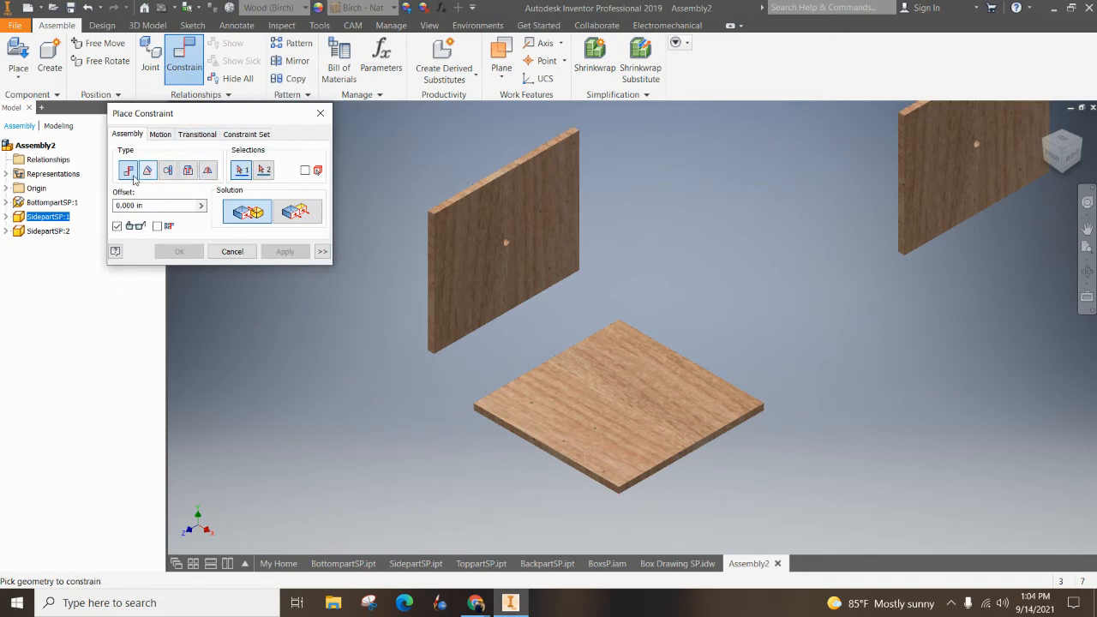
mouse_move(128, 170)
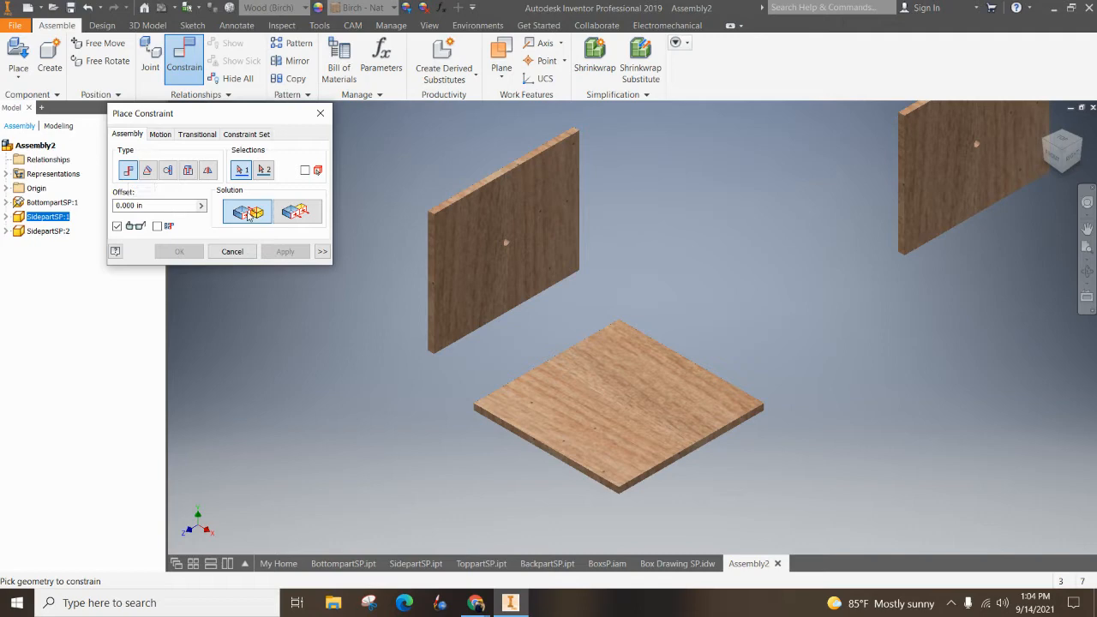
mouse_move(297, 211)
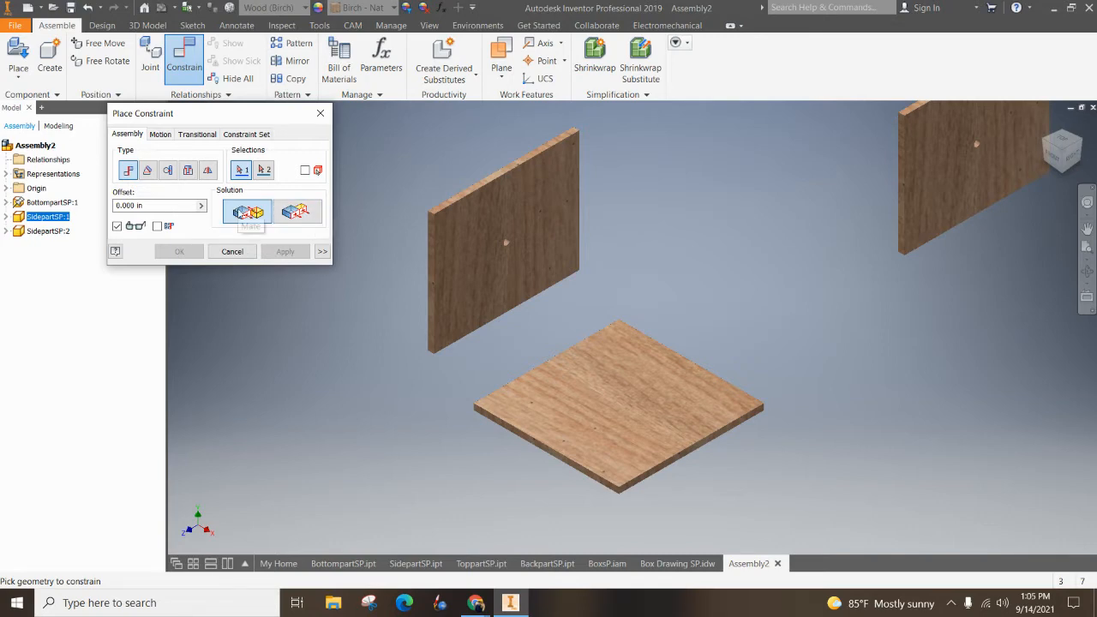
mouse_move(246, 212)
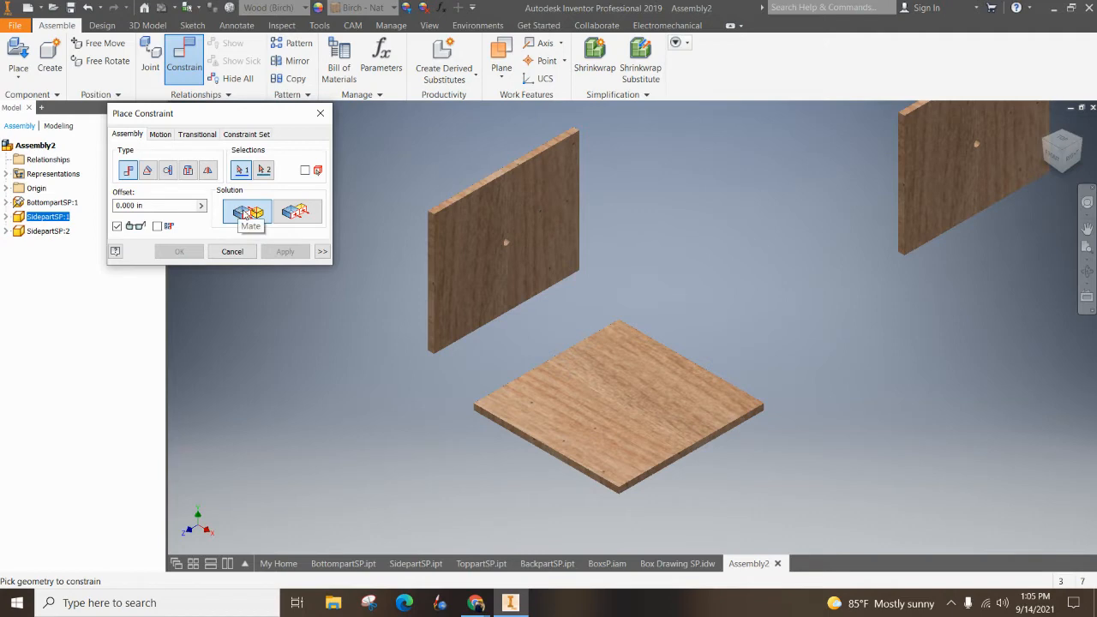
mouse_move(608, 409)
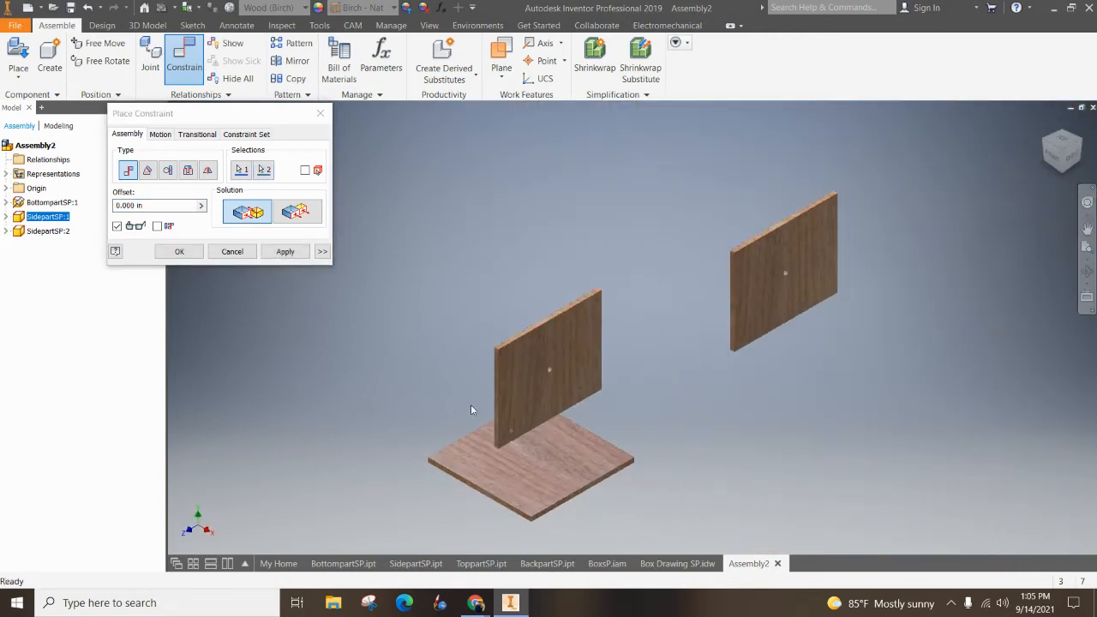
click(285, 251)
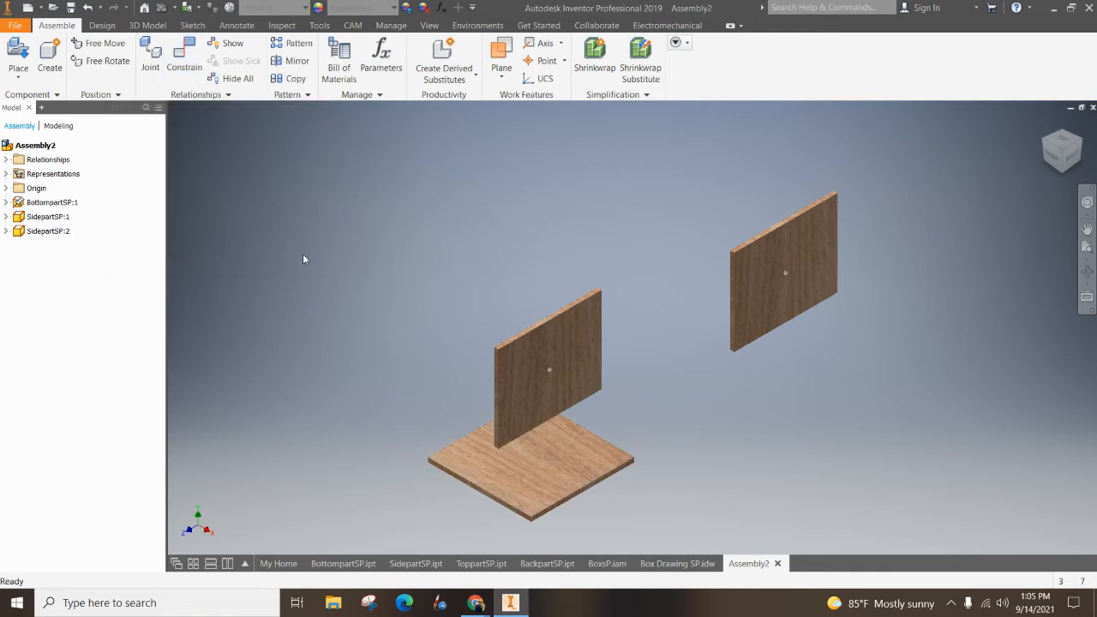
Flush the first side panel's outer face with the bottom board's end face, checking Flush:1
click(47, 216)
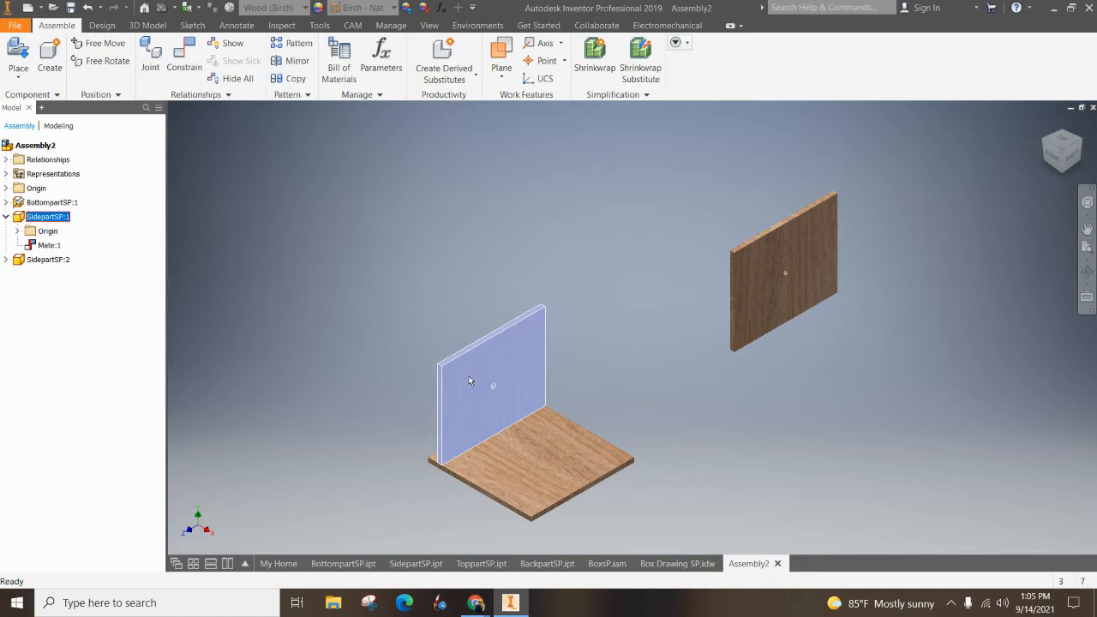
click(184, 56)
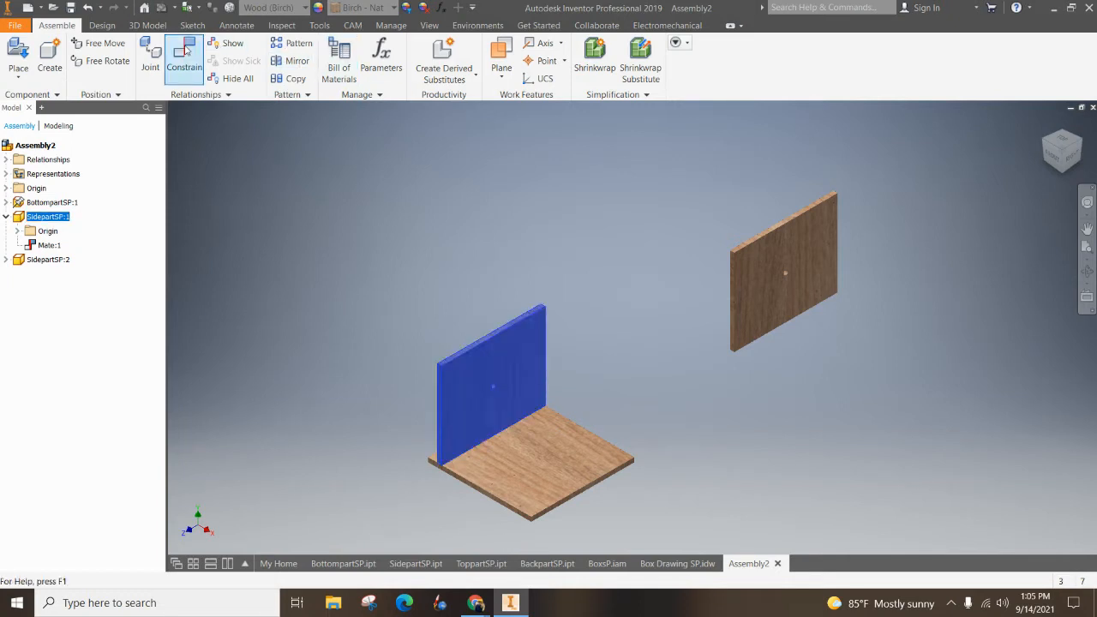
click(185, 60)
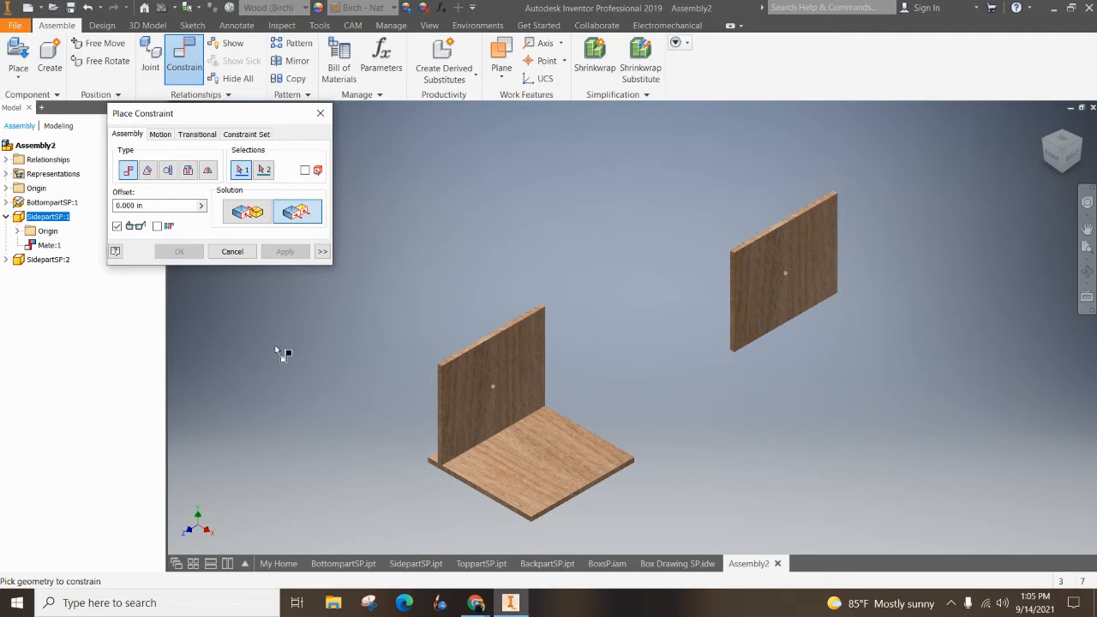
mouse_move(247, 212)
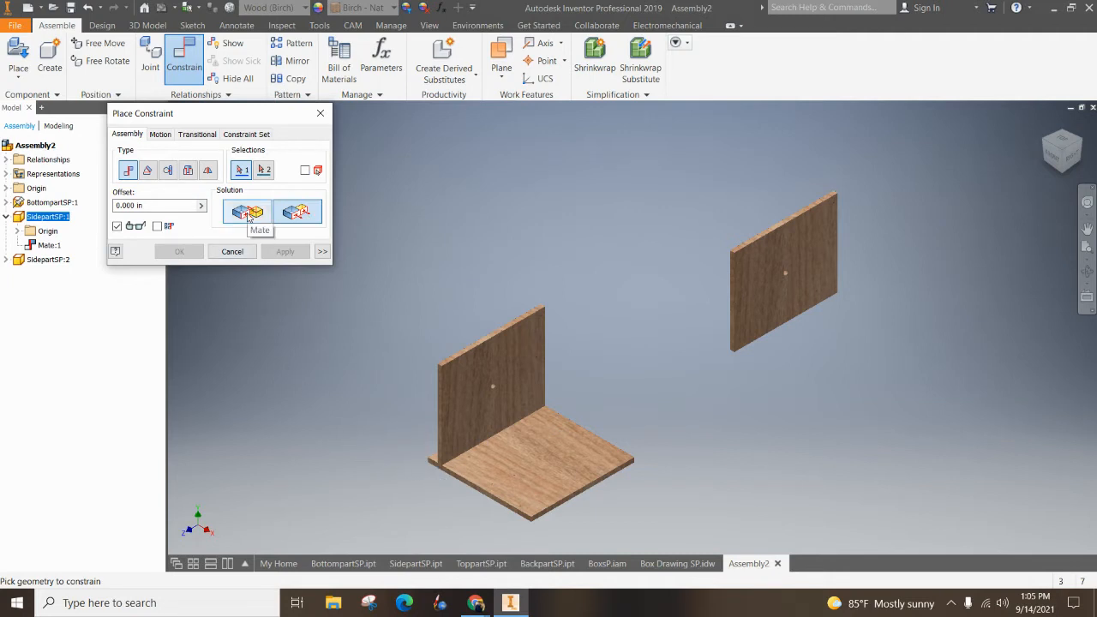
mouse_move(246, 212)
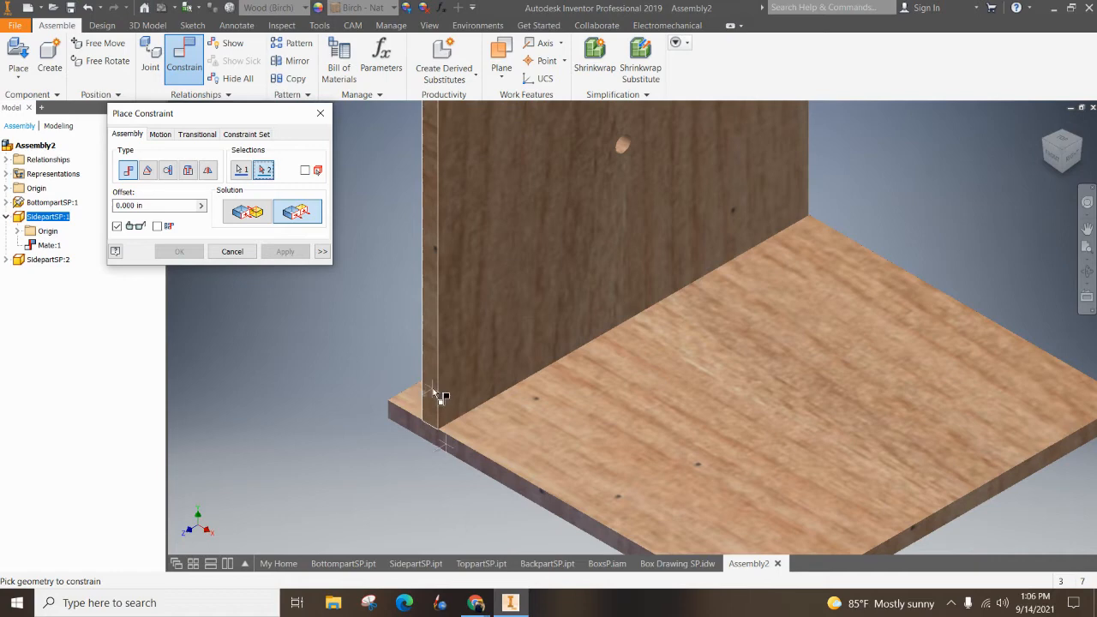
click(285, 251)
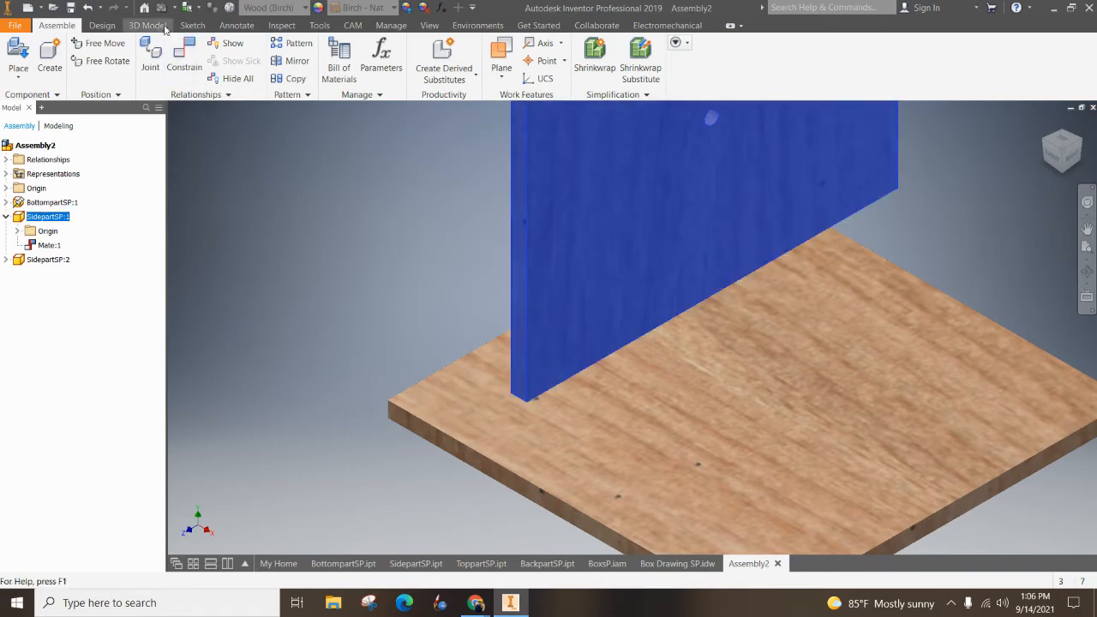
click(183, 51)
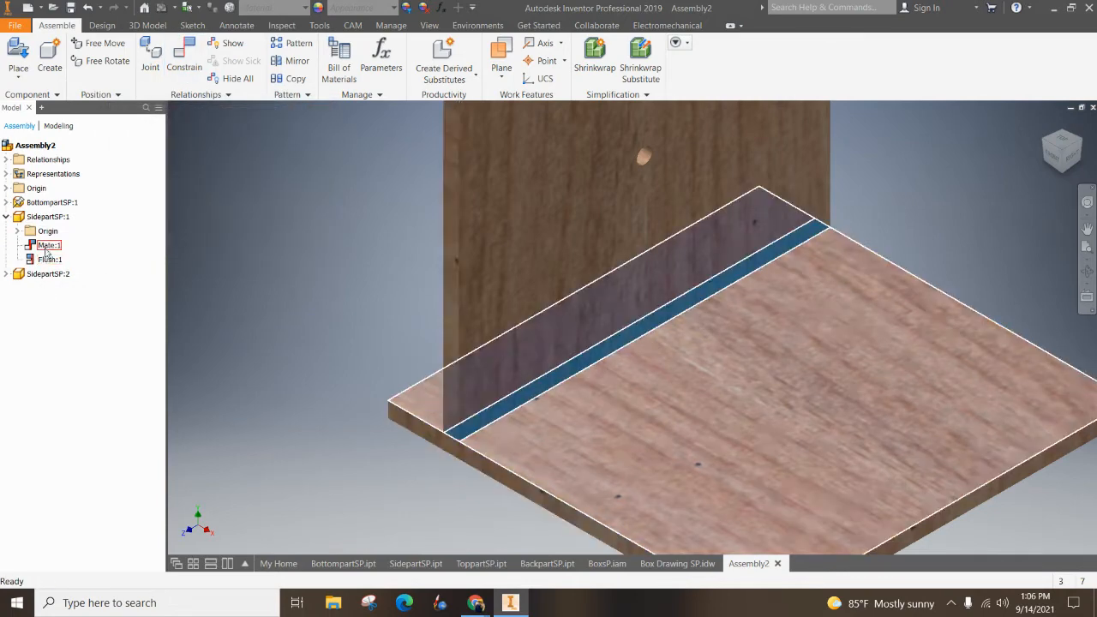
click(48, 259)
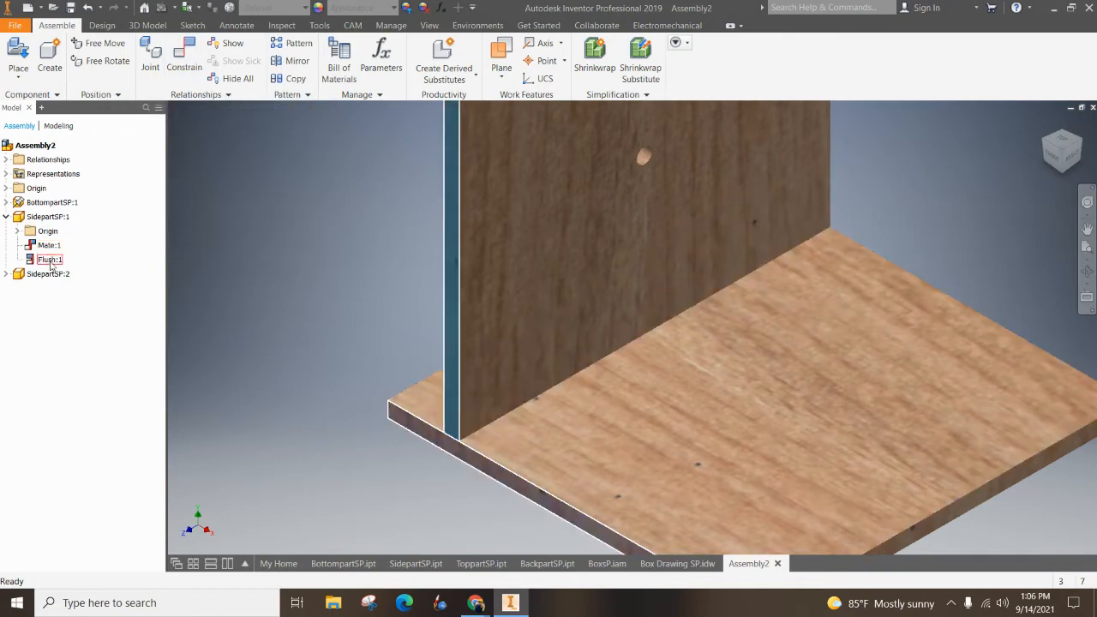
click(47, 216)
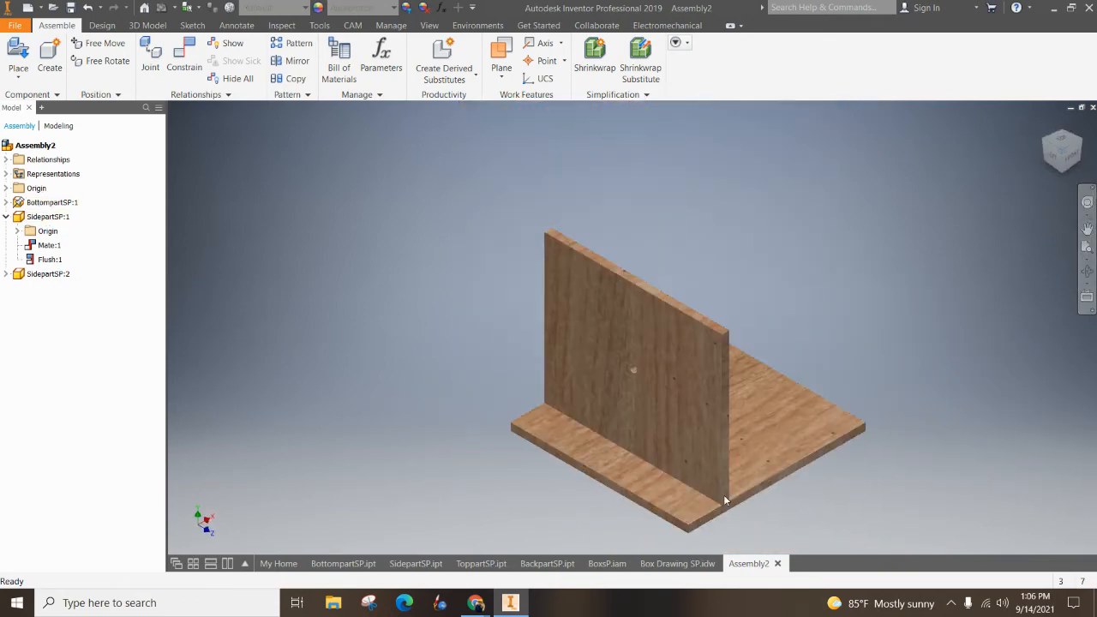
Add a second flush constraint to the first side panel and review its constraints
click(184, 60)
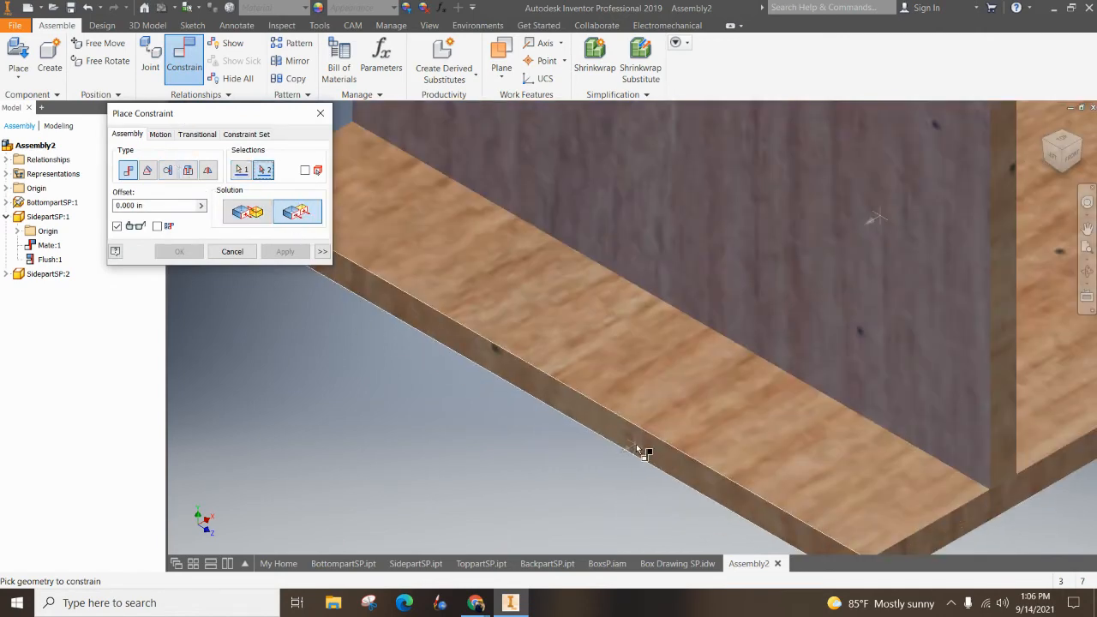
click(285, 251)
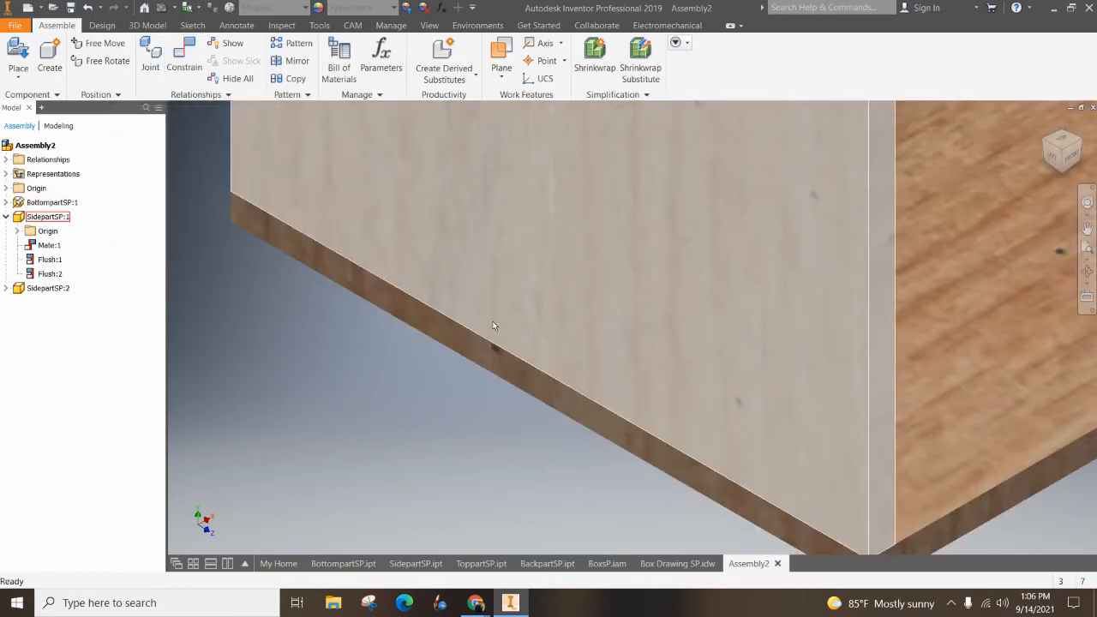
click(49, 274)
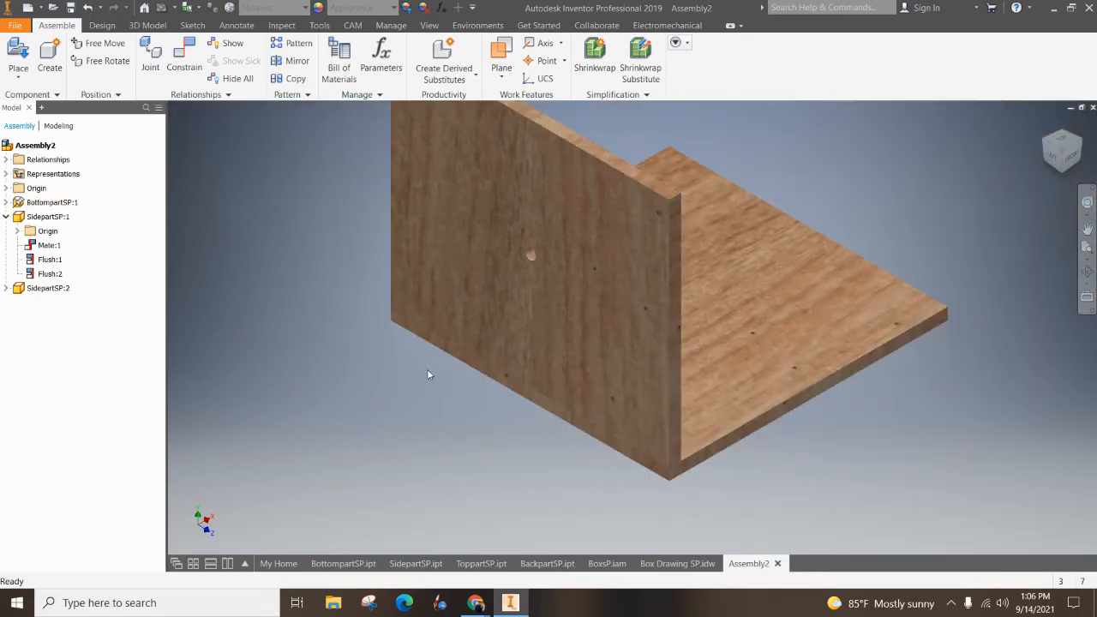
click(49, 259)
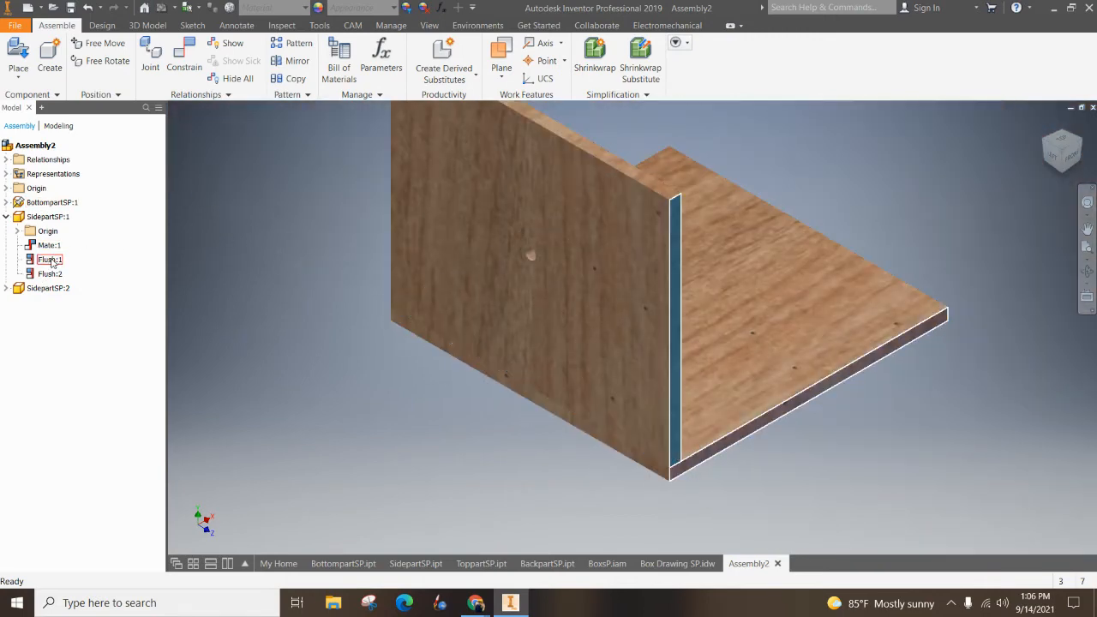
click(49, 246)
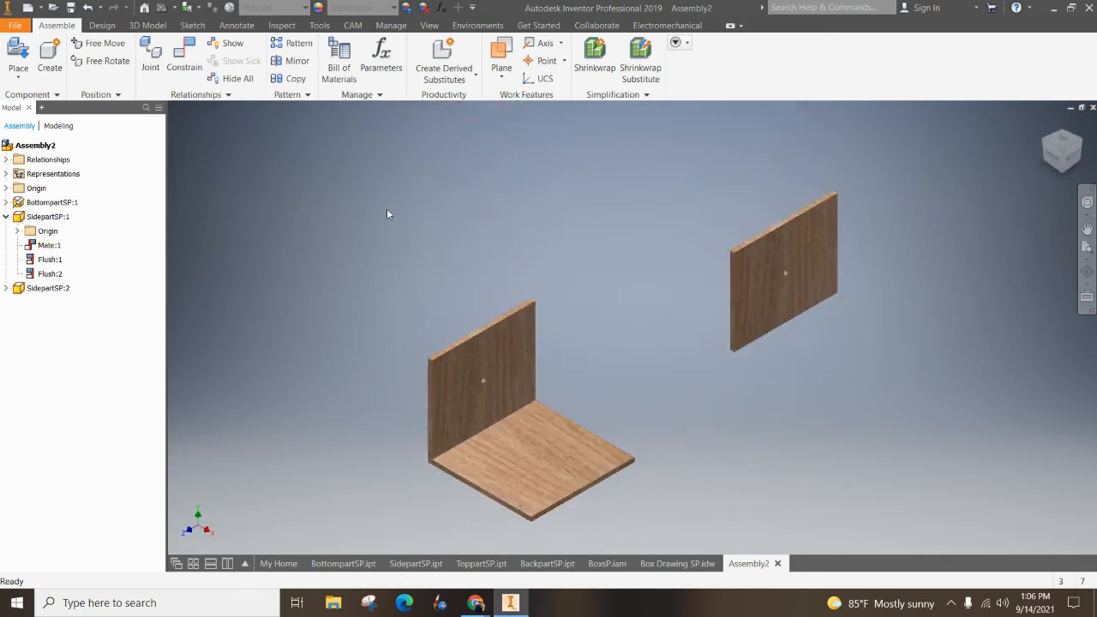
mouse_move(883, 254)
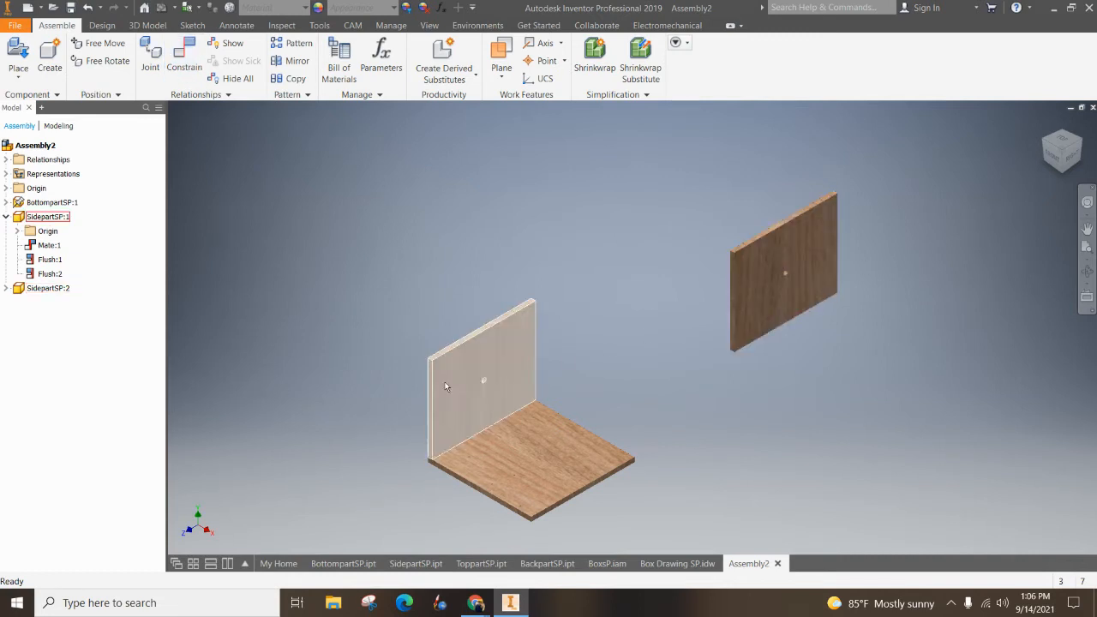
mouse_move(446, 420)
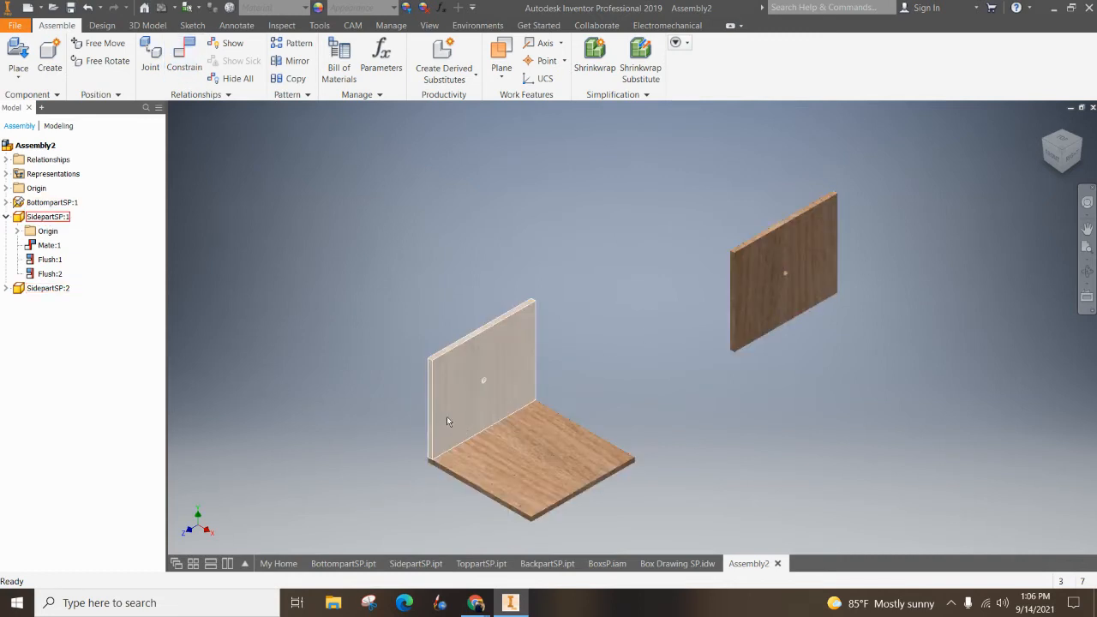
click(49, 259)
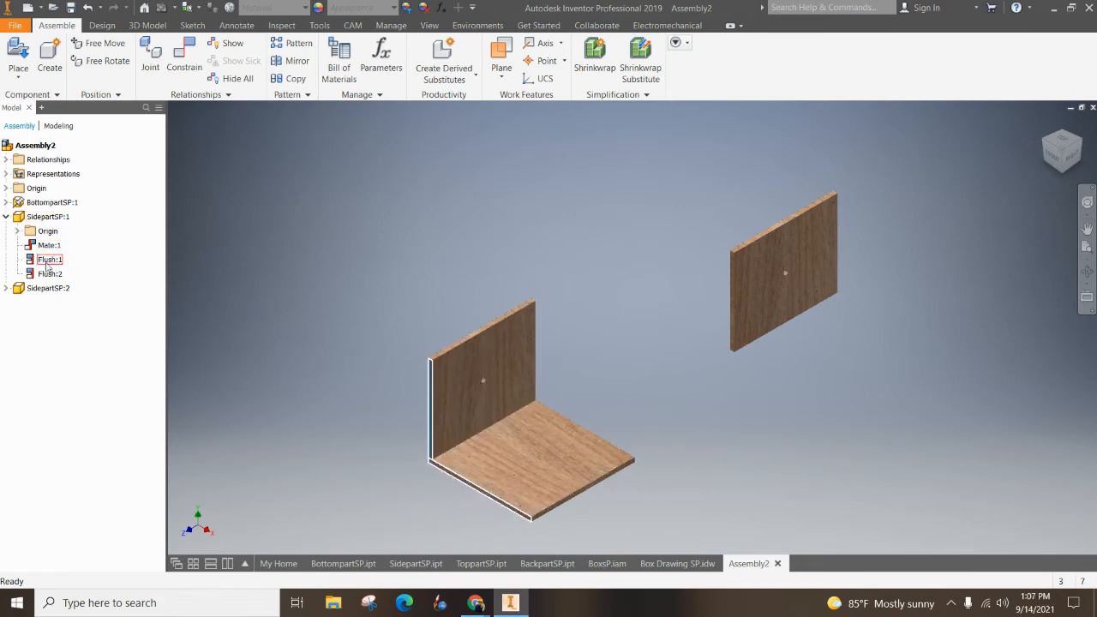
click(50, 259)
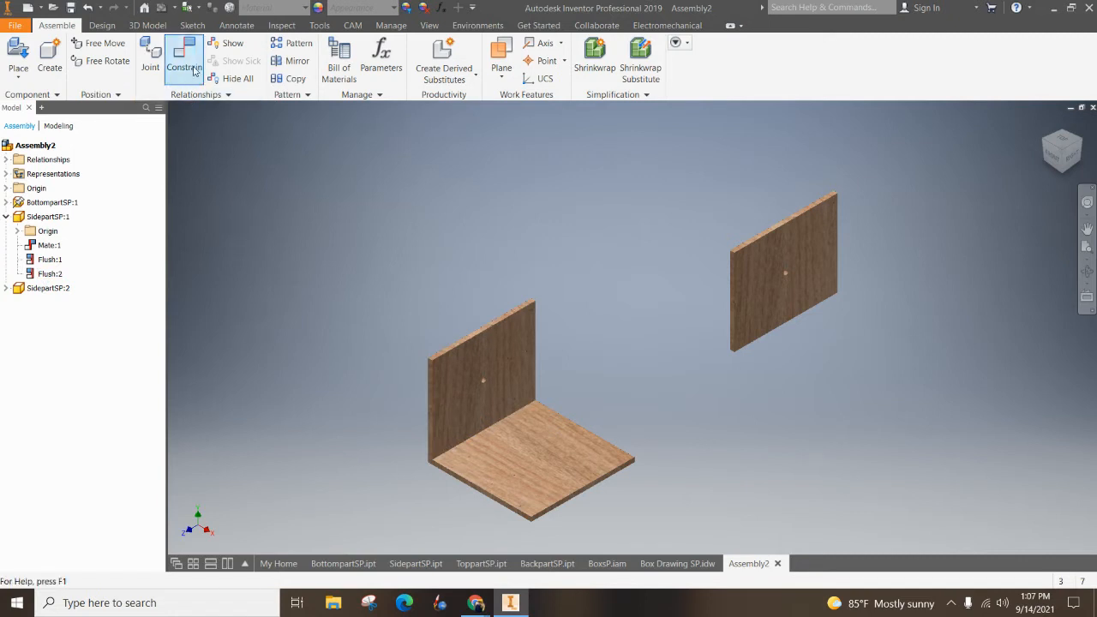
mouse_move(184, 67)
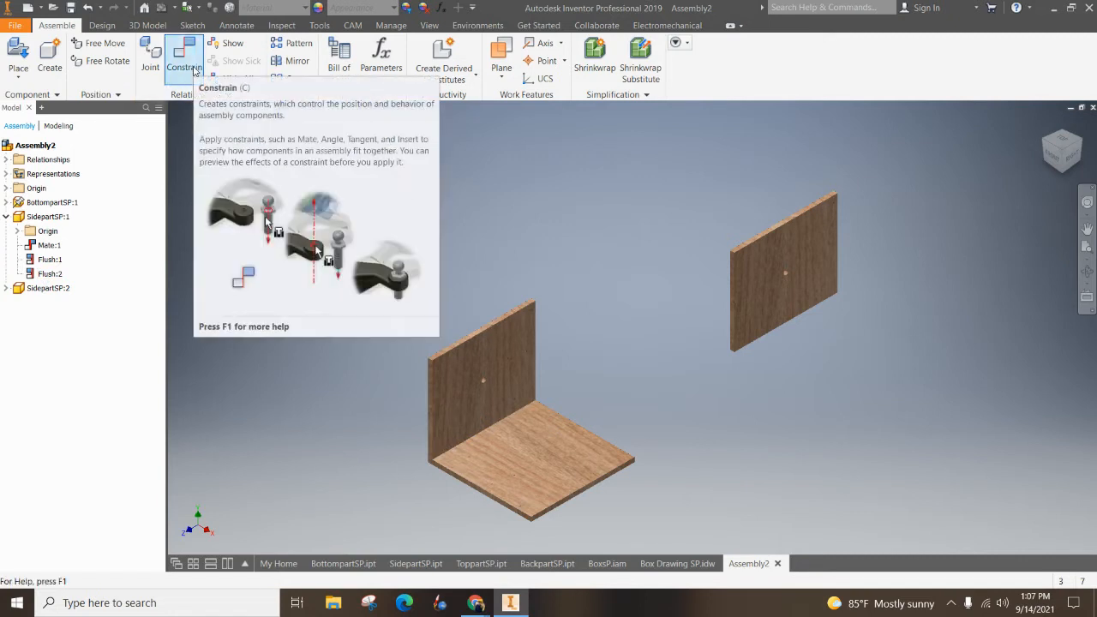
Constrain SidepartSP:2 to the bottom board using the flush solution
click(184, 56)
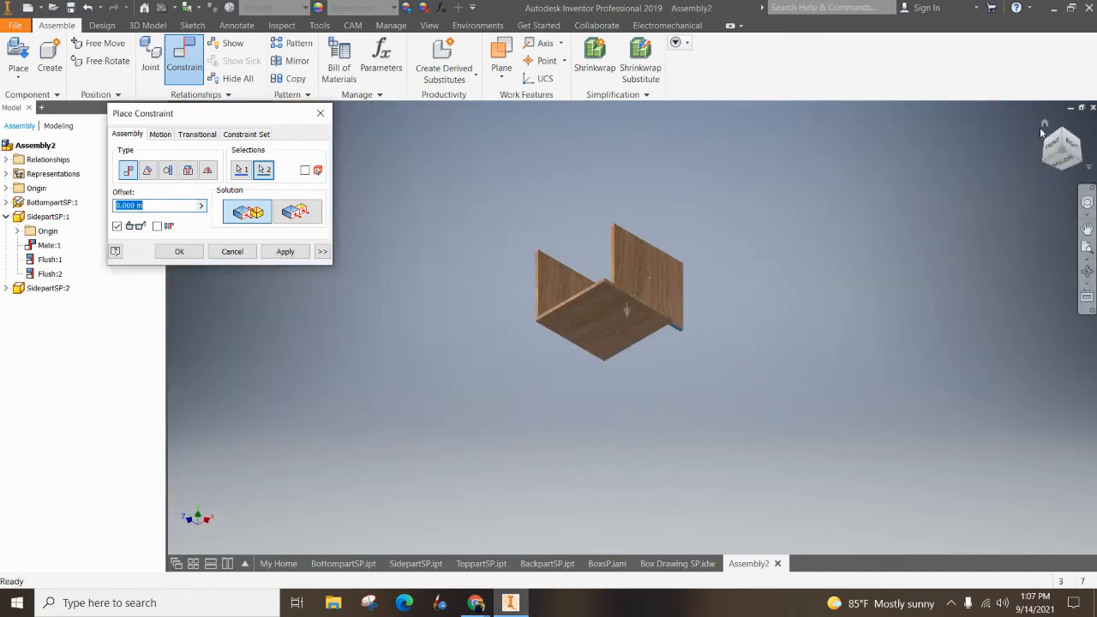
click(285, 251)
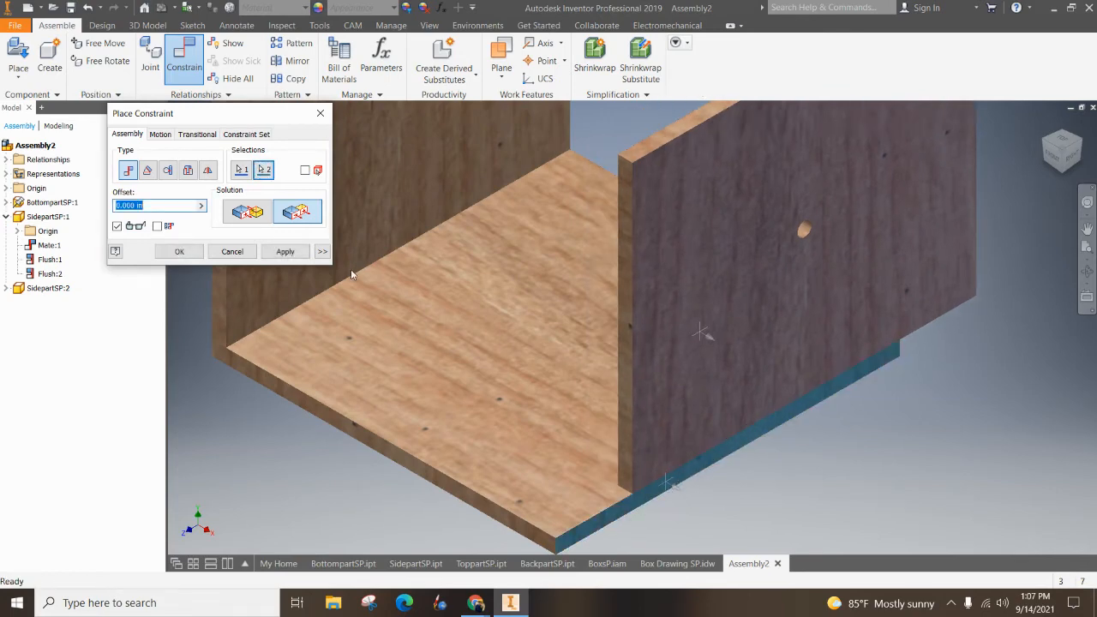
click(297, 212)
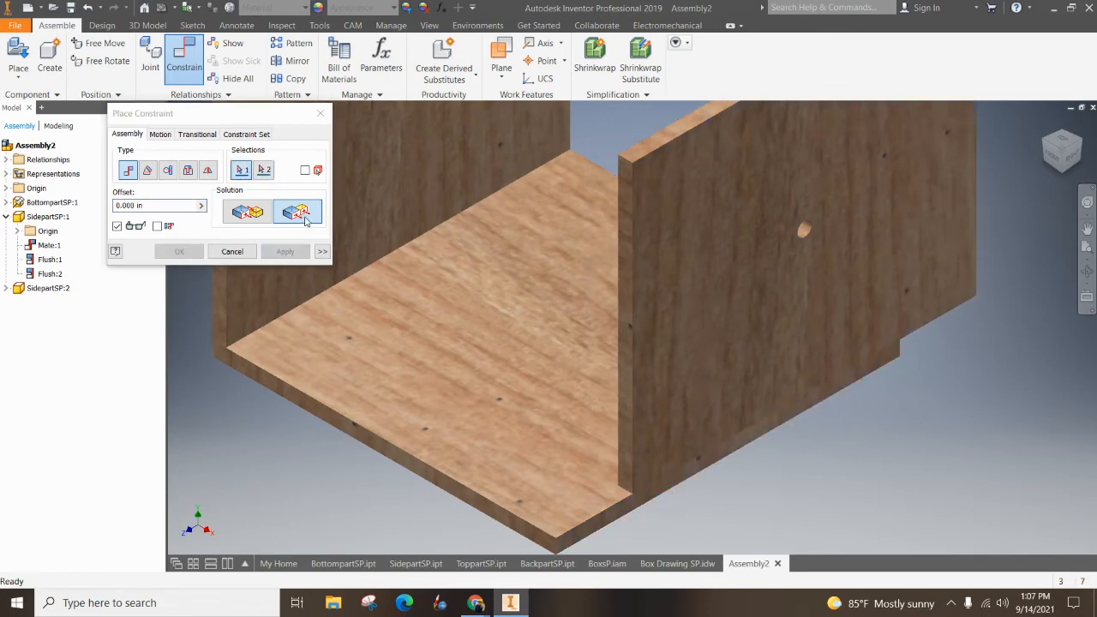
click(630, 306)
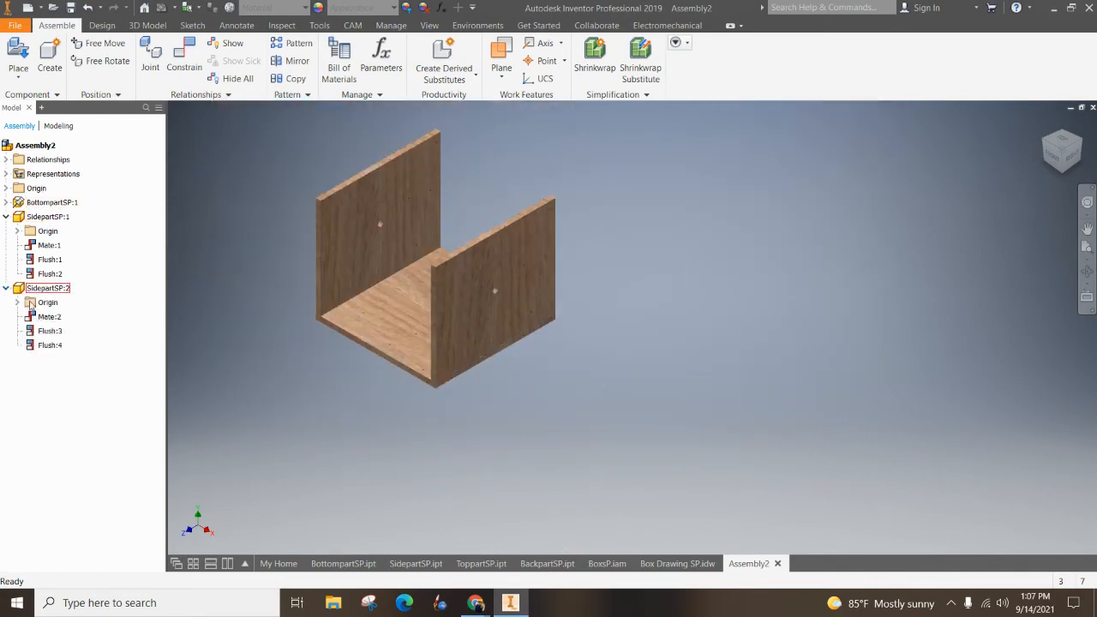
Review the second side panel's Mate:2, Flush:3 and Flush:4 constraints in the browser
click(48, 317)
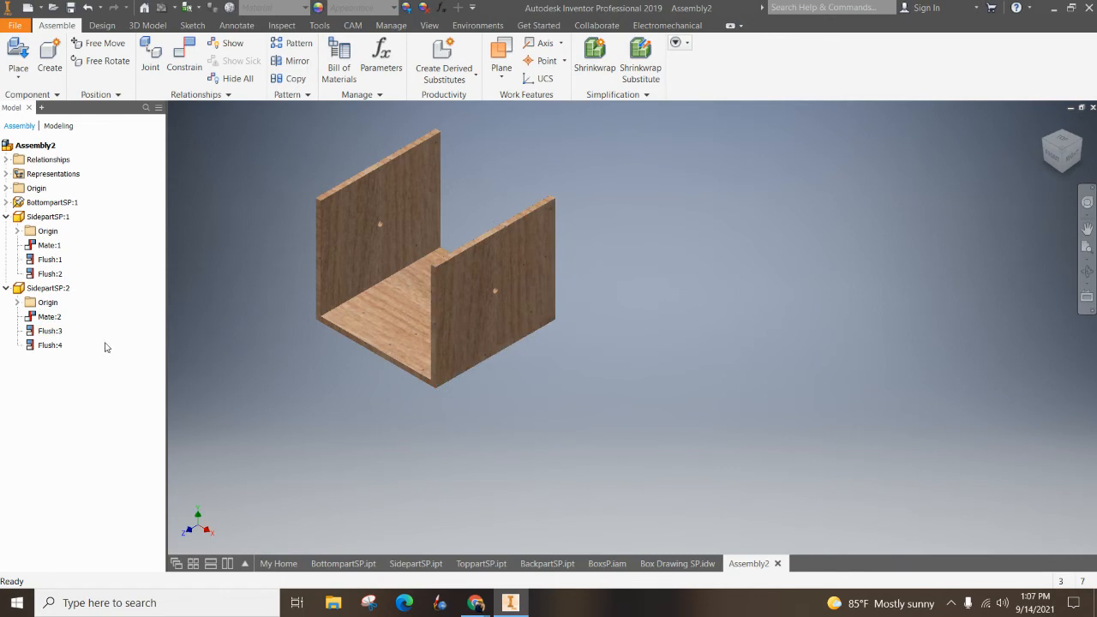
right_click(49, 344)
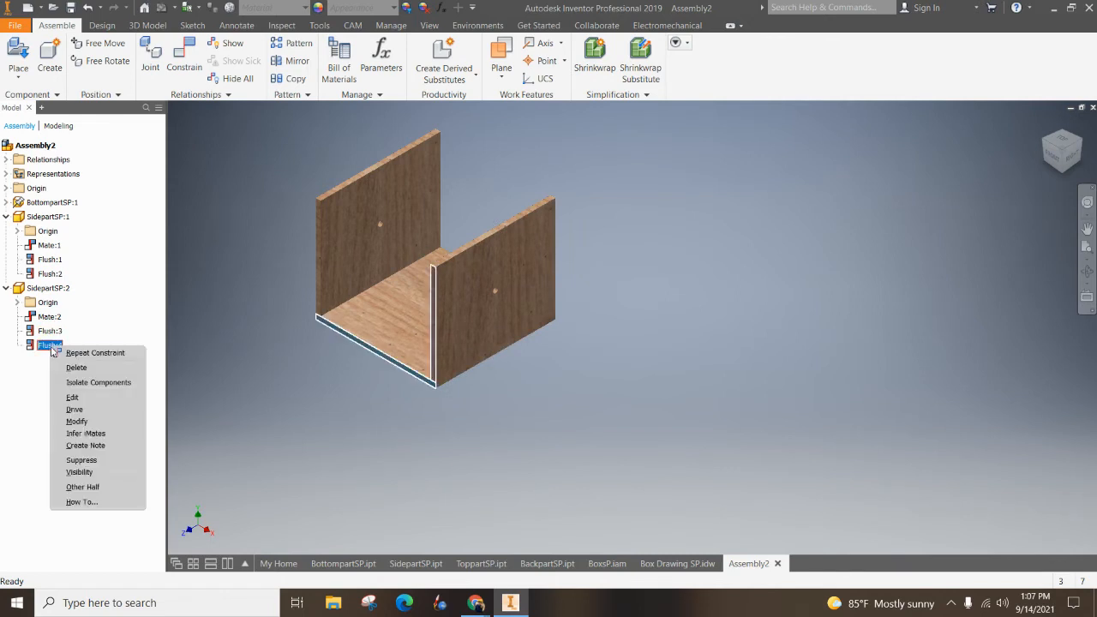
click(99, 383)
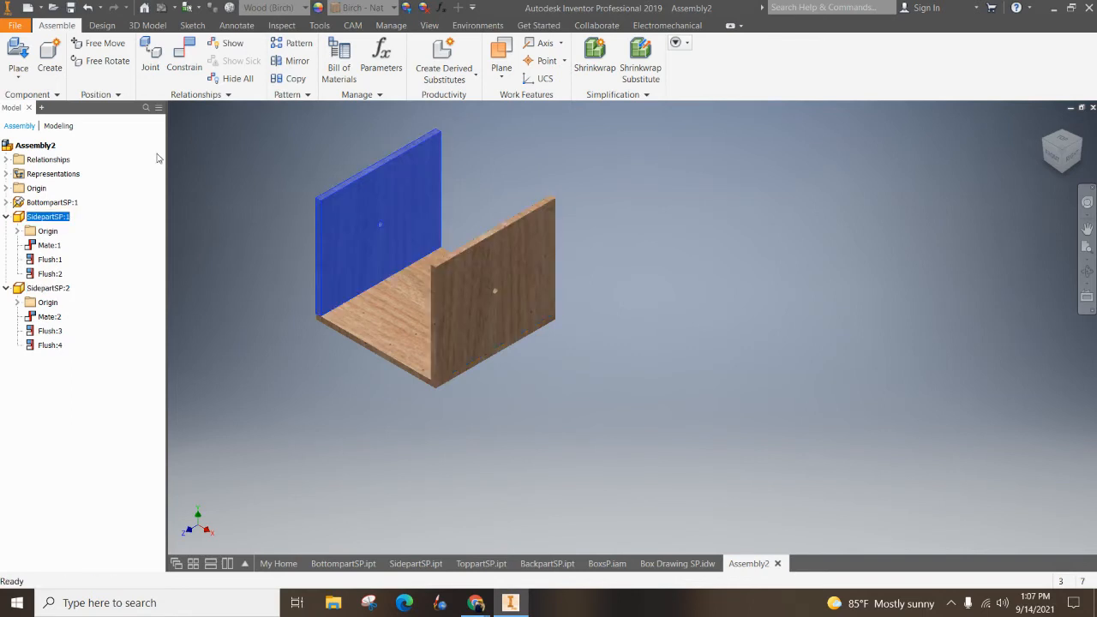
click(7, 216)
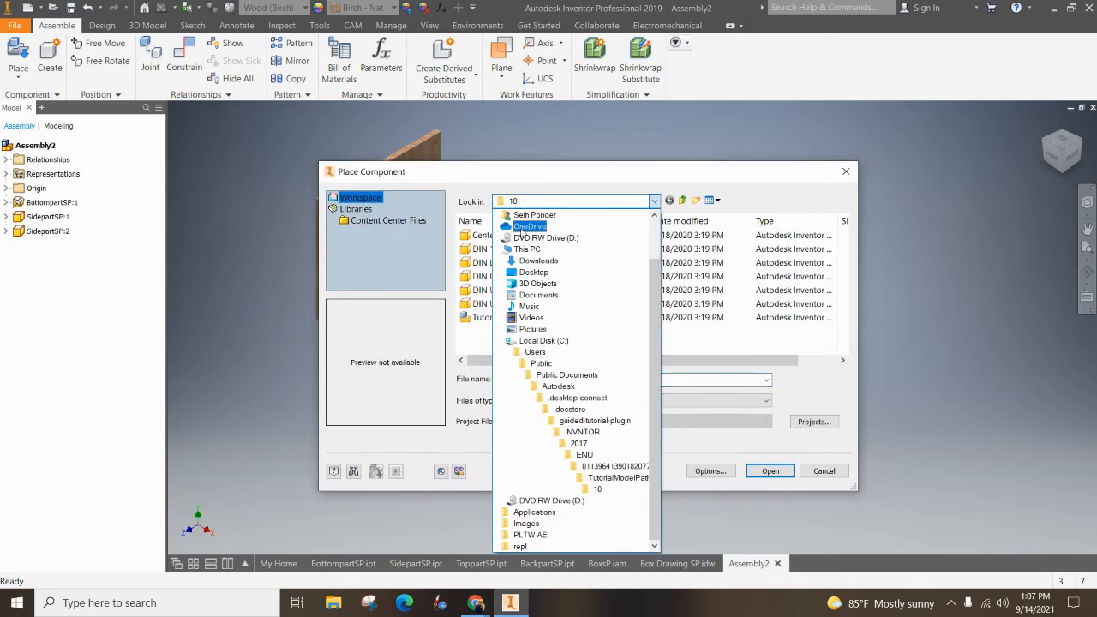
Place ToppartSP from Google Drive > IED, confirming the project path warning
click(535, 226)
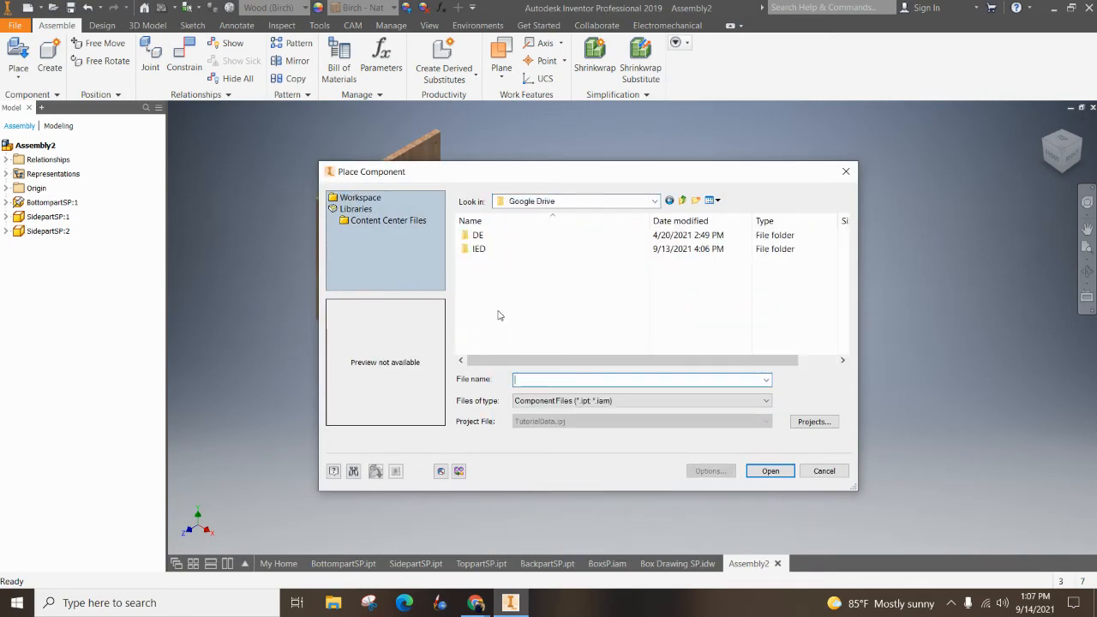
double_click(479, 248)
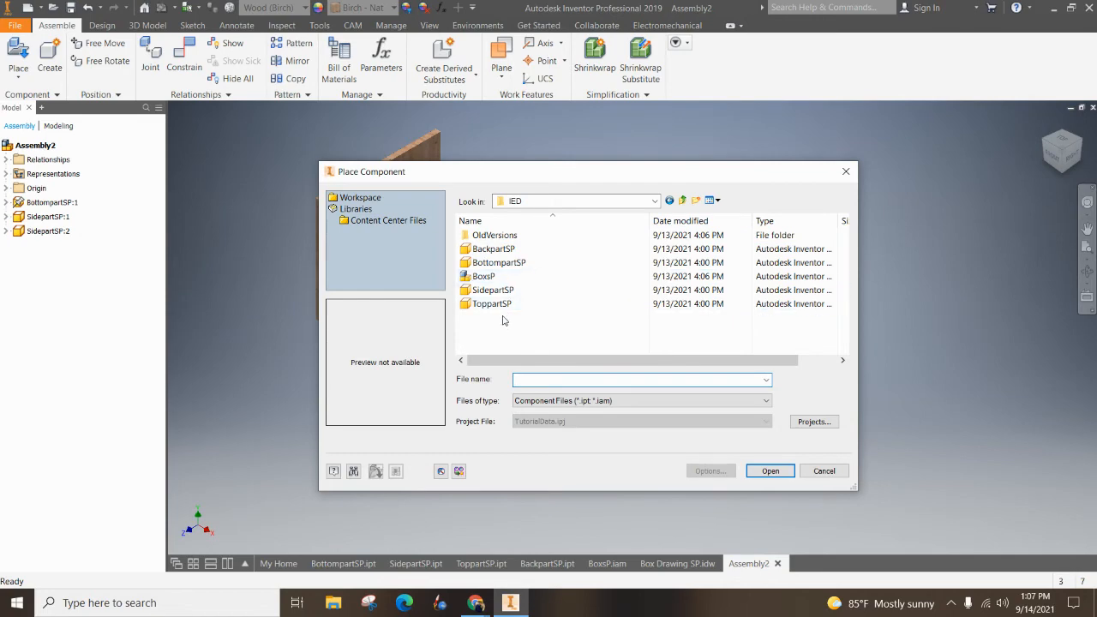
click(491, 303)
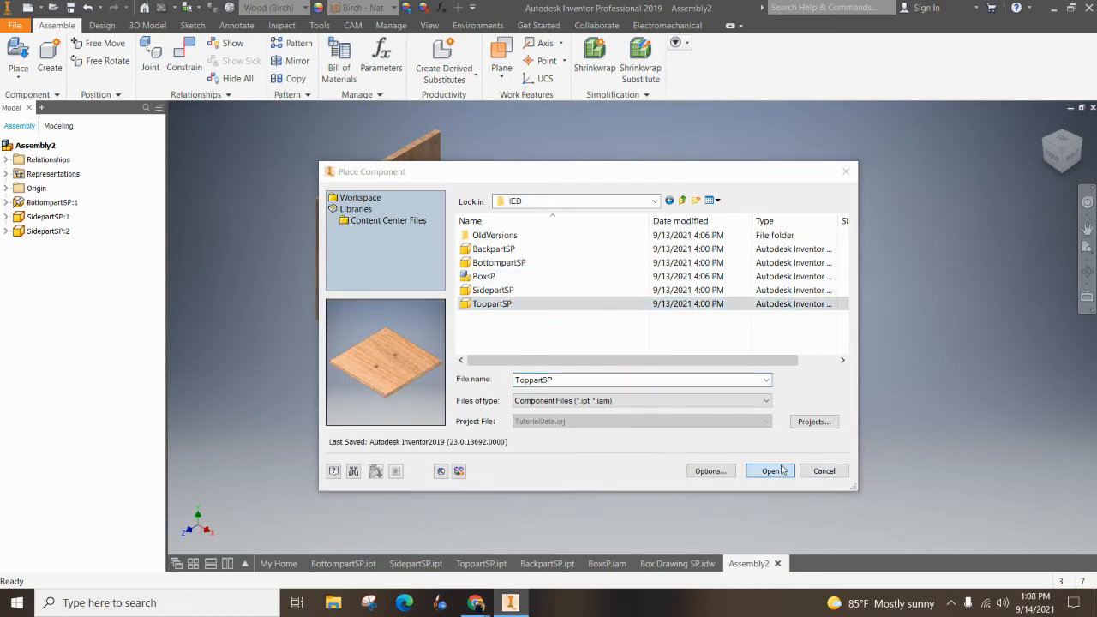
click(768, 471)
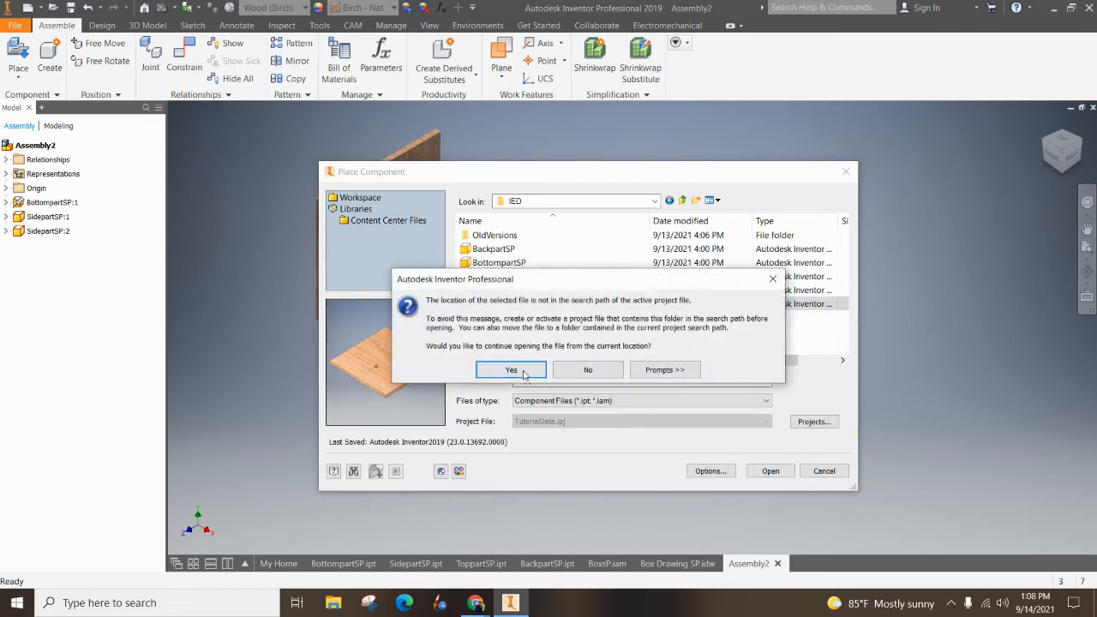
click(511, 369)
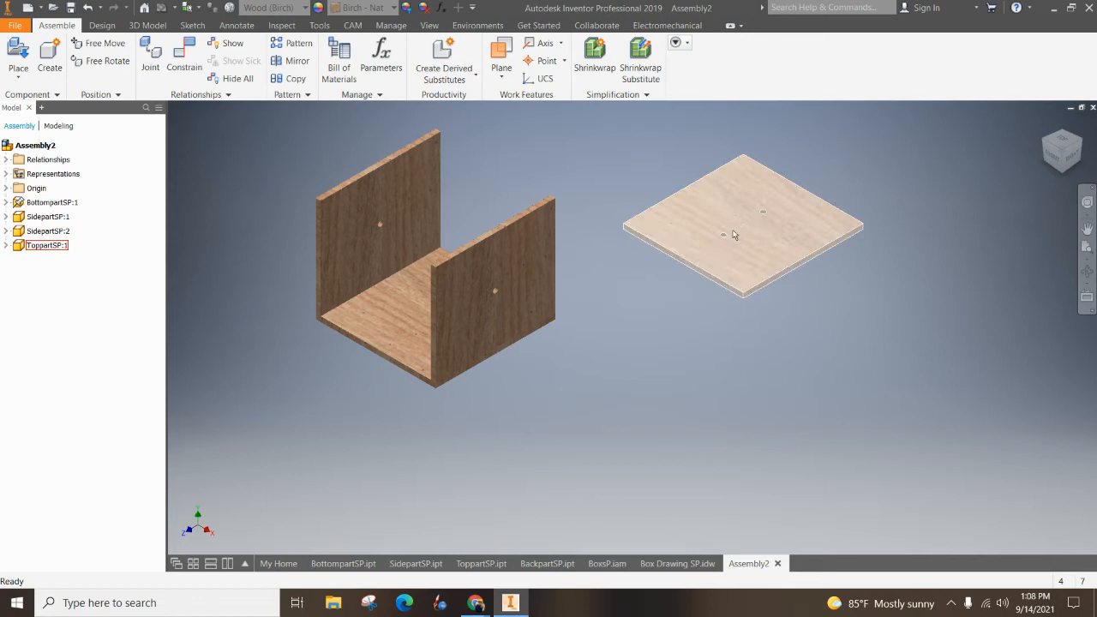
mouse_move(696, 232)
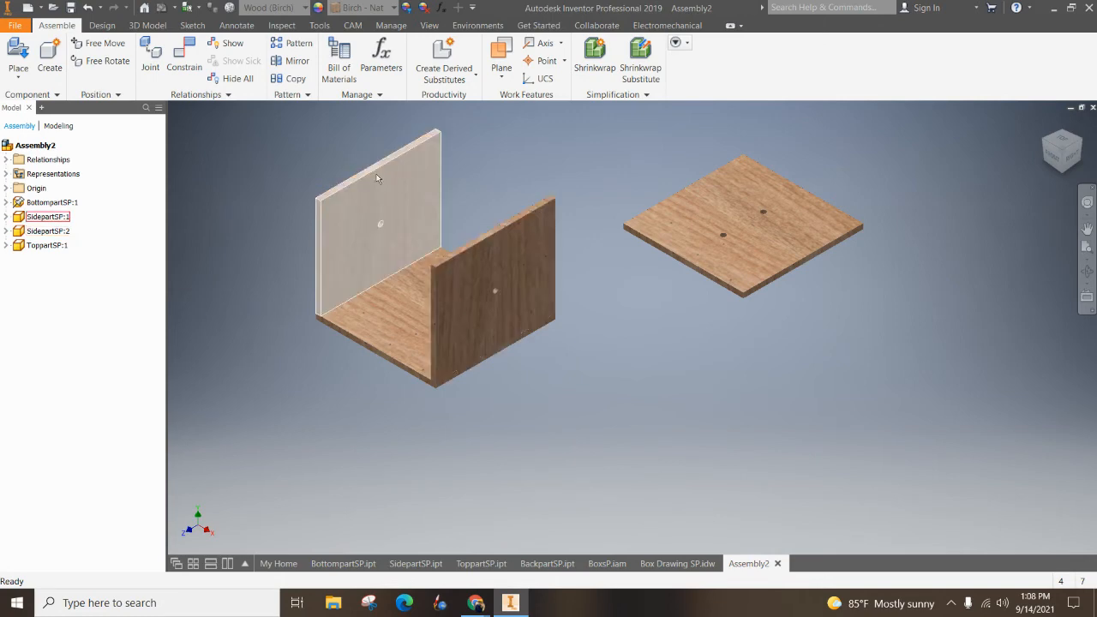
mouse_move(184, 55)
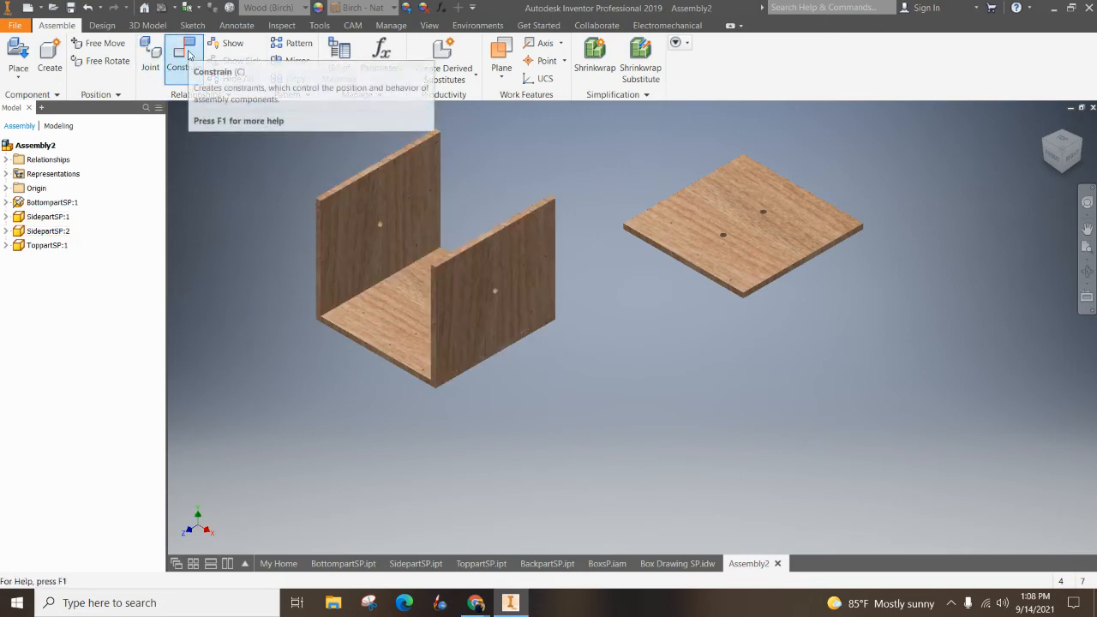
Flush-constrain the top panel's edge face to the side panel tops
click(184, 56)
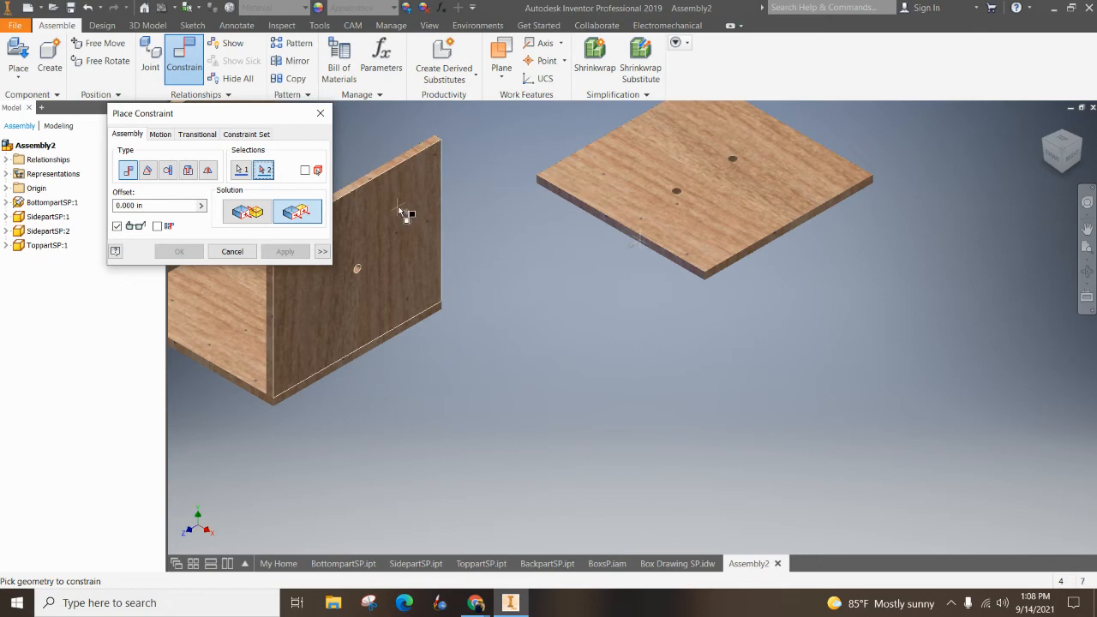
mouse_move(621, 244)
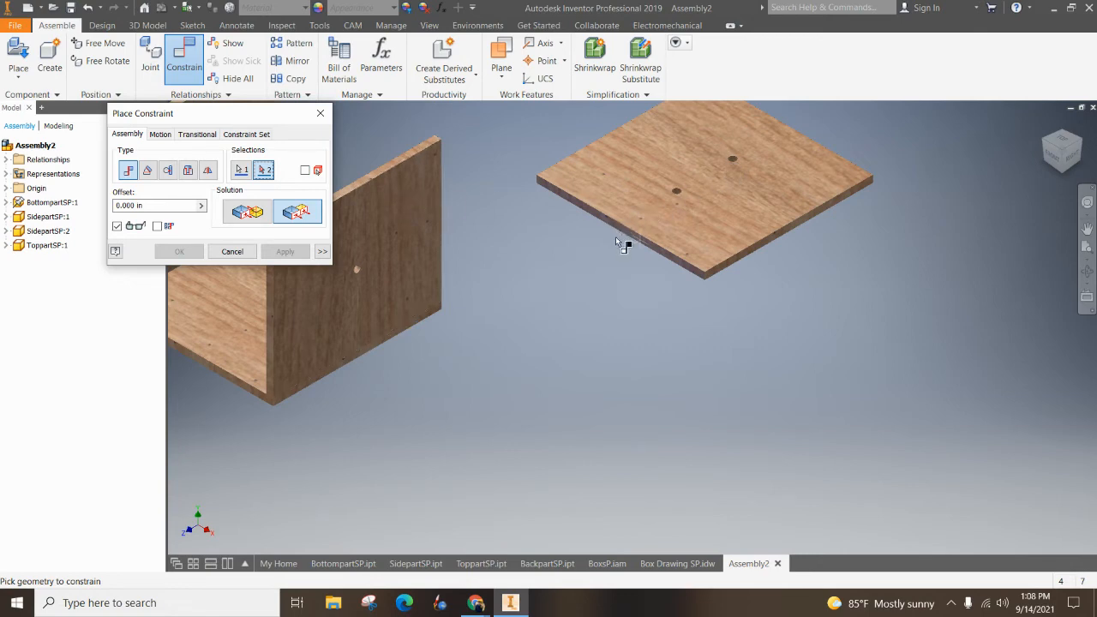
mouse_move(694, 188)
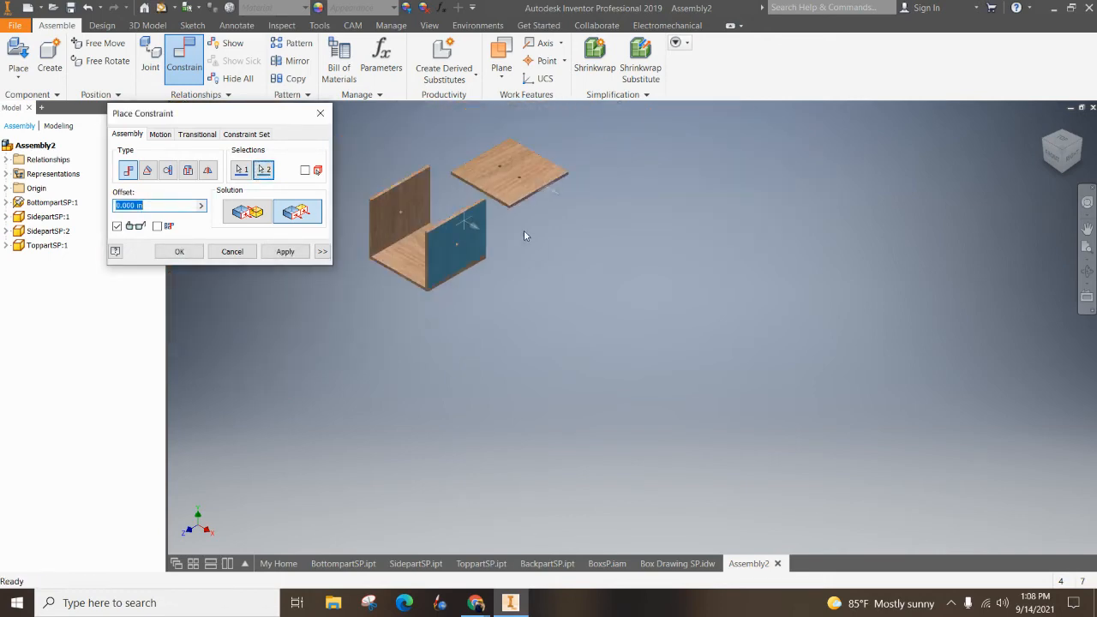
mouse_move(532, 192)
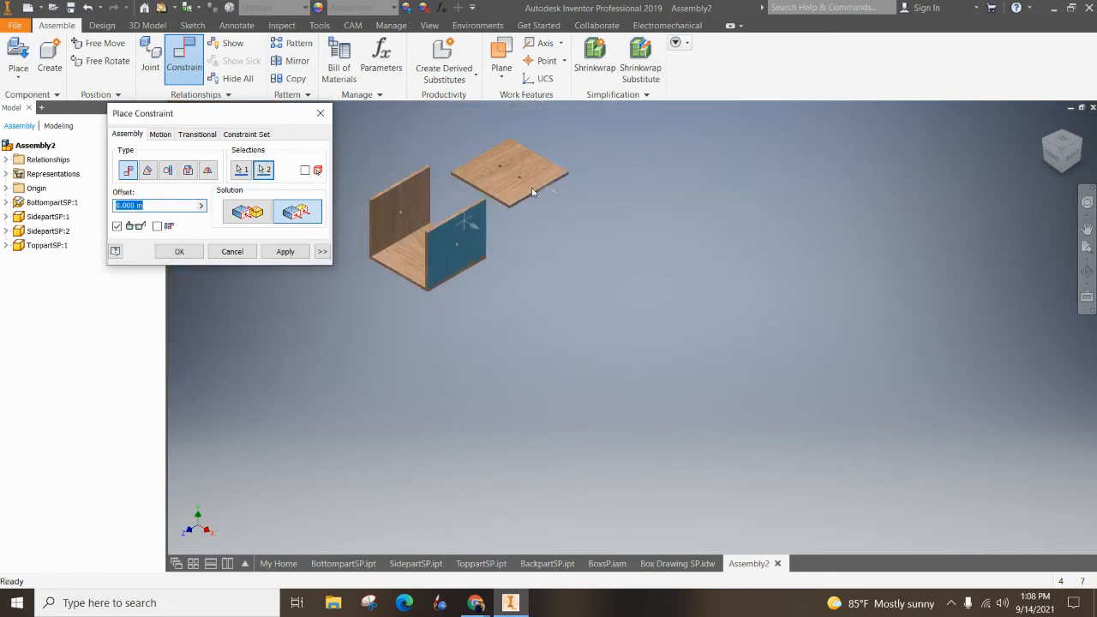
click(284, 251)
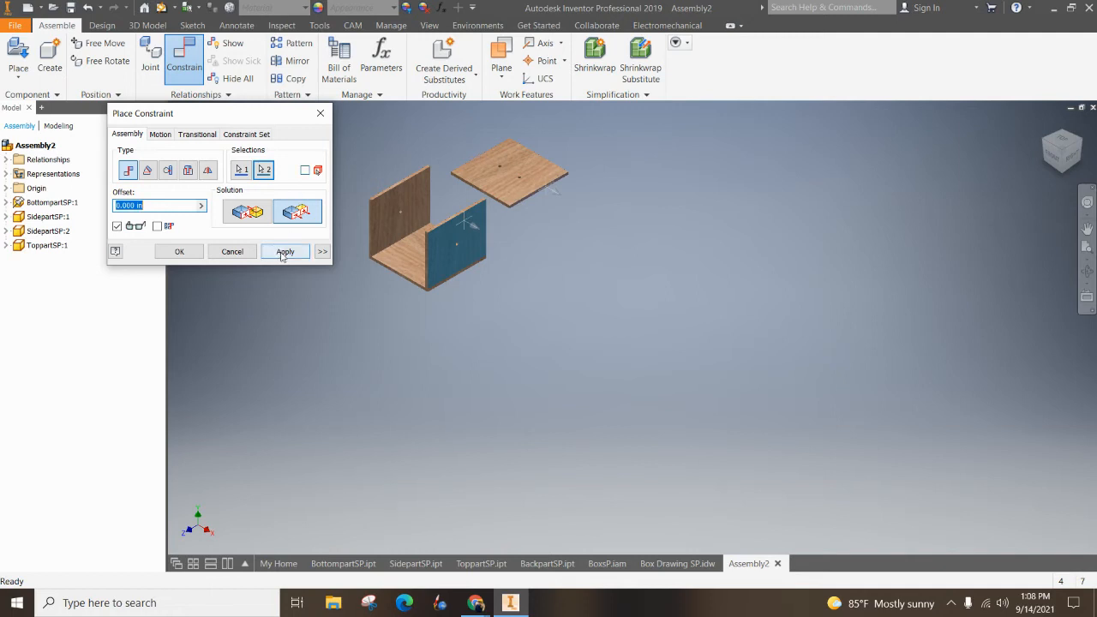
click(285, 251)
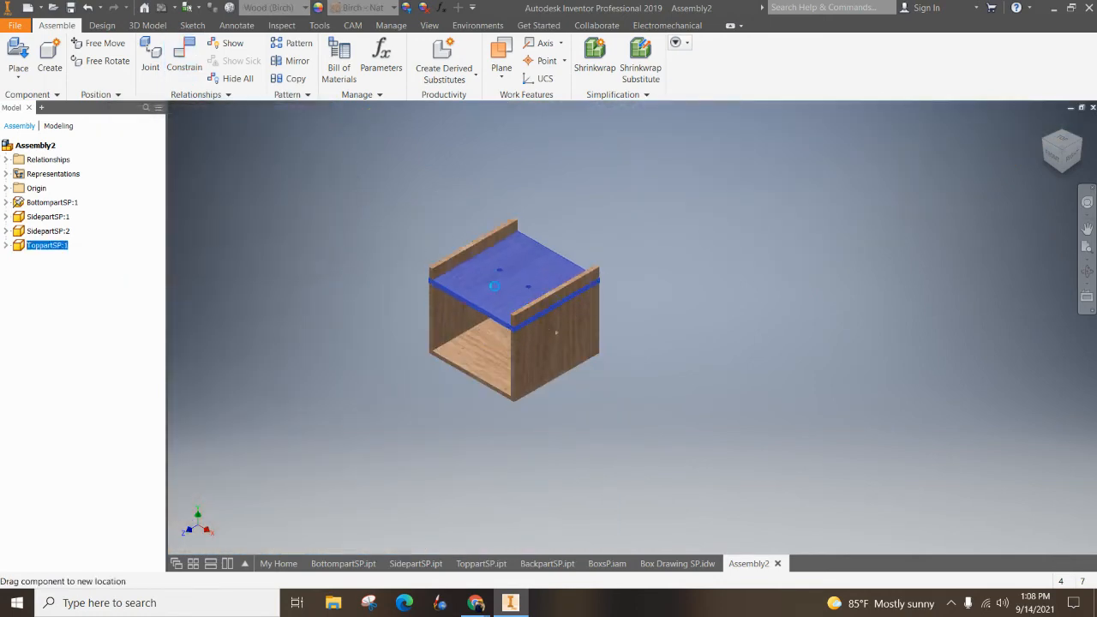
Test the top panel by dragging it, then confirm its flush constraint atop the sides
drag(497, 270, 500, 315)
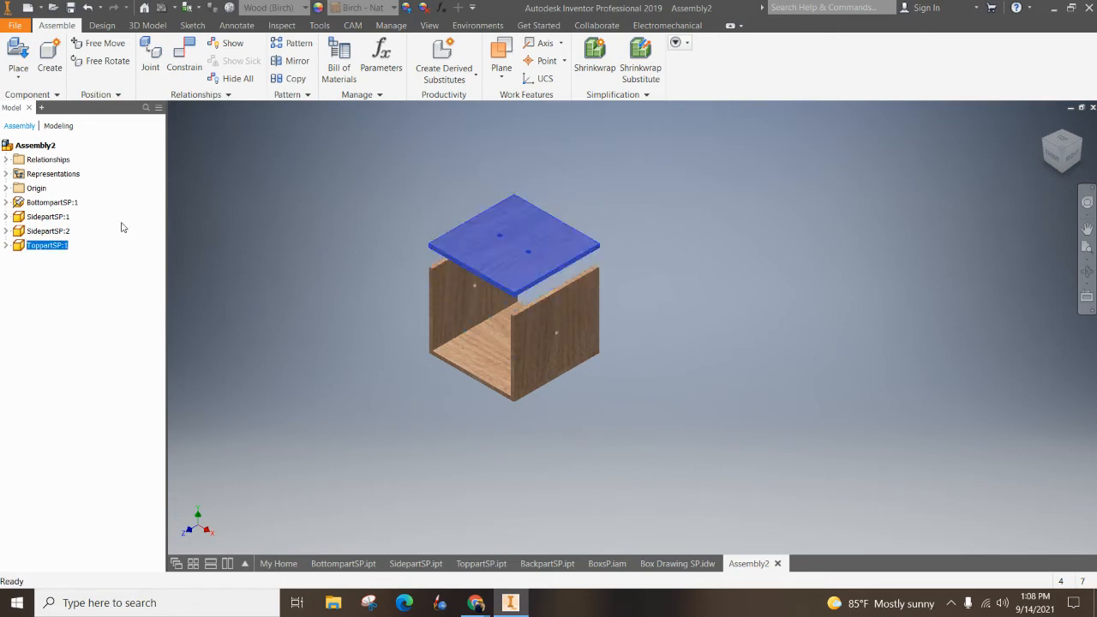
click(7, 245)
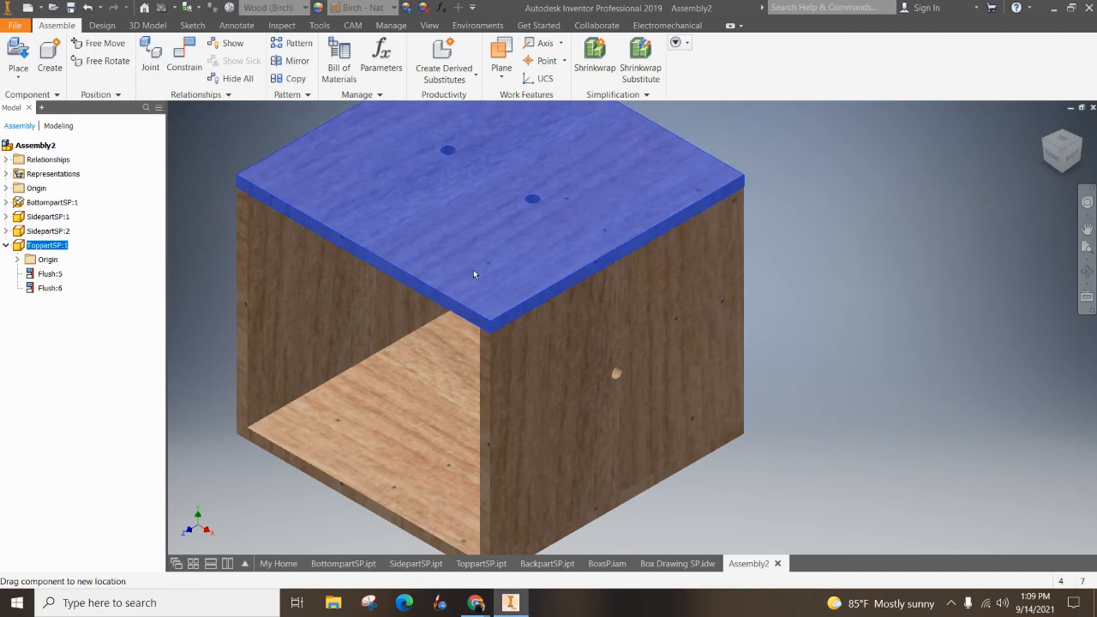
drag(474, 275, 474, 260)
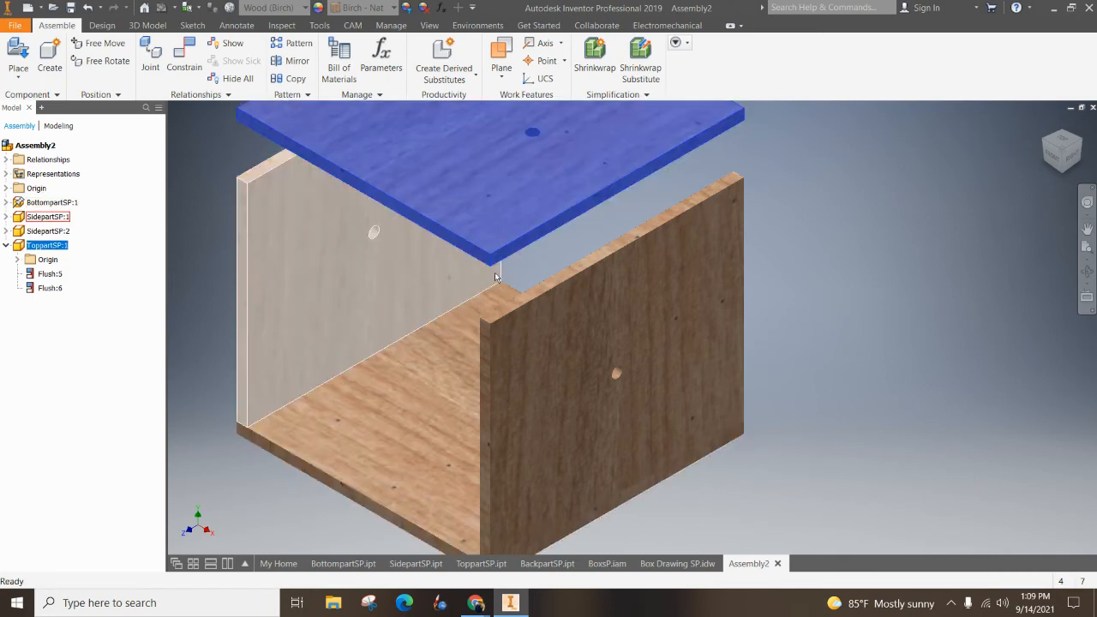
mouse_move(377, 229)
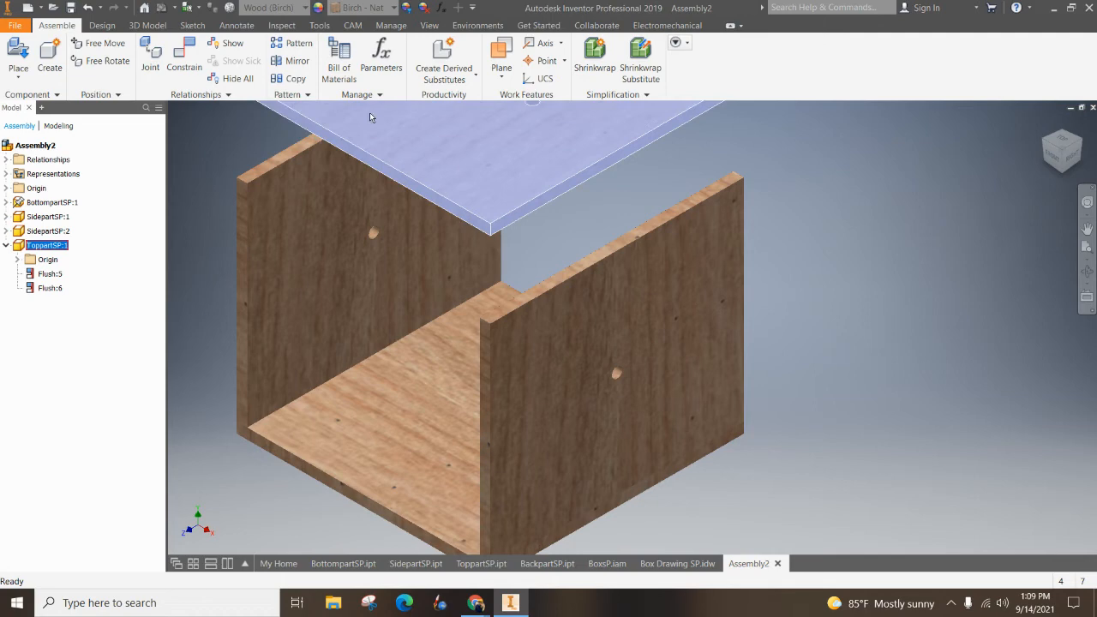
click(183, 51)
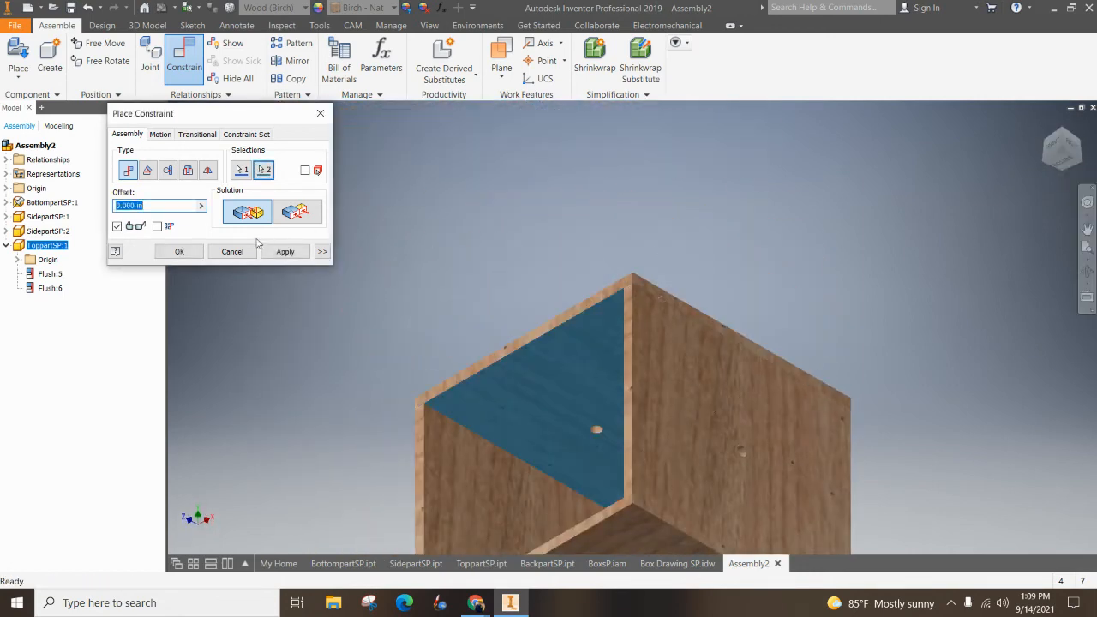
click(179, 252)
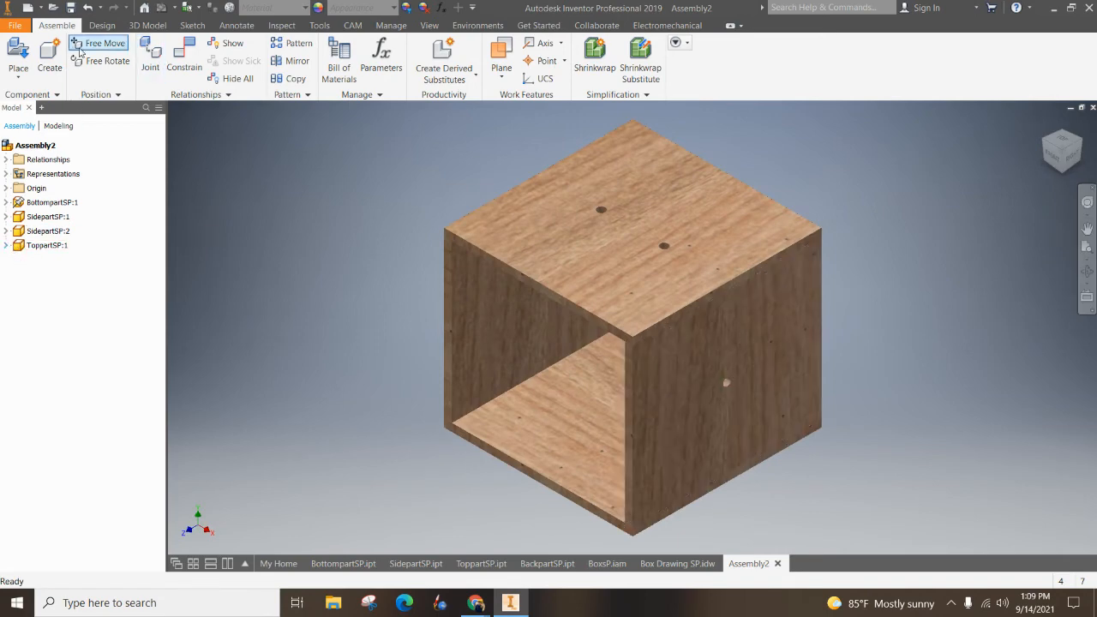
Place the BackpartSP part from Google Drive > IED into Assembly2
click(17, 56)
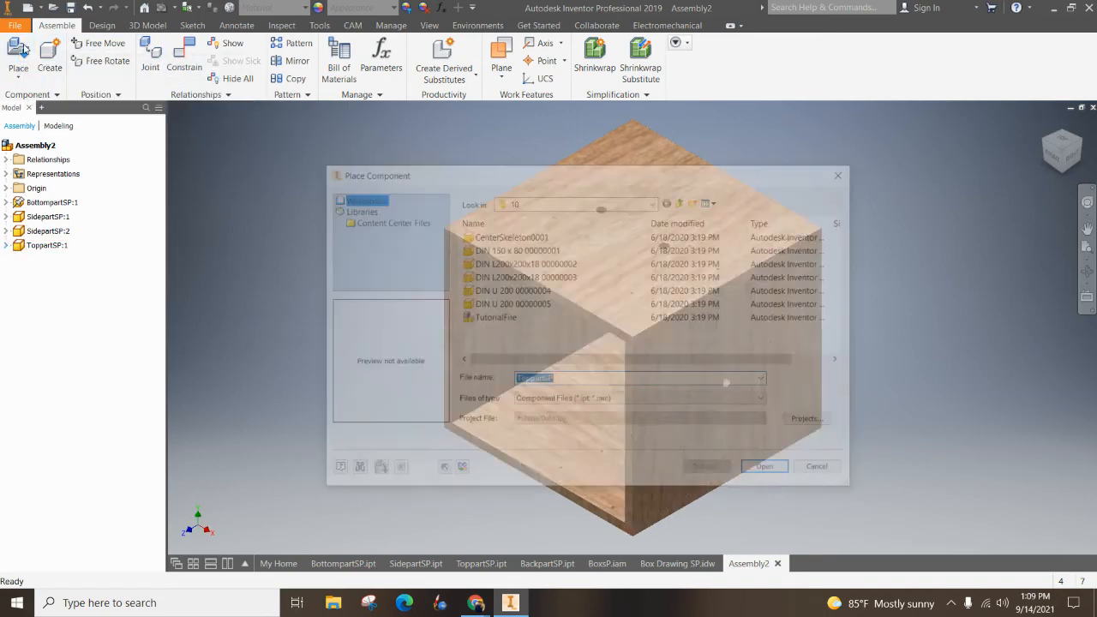
click(654, 201)
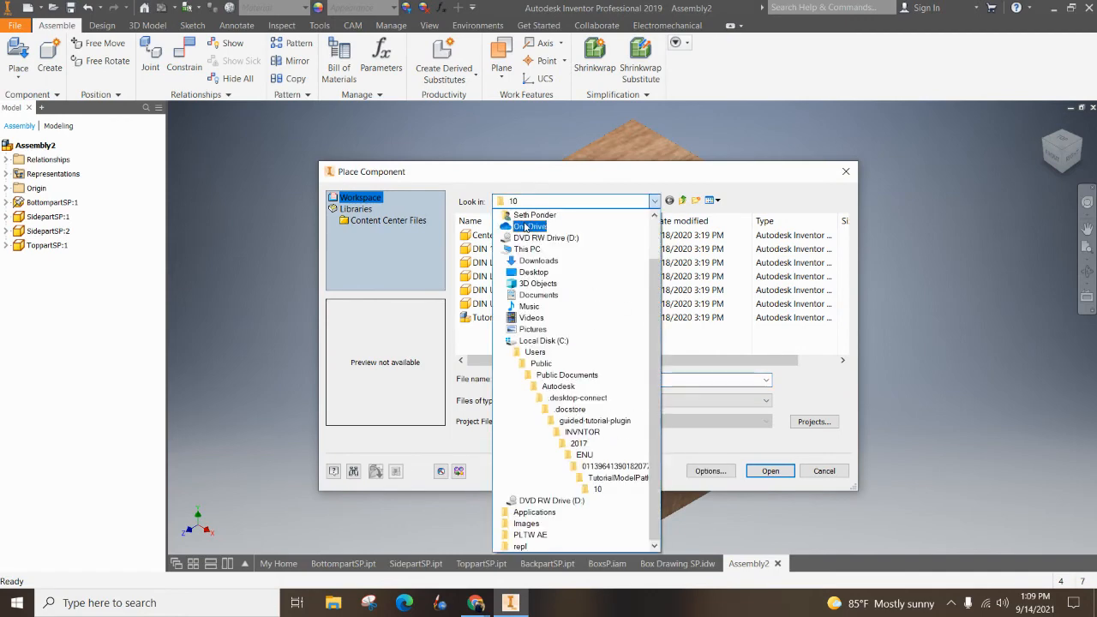
click(542, 226)
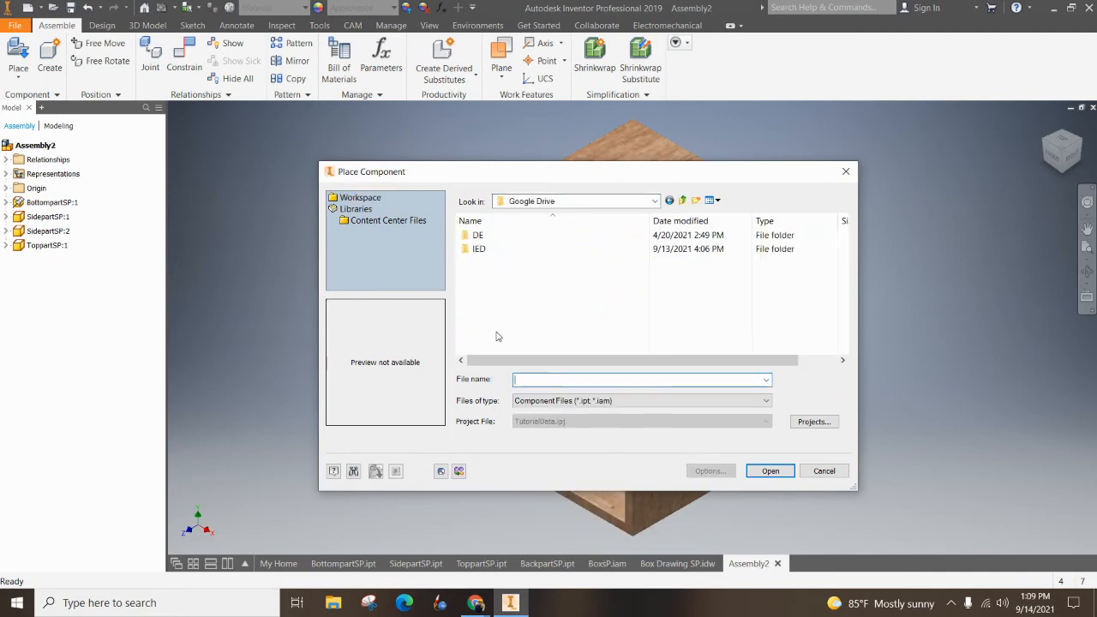
double_click(478, 248)
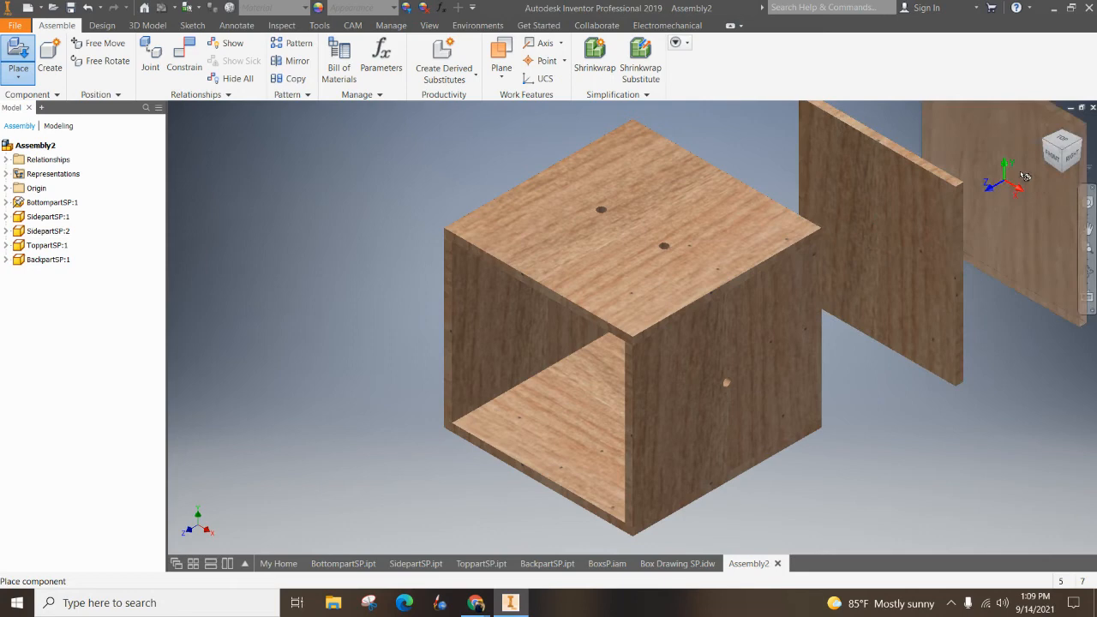
drag(1024, 176, 257, 184)
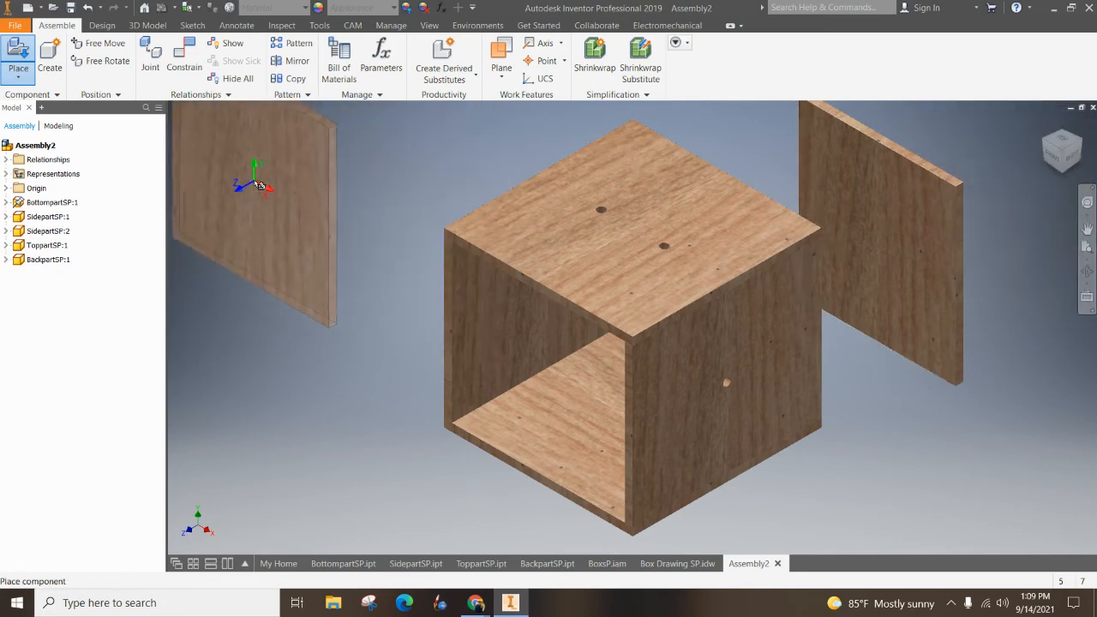
click(1088, 228)
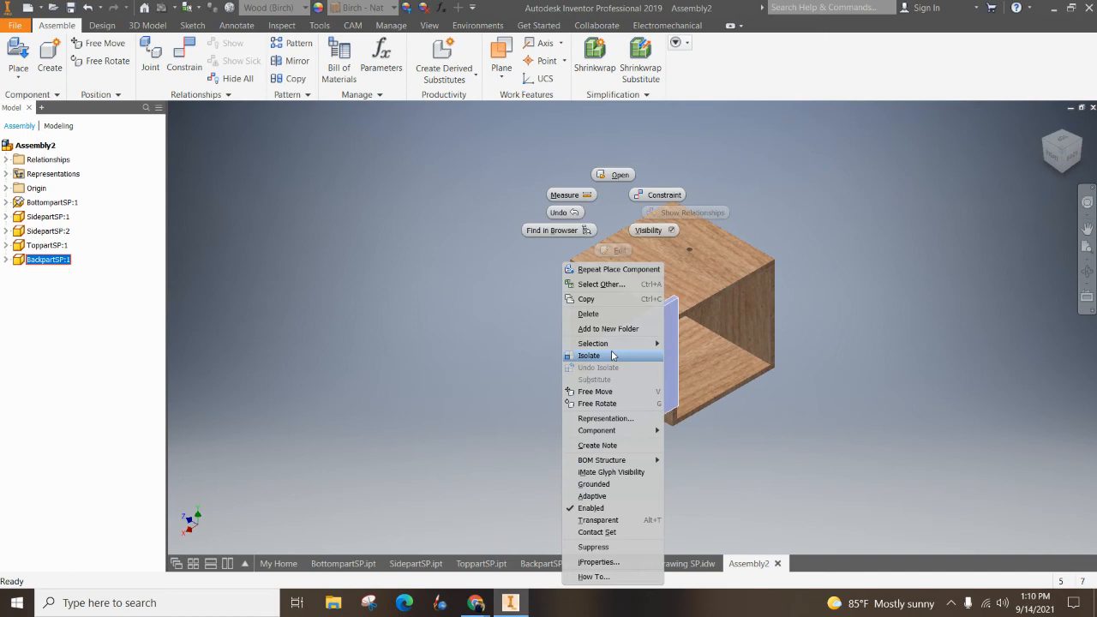
mouse_move(514, 393)
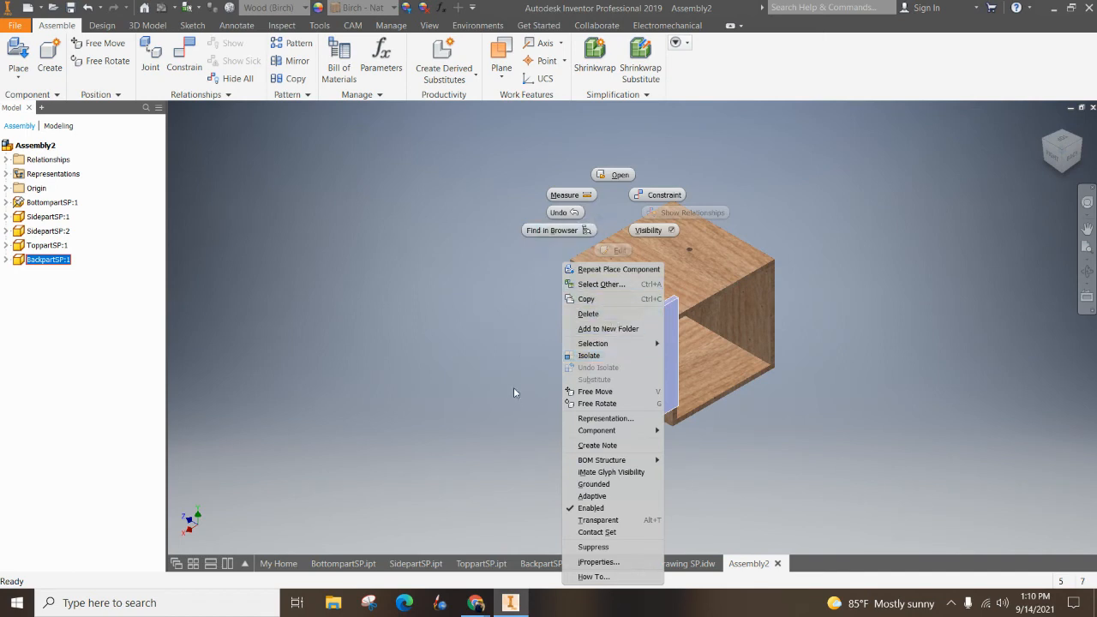
mouse_move(397, 252)
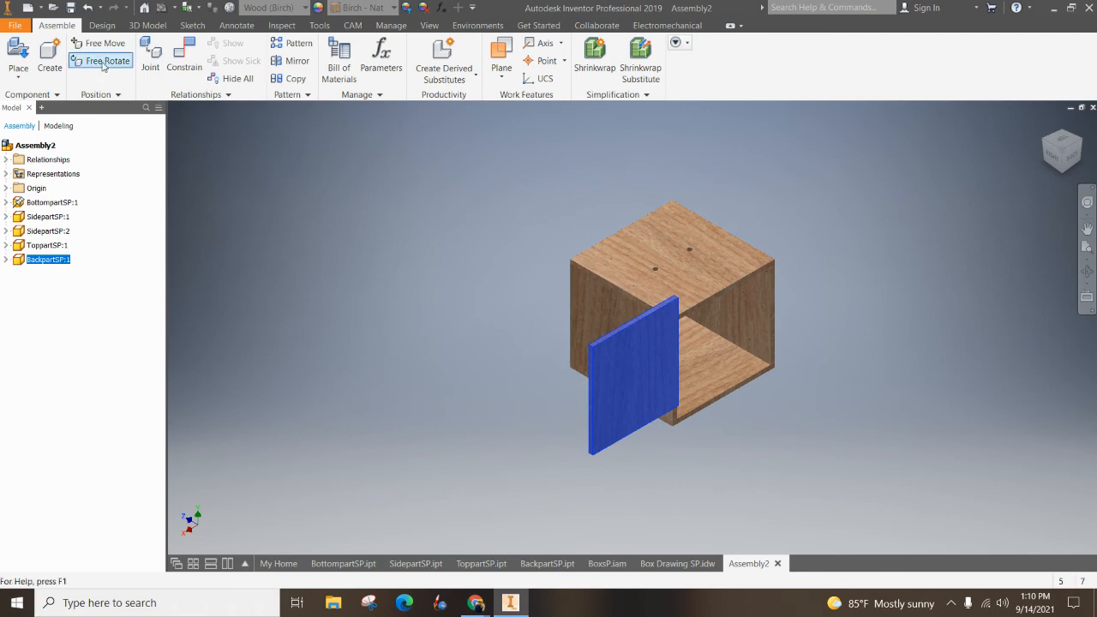
Free-rotate the BackpartSP board upright before constraining it
click(107, 61)
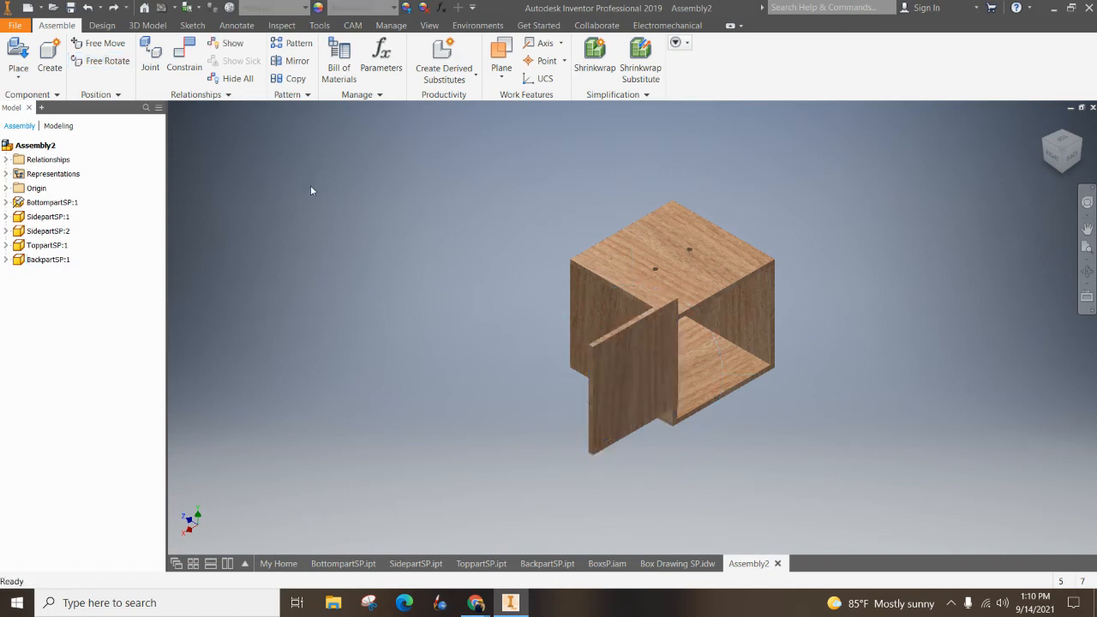
click(48, 259)
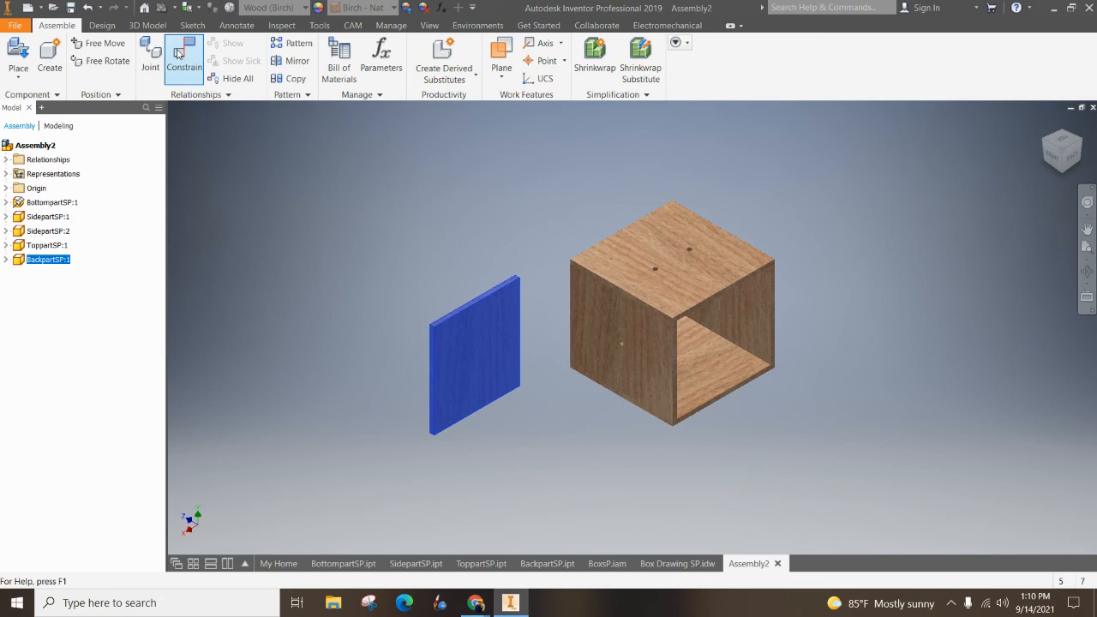
click(183, 56)
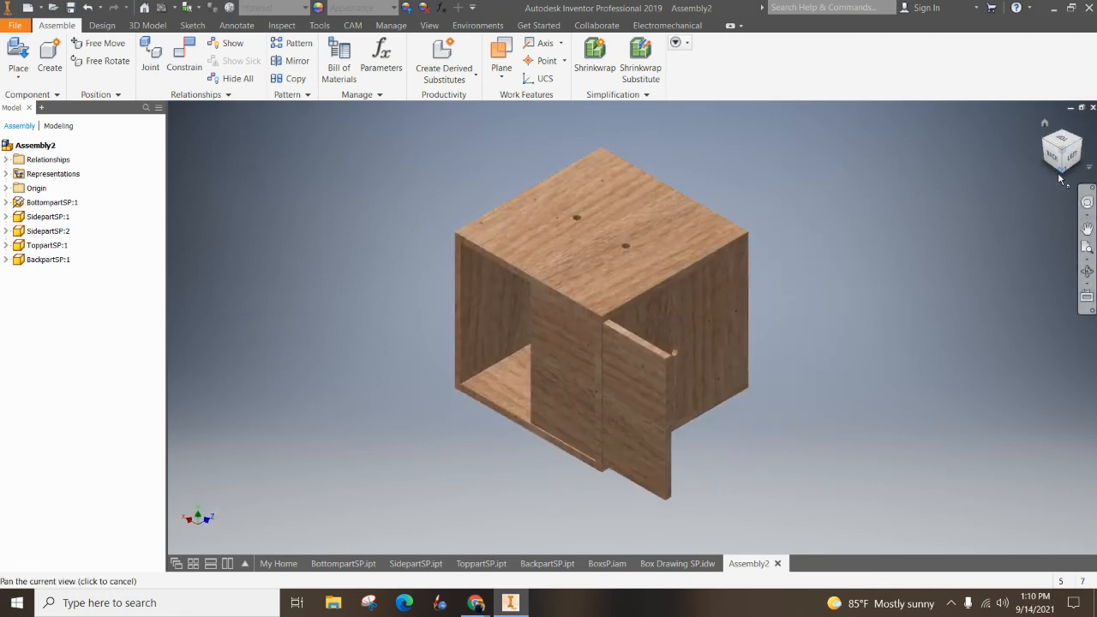
Slide the back panel into the rear opening and constrain its face there
click(47, 259)
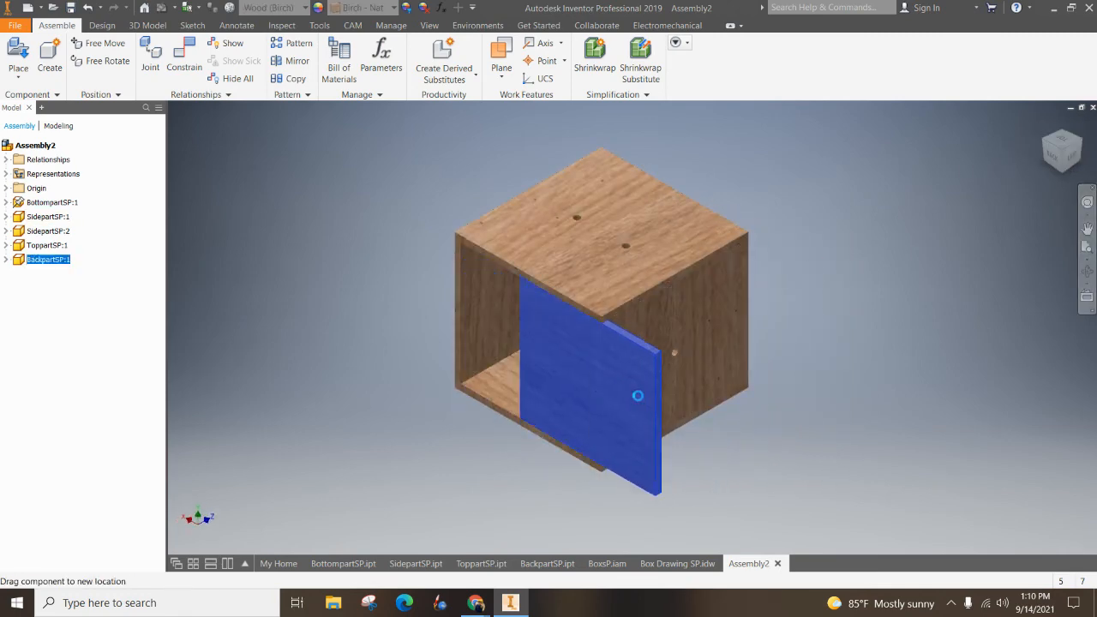
drag(637, 395, 590, 370)
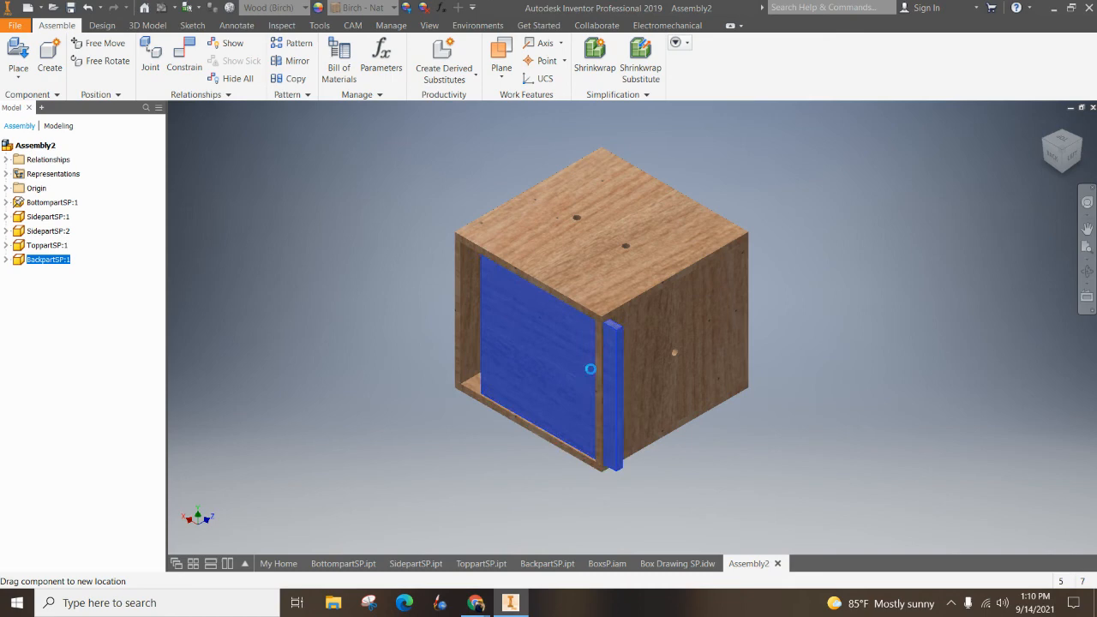
drag(590, 368, 570, 364)
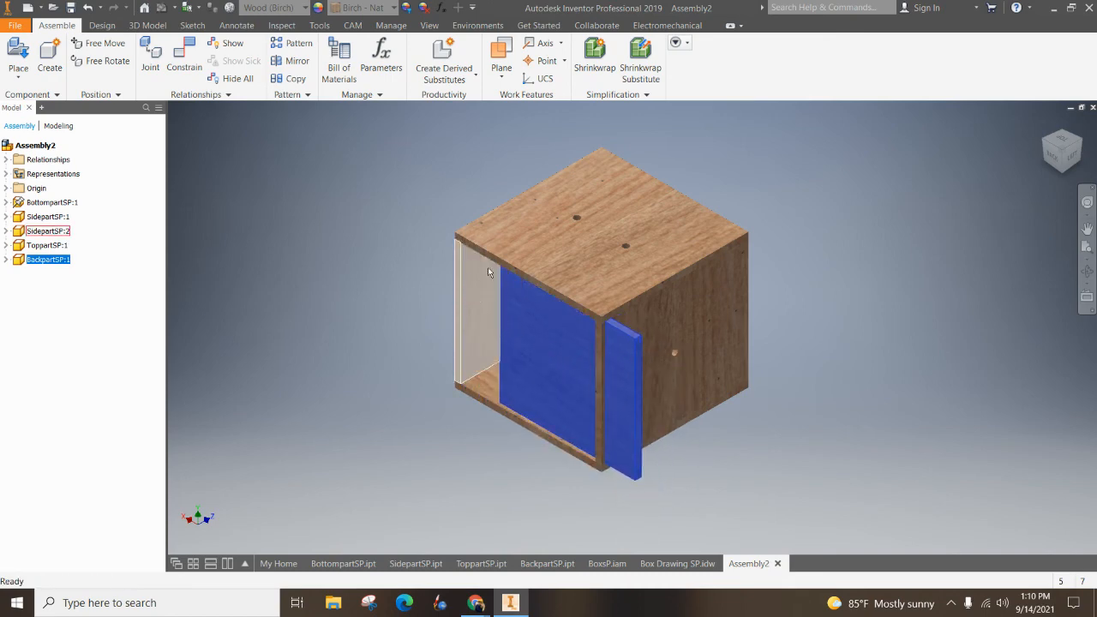
click(183, 52)
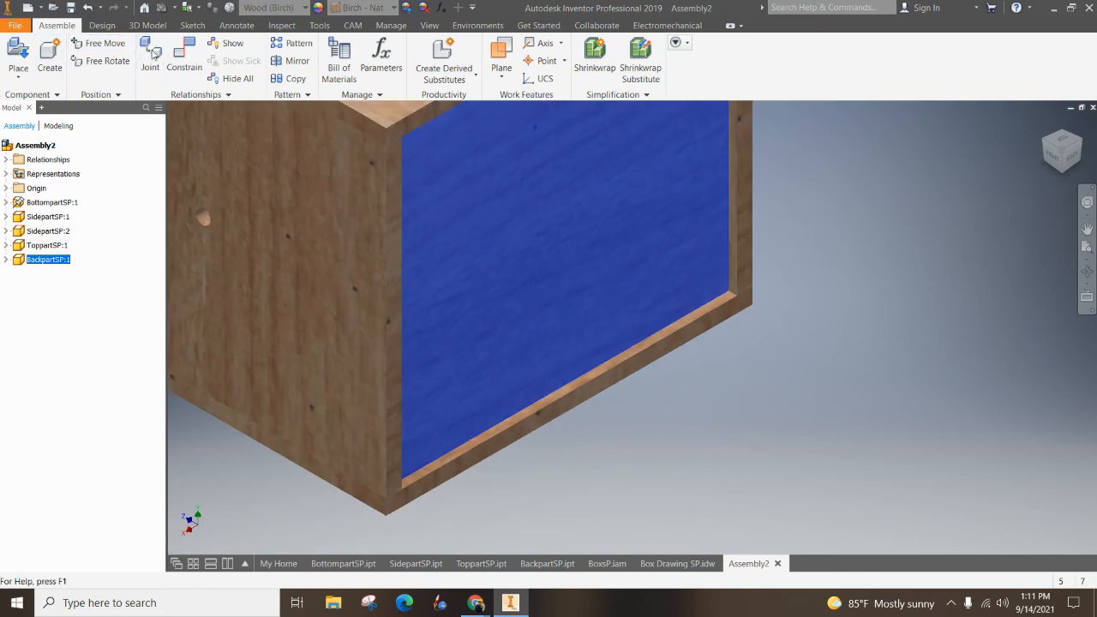
click(183, 55)
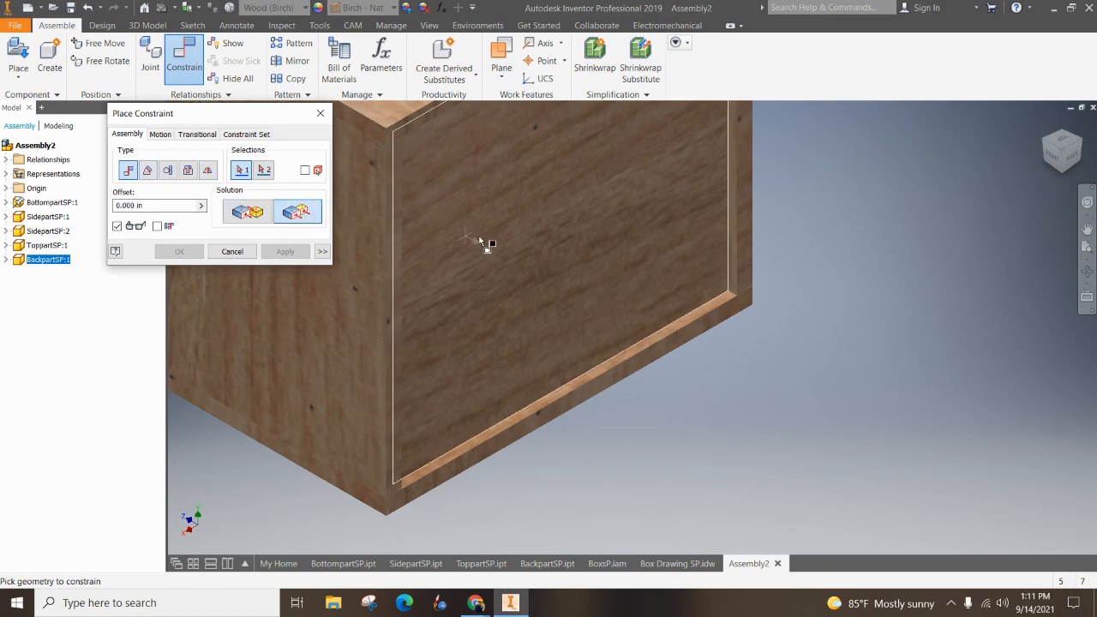
click(570, 410)
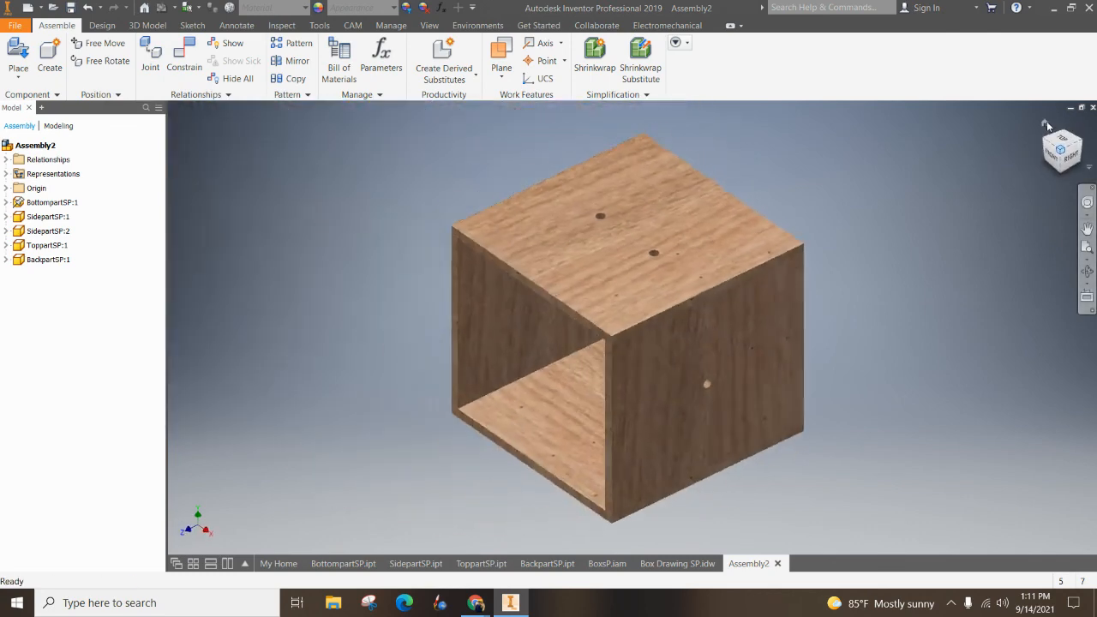
Expand Relationships and highlight the Flush:4, Mate:3 and other constraints
click(7, 159)
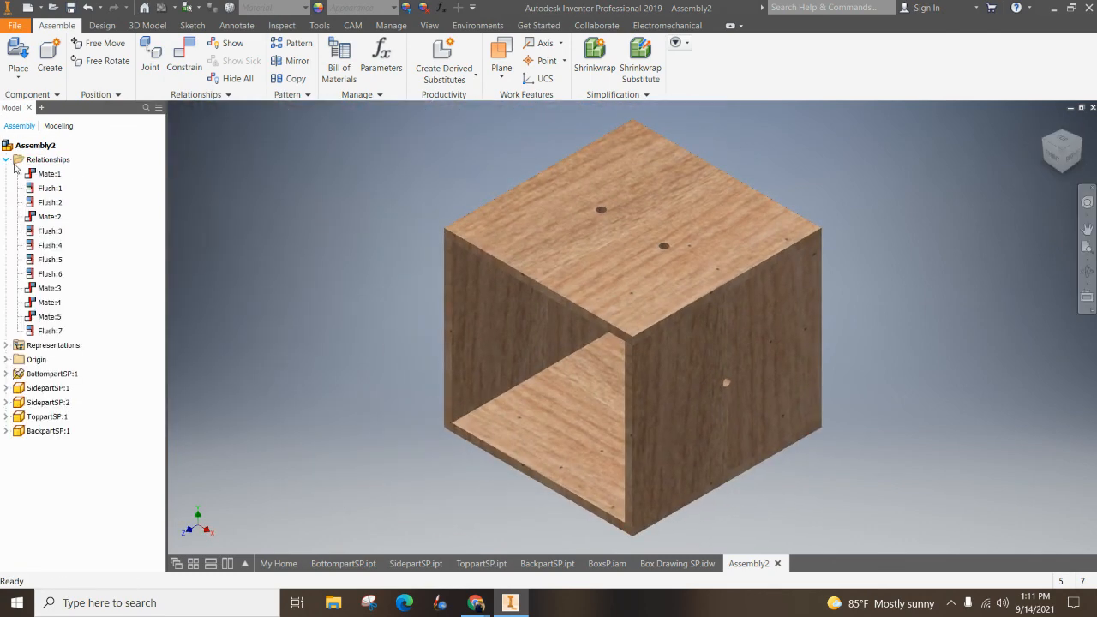
click(50, 245)
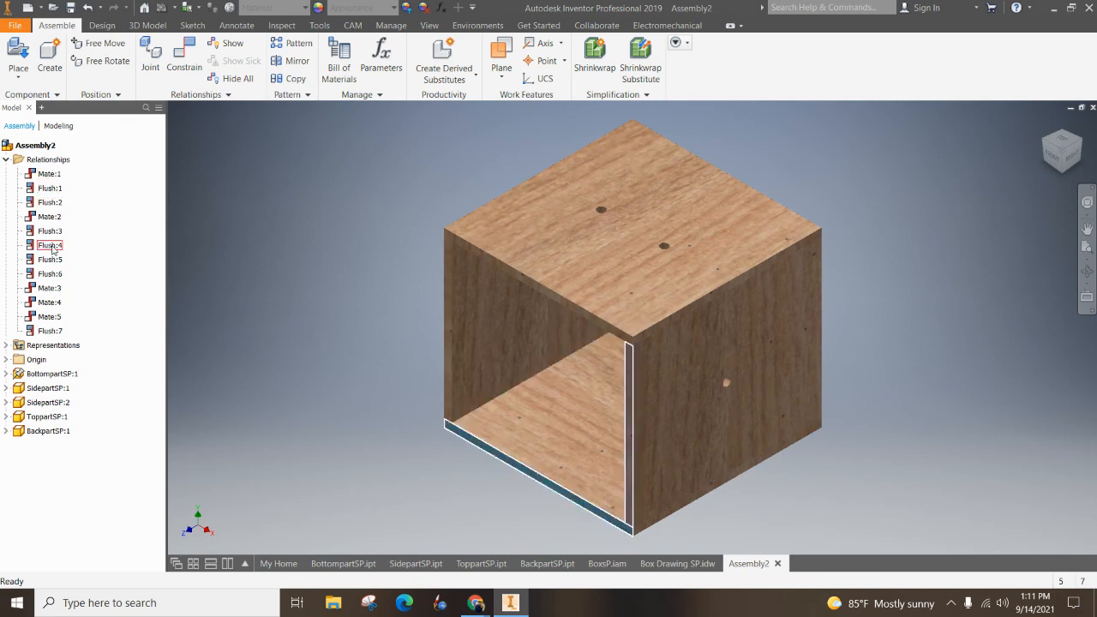
click(49, 287)
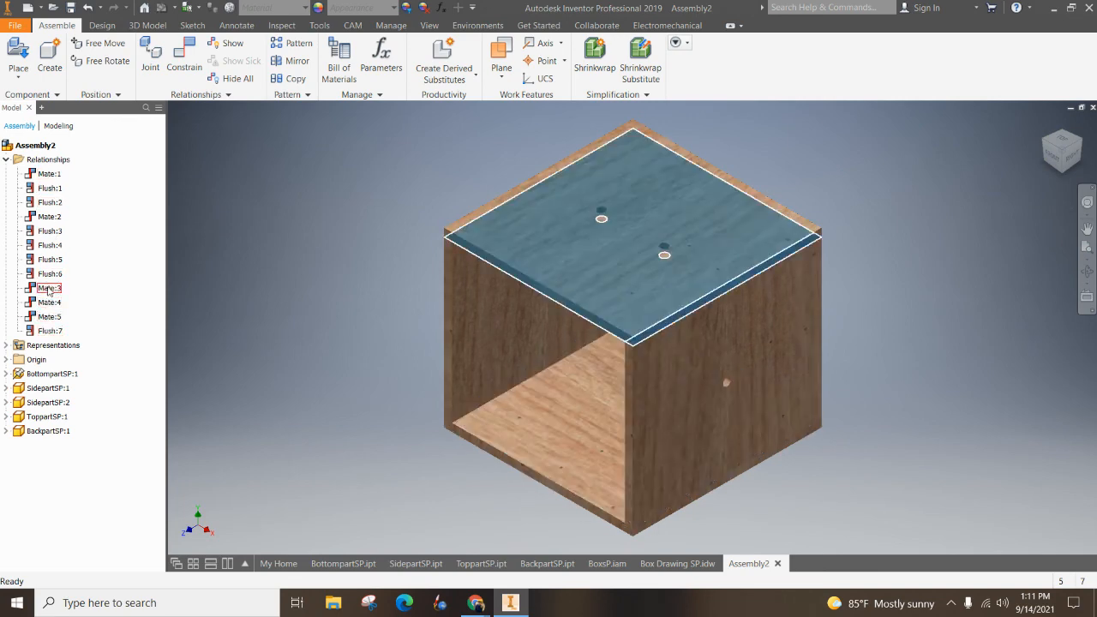
click(47, 387)
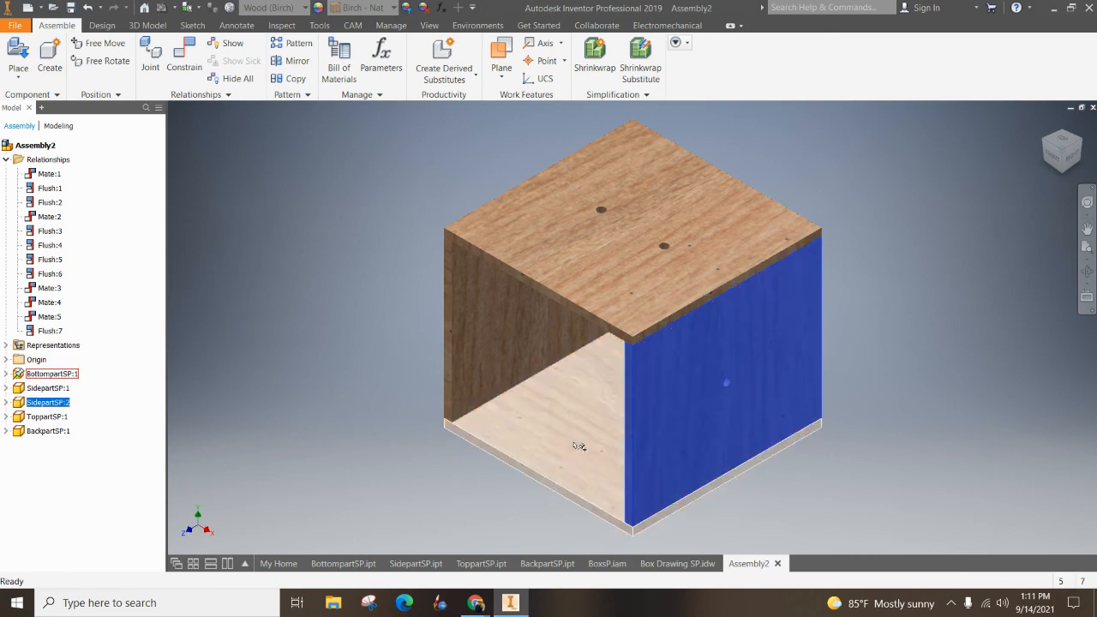
click(51, 372)
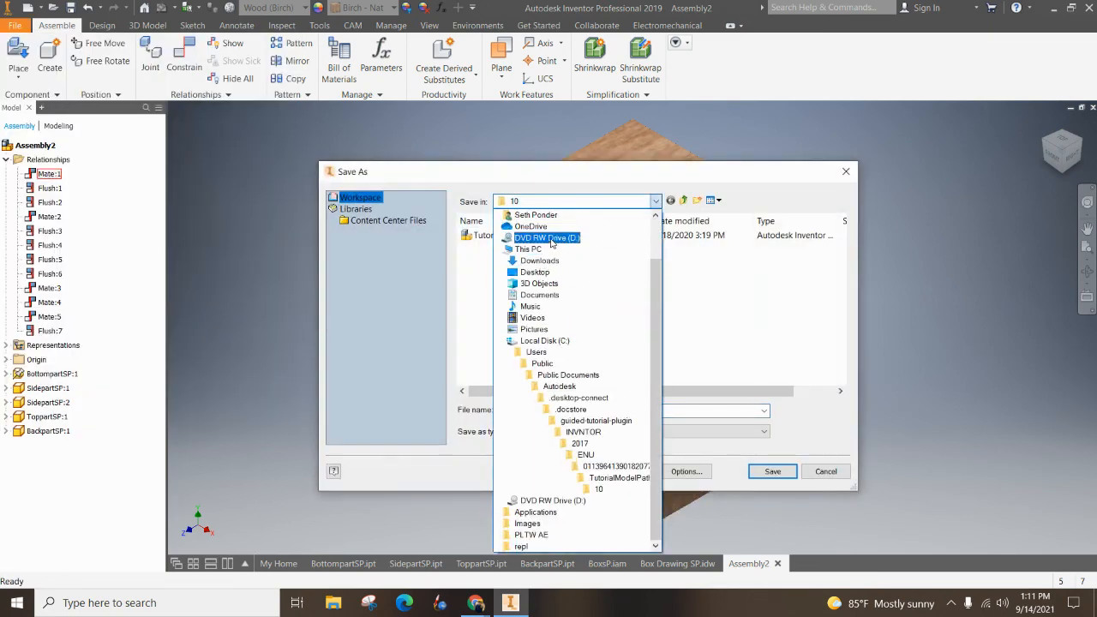
Point the Save As dialog to the IED folder on Google Drive
click(531, 226)
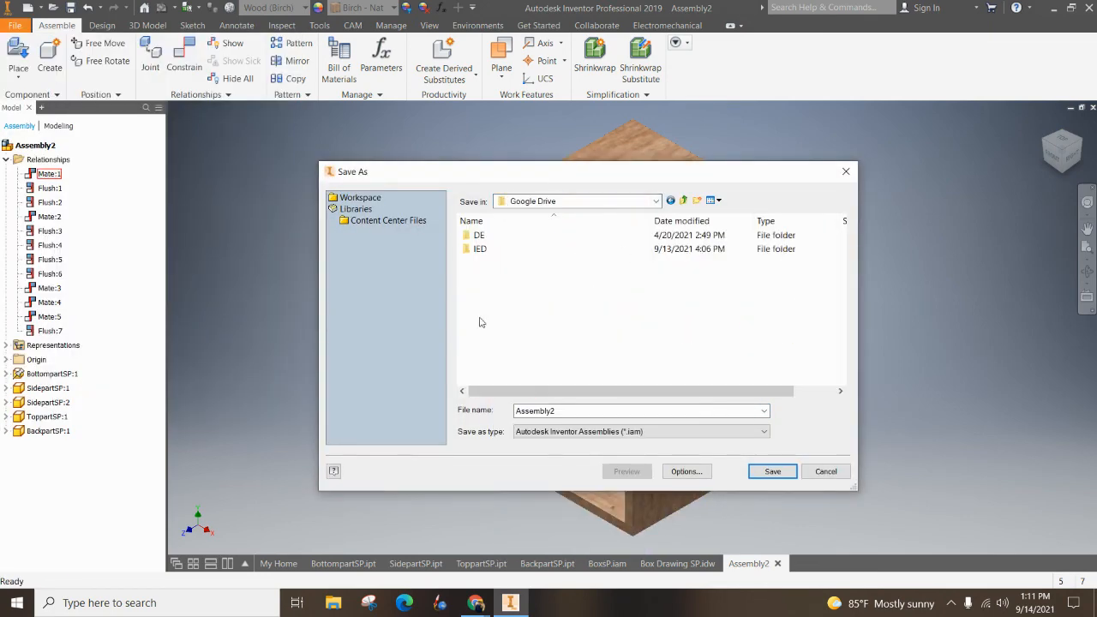
double_click(480, 249)
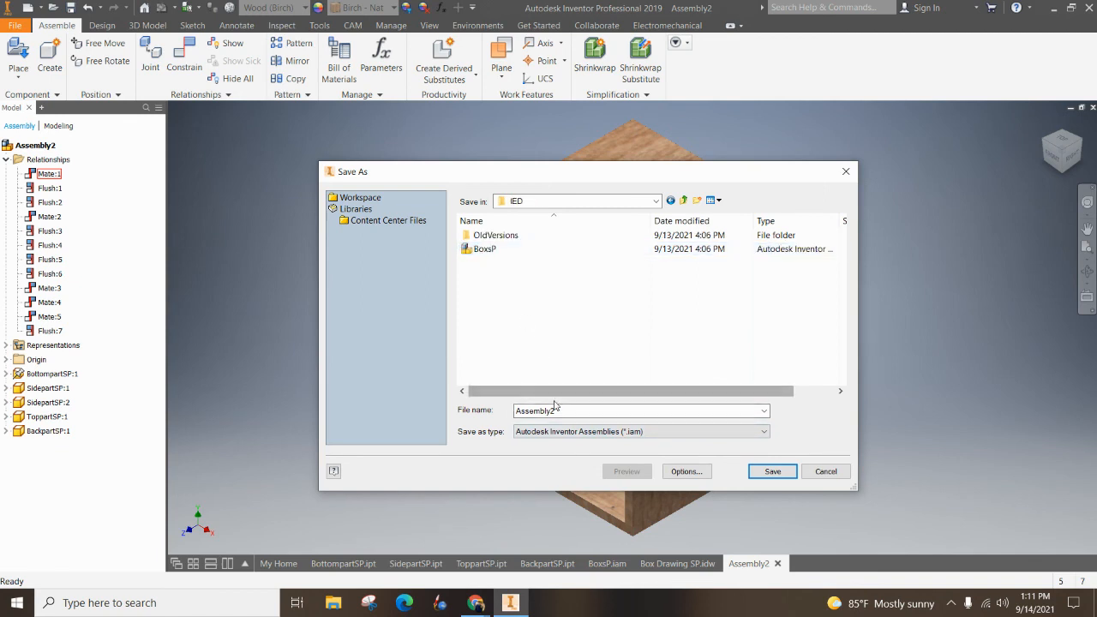